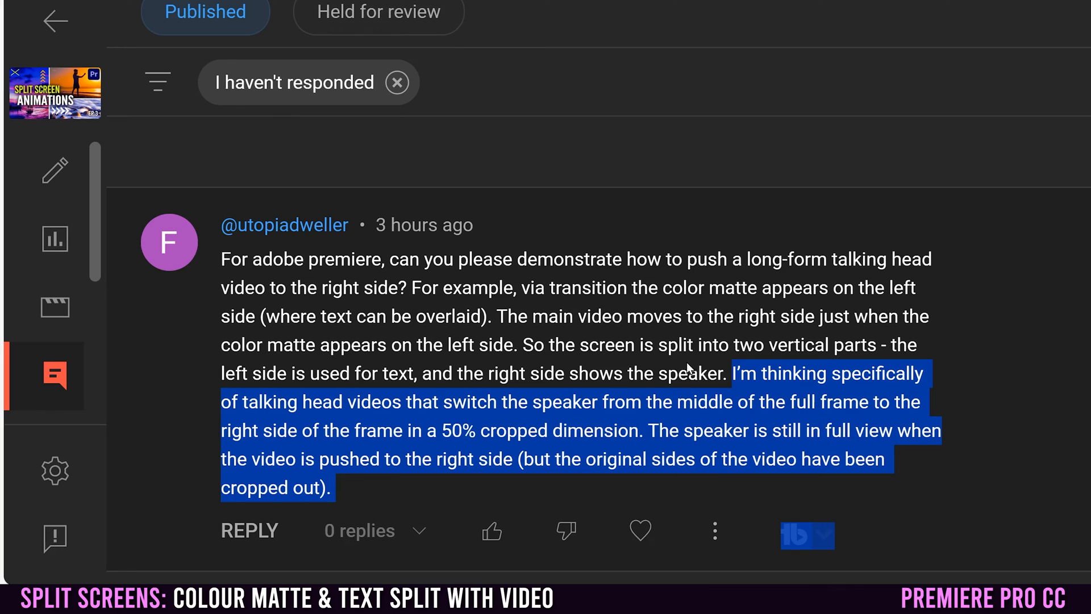
{"action": "mouse_move", "coordinate": [284, 225]}
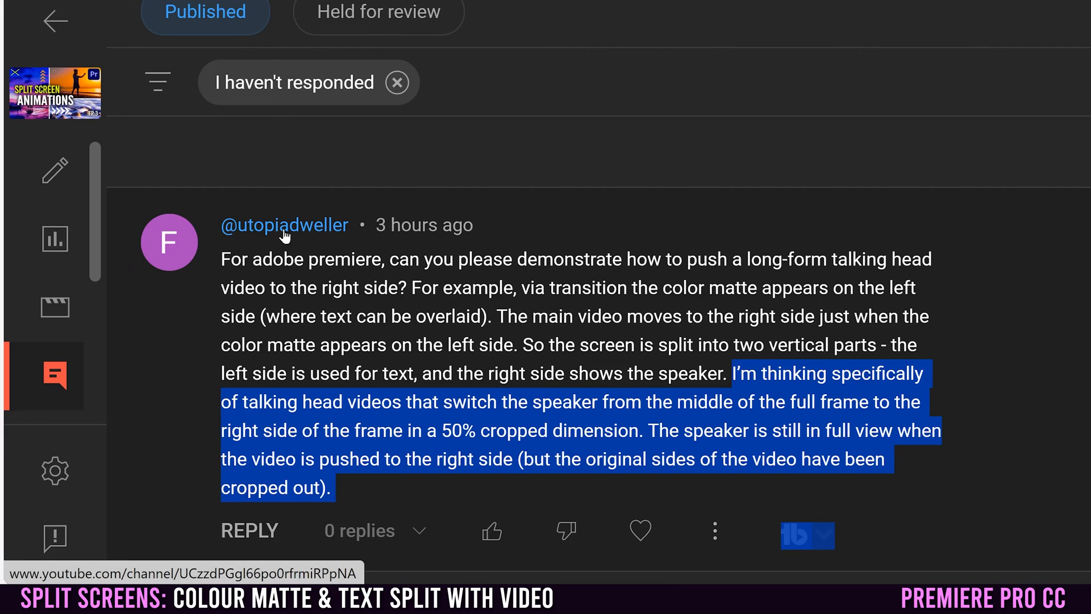
{"action": "mouse_move", "coordinate": [299, 243]}
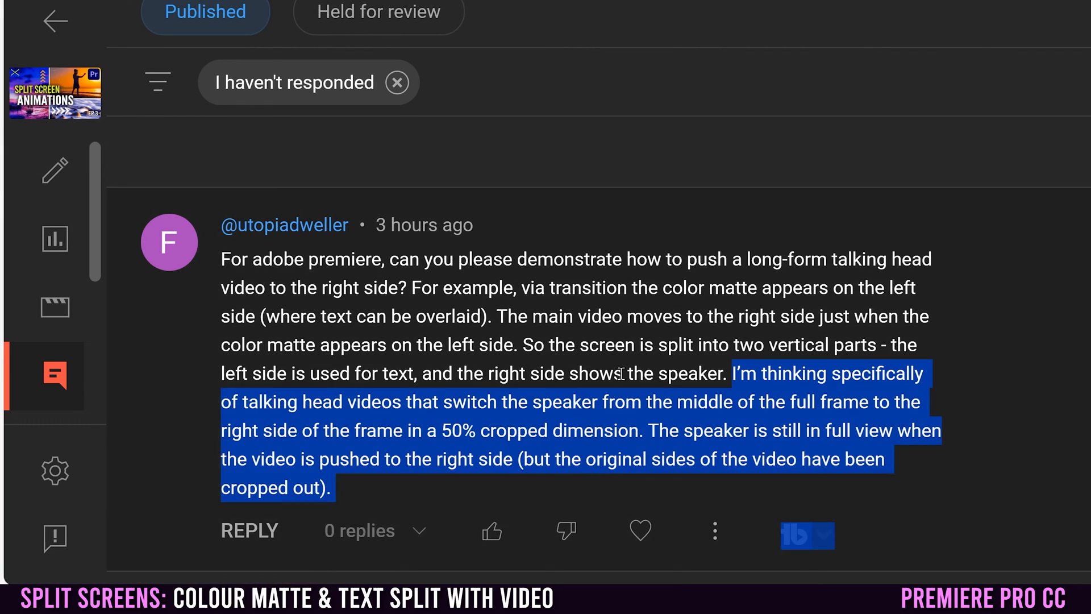
{"action": "mouse_move", "coordinate": [743, 368]}
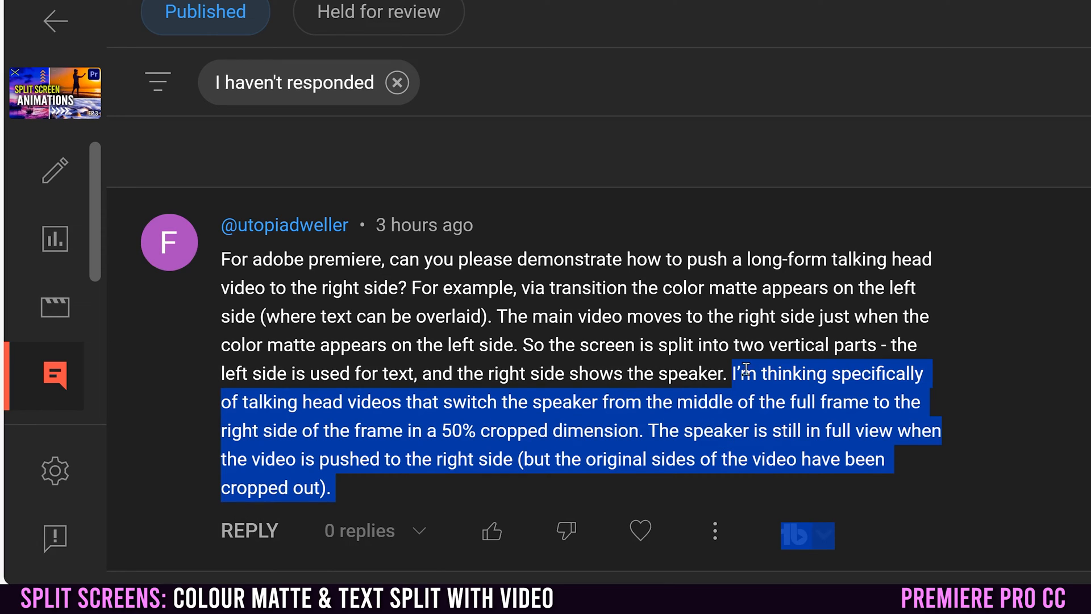
{"action": "mouse_move", "coordinate": [485, 401]}
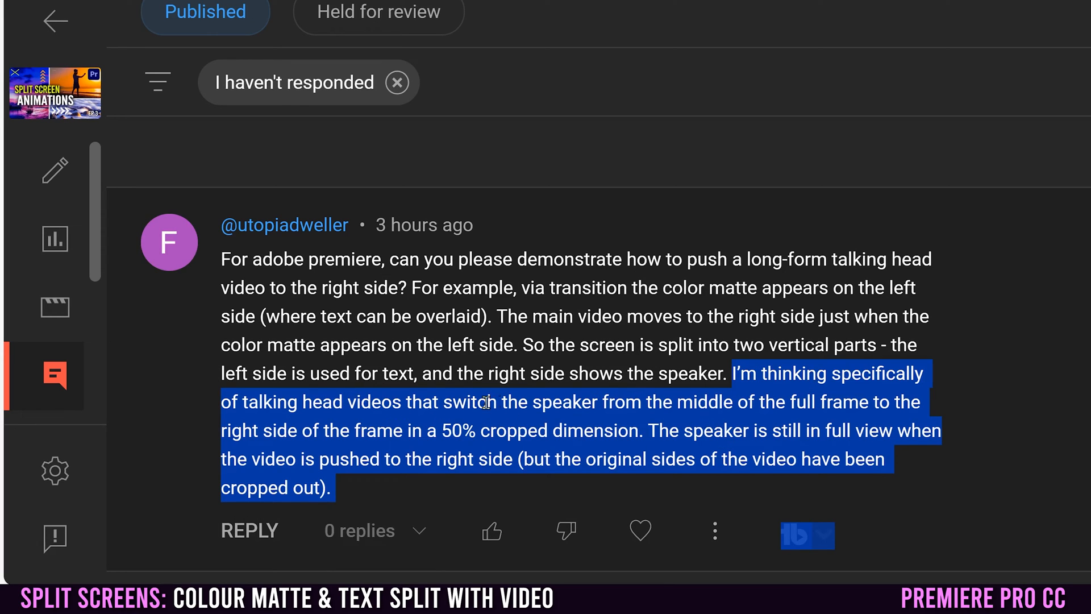
{"action": "mouse_move", "coordinate": [780, 379]}
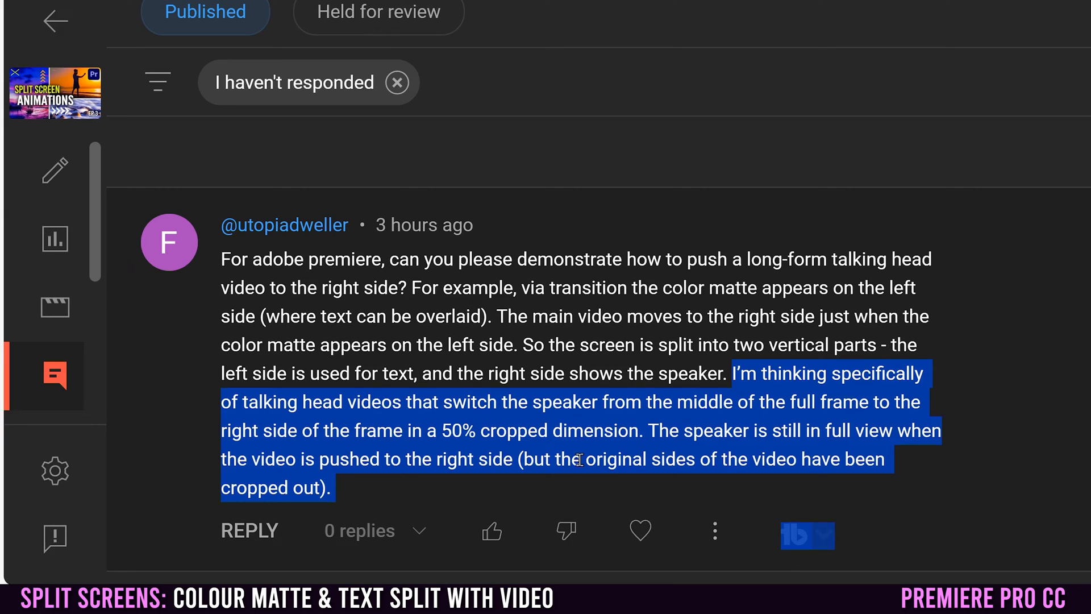
{"action": "mouse_move", "coordinate": [274, 316]}
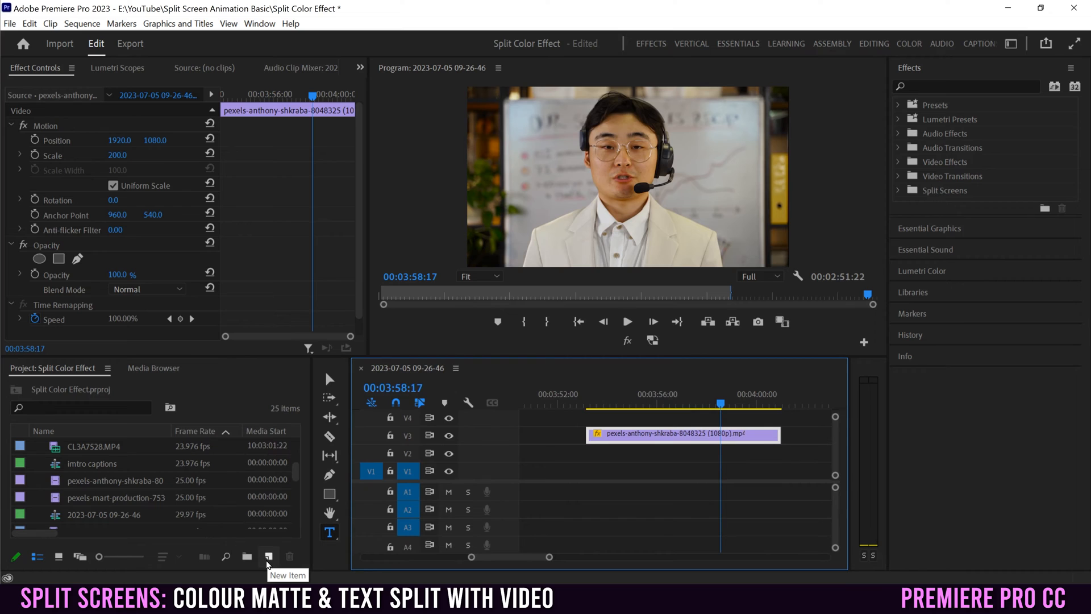
- Create a colour matte at default frame size with colour #B96B6B, named 'pink'
{"action": "left_click", "coordinate": [268, 556]}
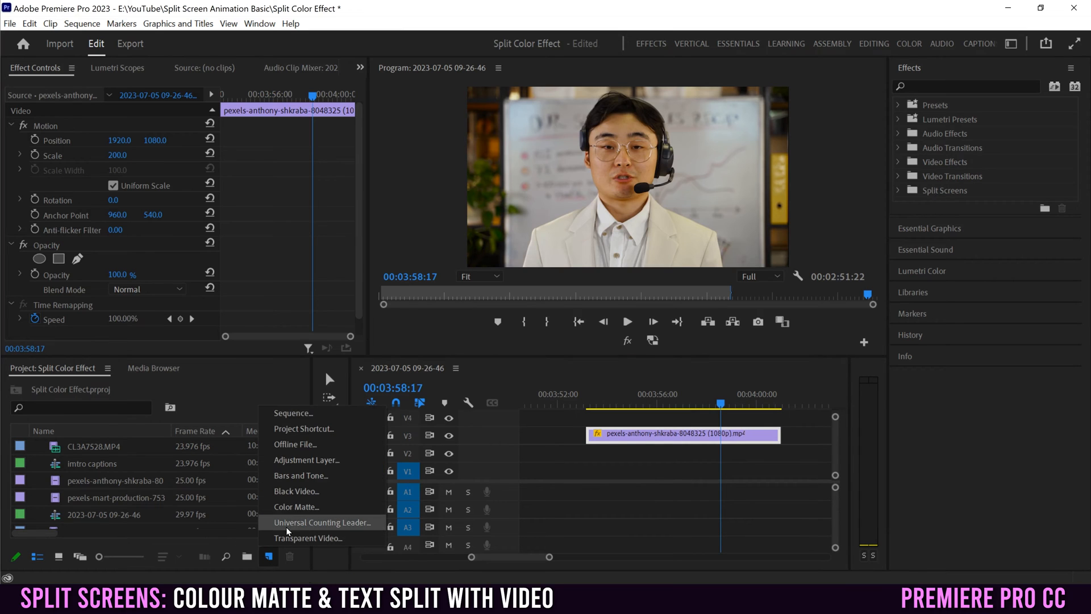
{"action": "left_click", "coordinate": [295, 507]}
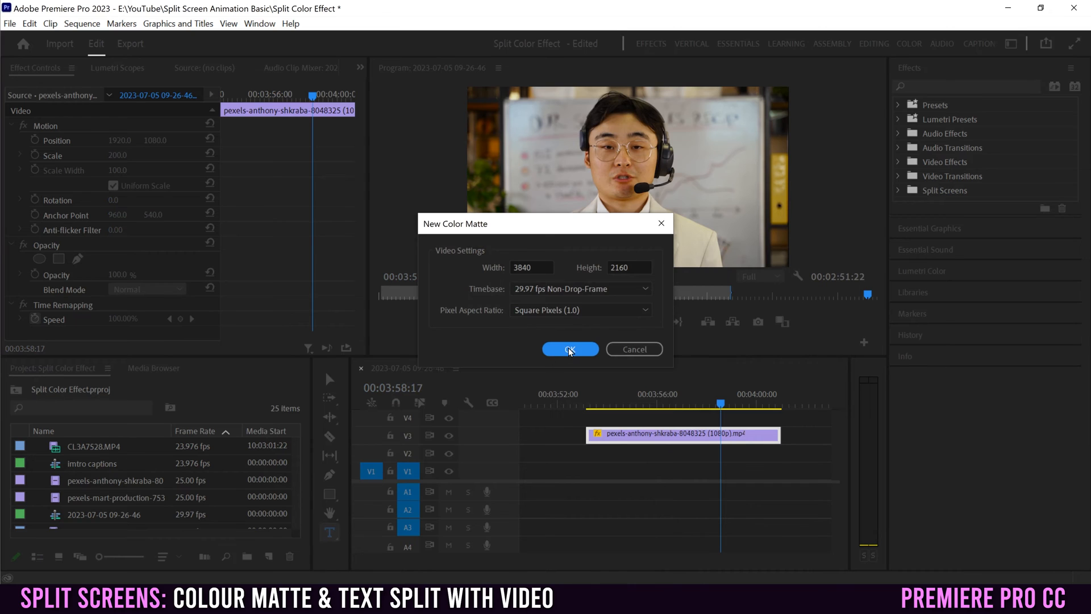
{"action": "left_click", "coordinate": [570, 348]}
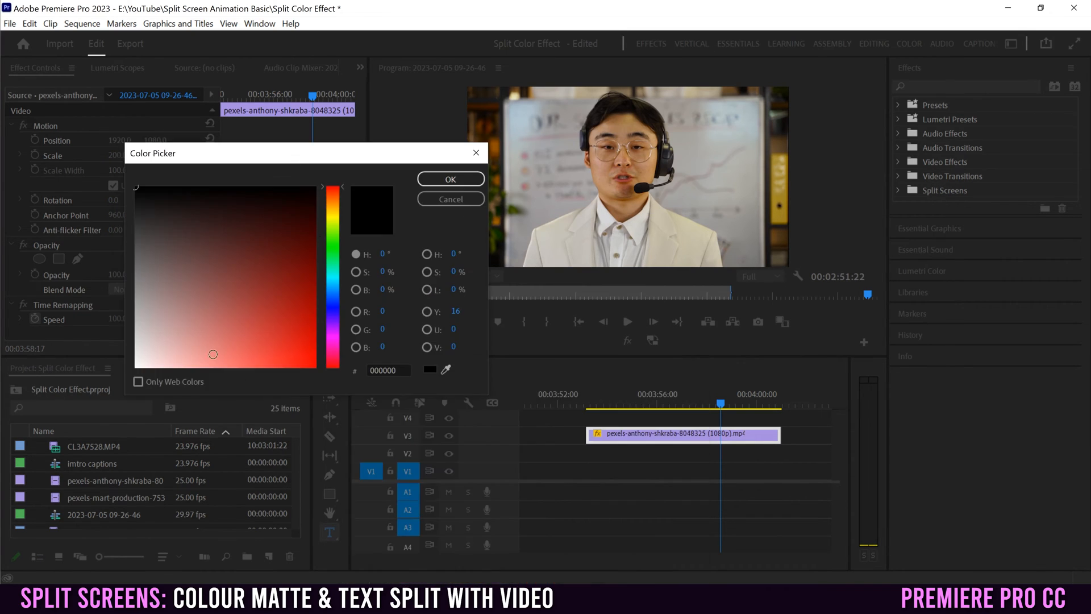
{"action": "left_click", "coordinate": [329, 278]}
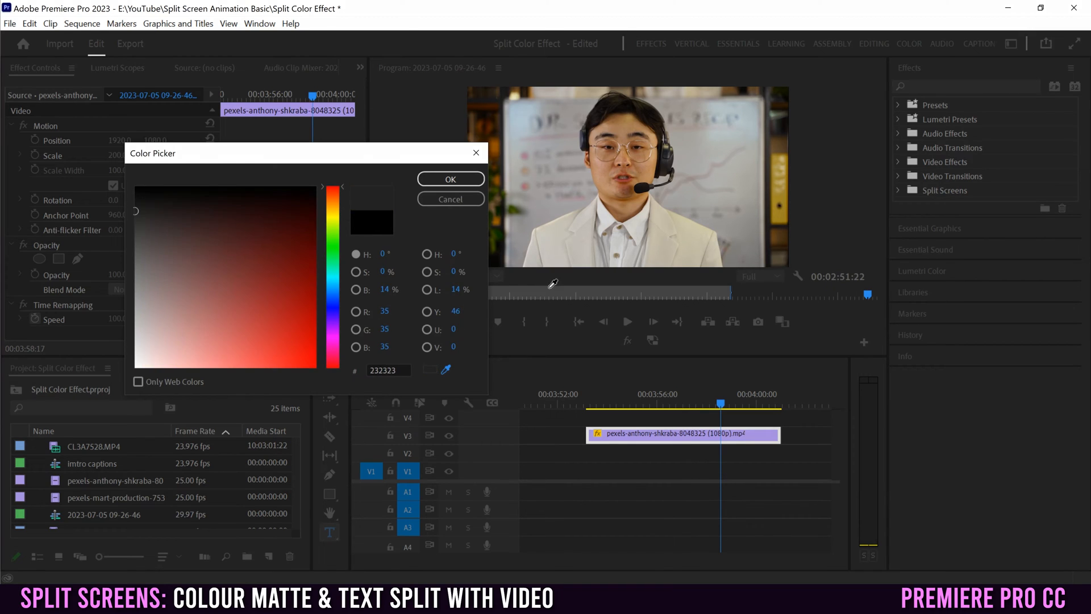
{"action": "left_click", "coordinate": [211, 317]}
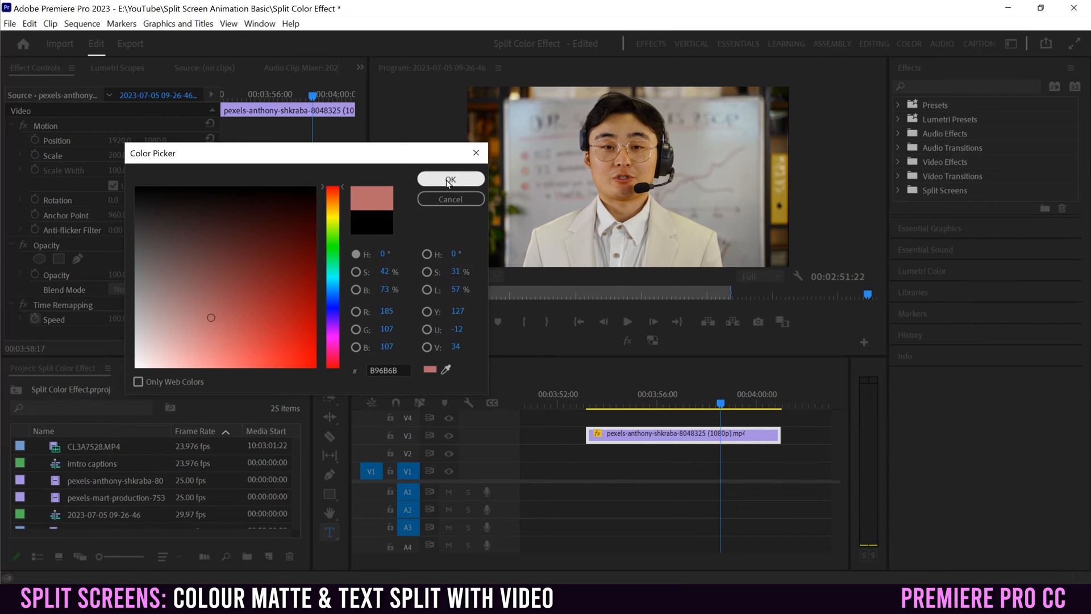
{"action": "left_click", "coordinate": [452, 178]}
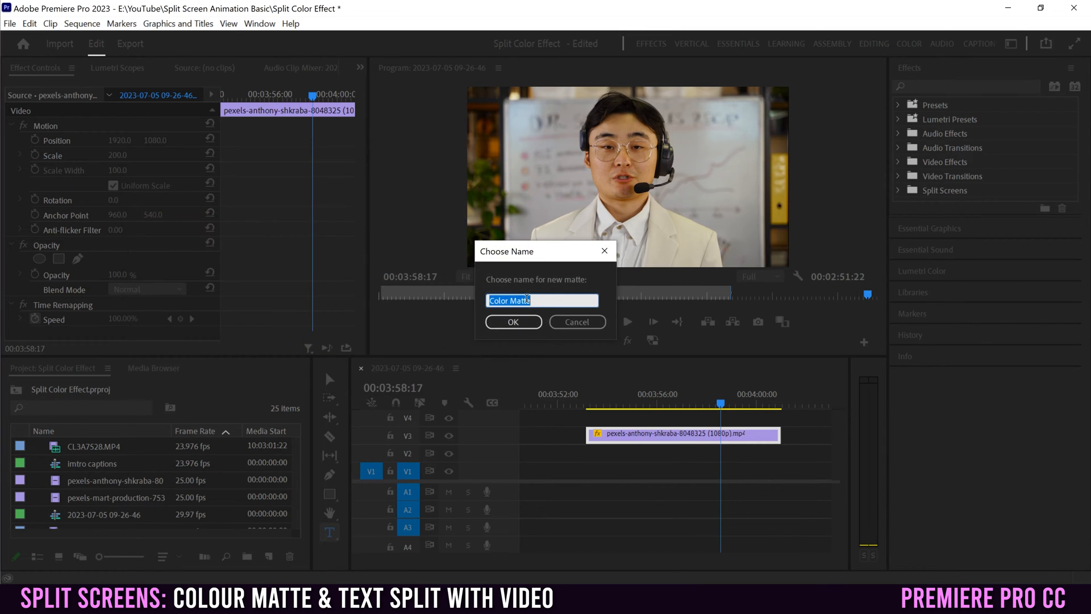
{"action": "type", "text": "pink"}
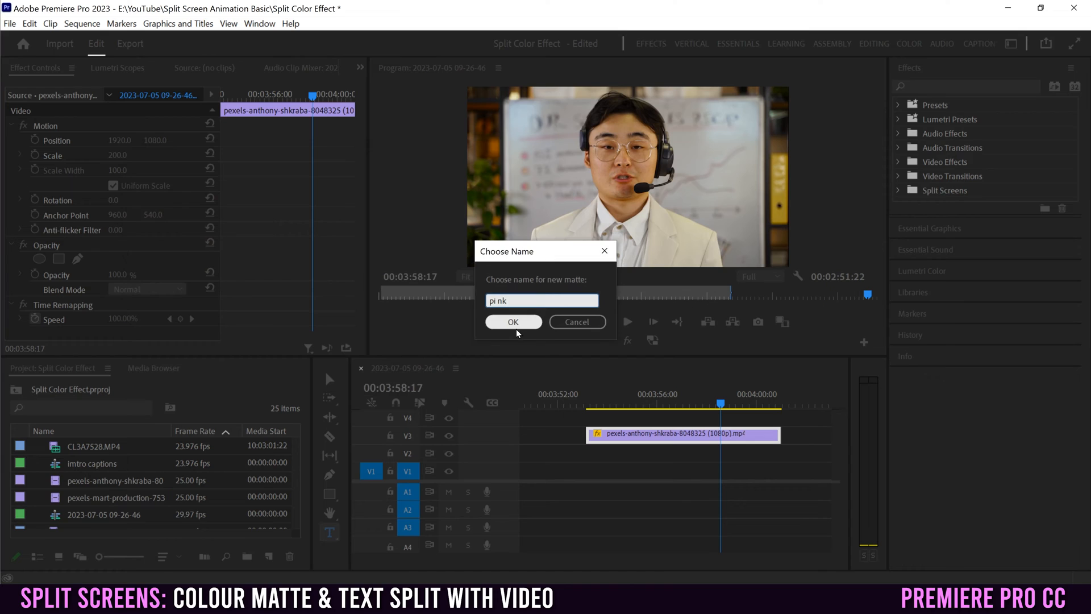
{"action": "left_click", "coordinate": [513, 321]}
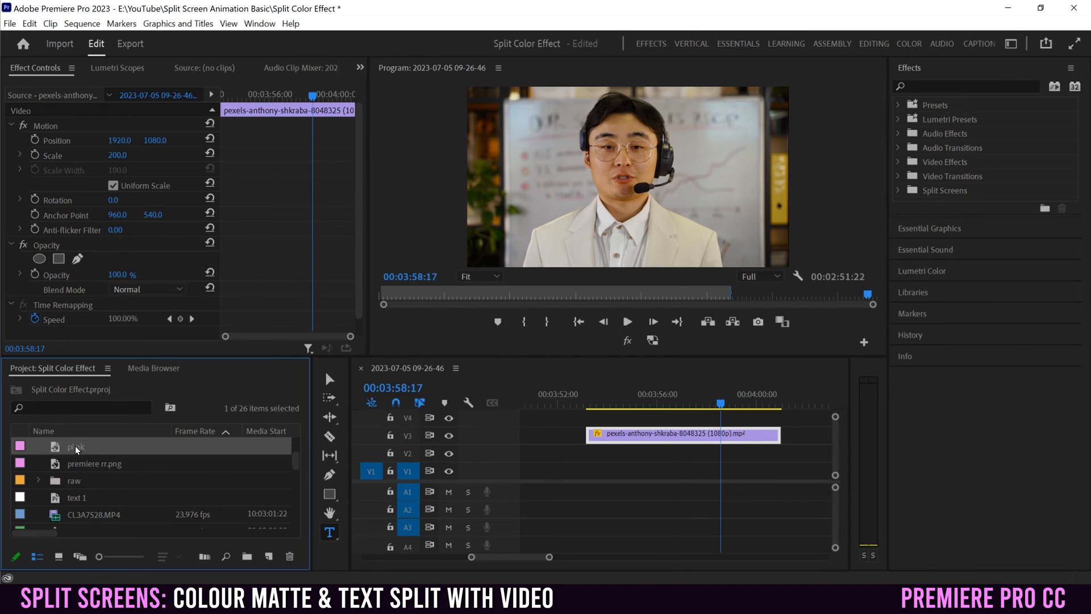
{"action": "mouse_move", "coordinate": [59, 451]}
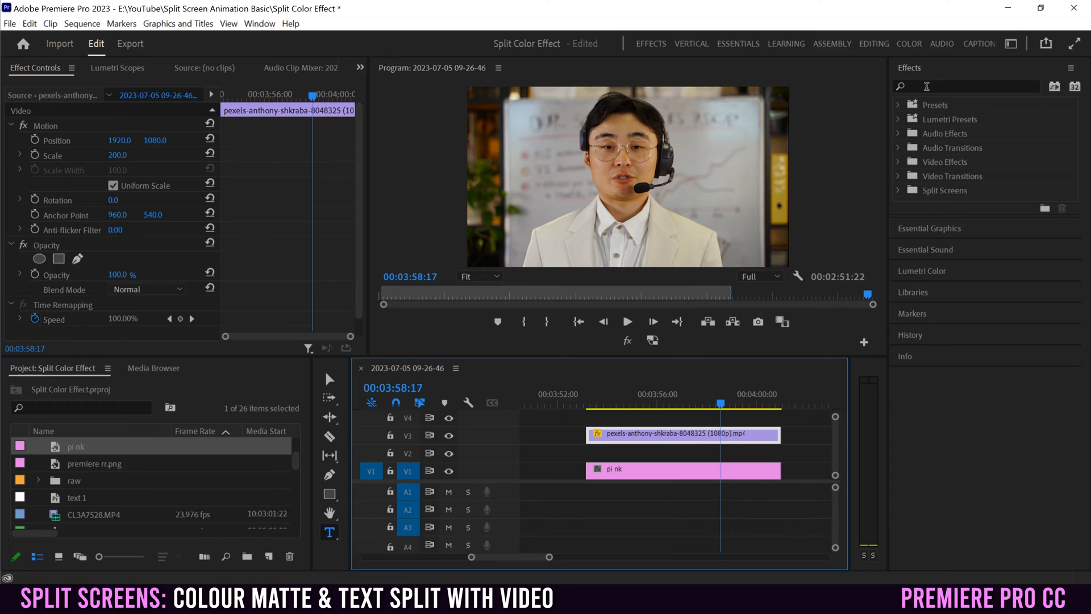
- Add Distort > Transform and Transform > Crop to the V3 talking-head clip via the 'tra' Effects search
{"action": "type", "text": "transf"}
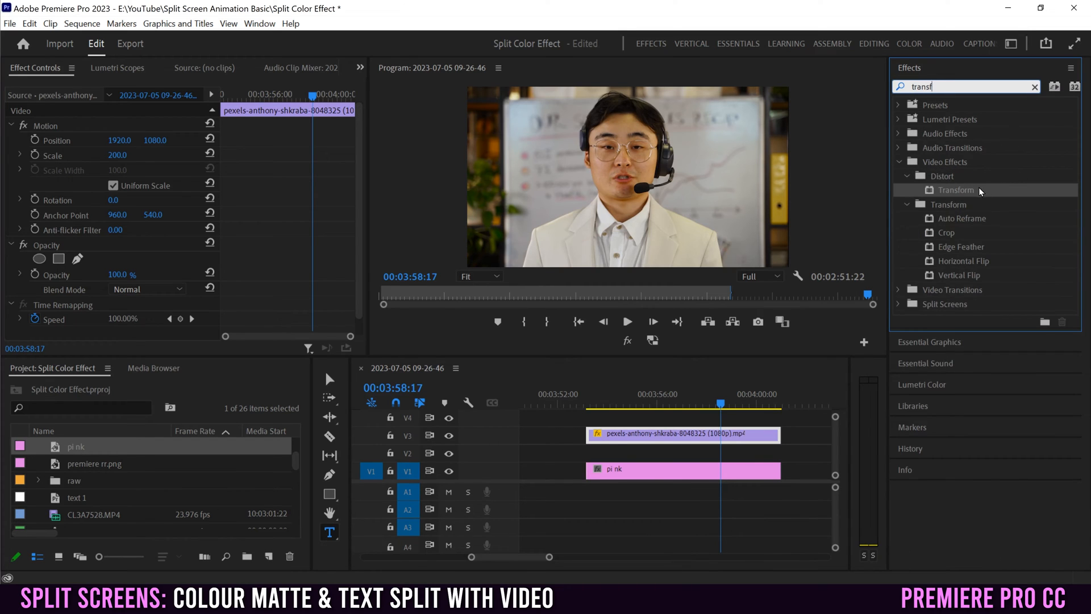
{"action": "mouse_move", "coordinate": [930, 194]}
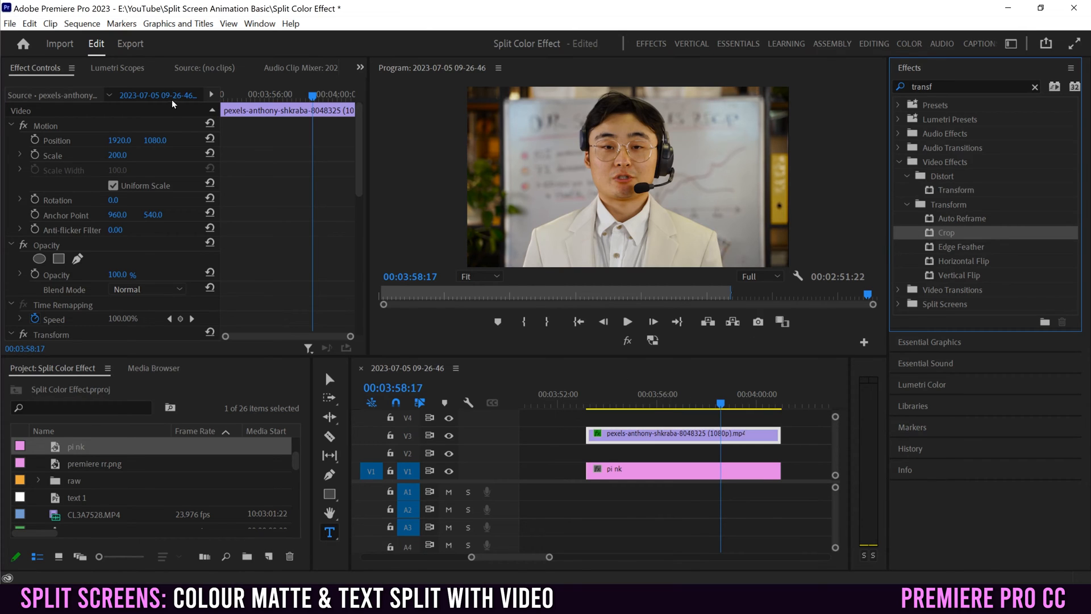
{"action": "mouse_move", "coordinate": [250, 144]}
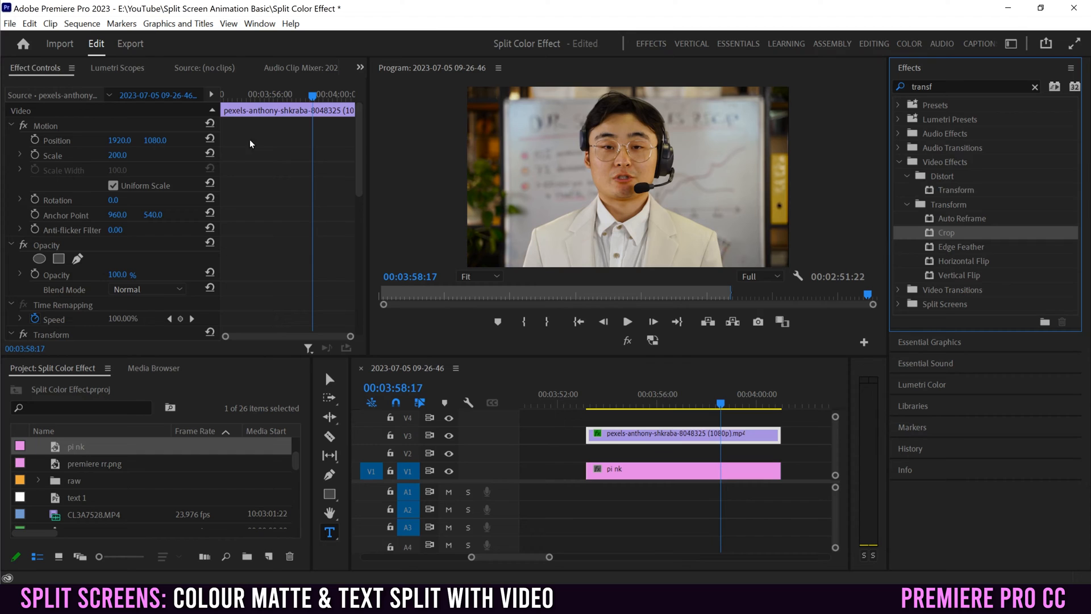
{"action": "scroll", "scroll_direction": "down", "scroll_amount": 3}
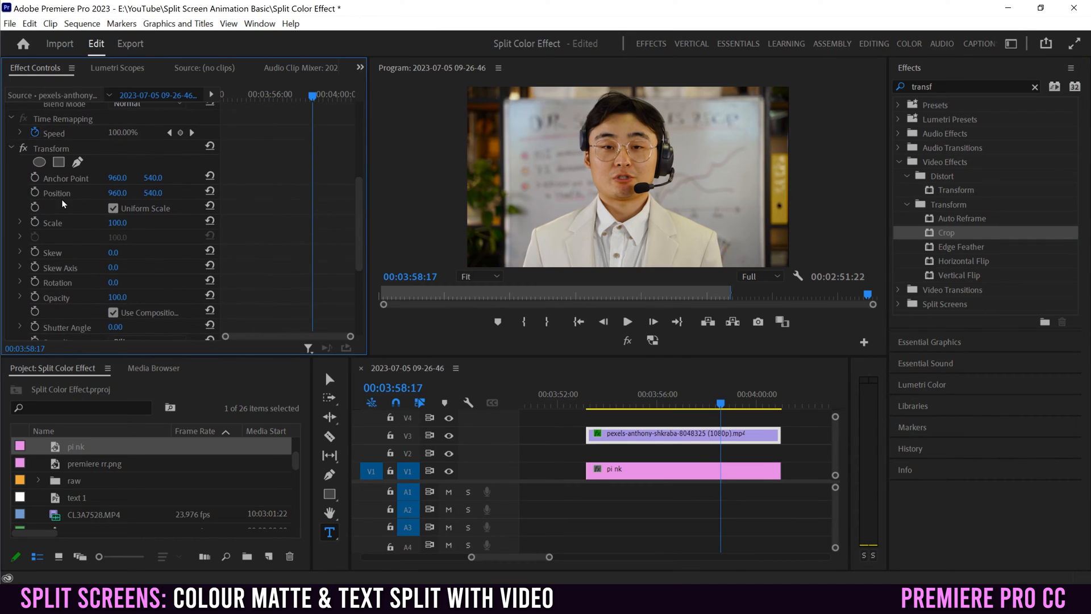
{"action": "scroll", "scroll_direction": "down", "scroll_amount": 3}
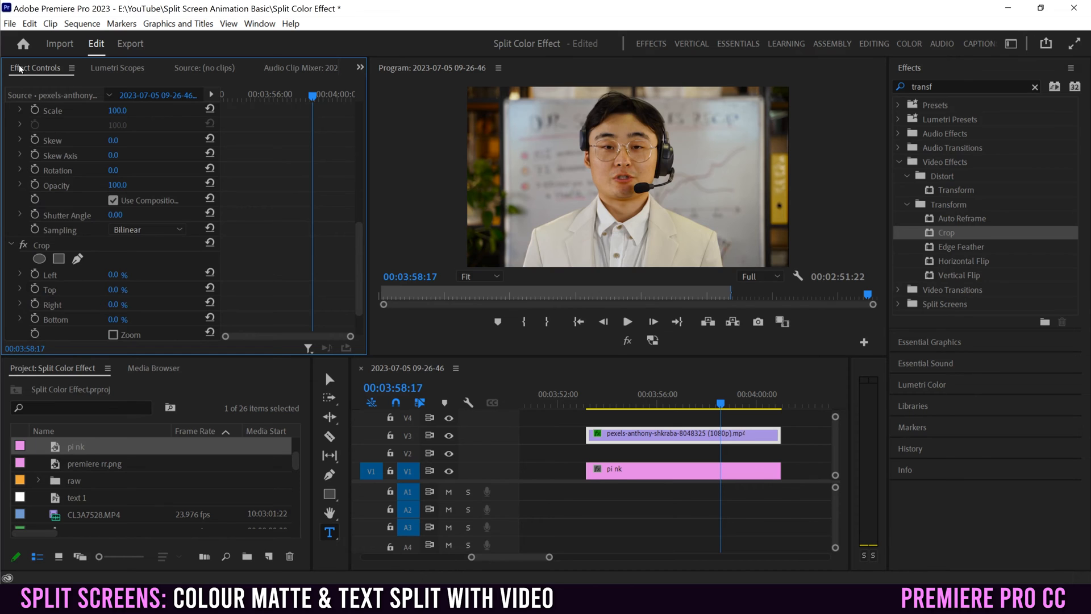
{"action": "left_click", "coordinate": [260, 23]}
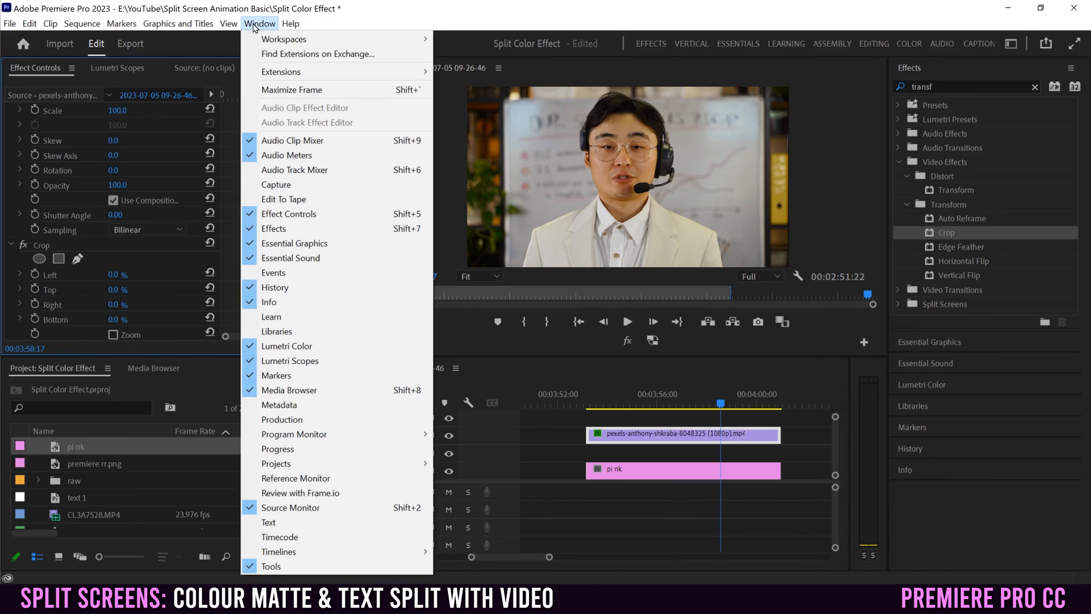
{"action": "mouse_move", "coordinate": [424, 268]}
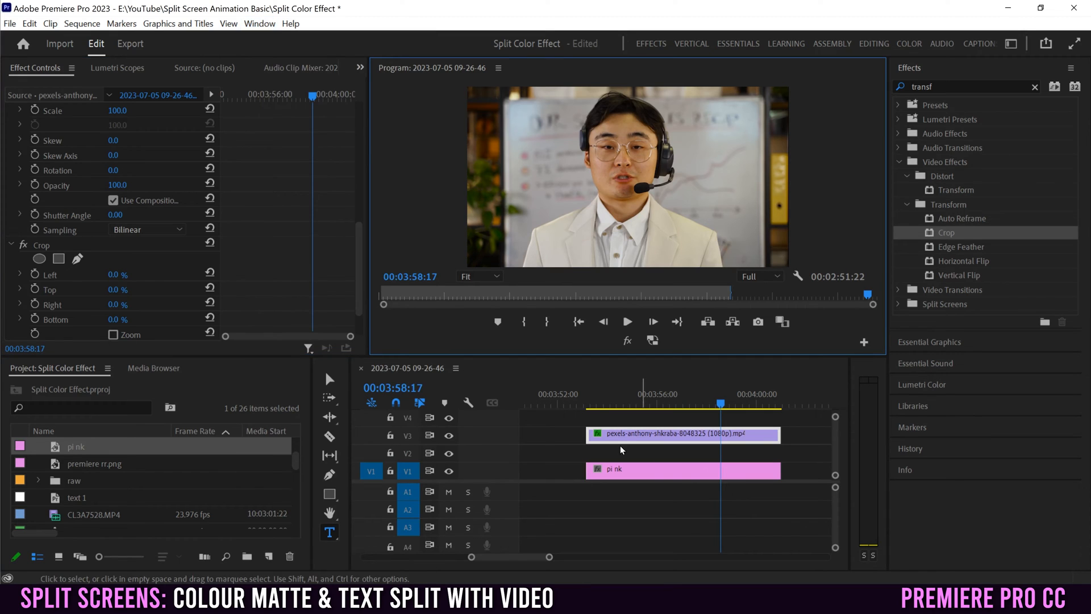
{"action": "mouse_move", "coordinate": [638, 422]}
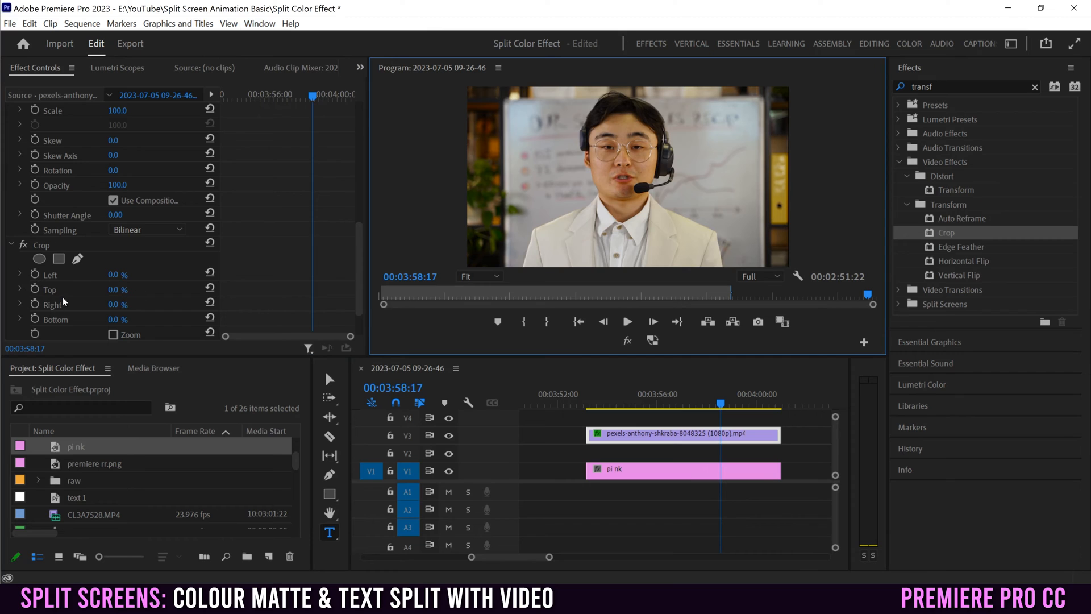
{"action": "scroll", "scroll_direction": "up", "scroll_amount": 3}
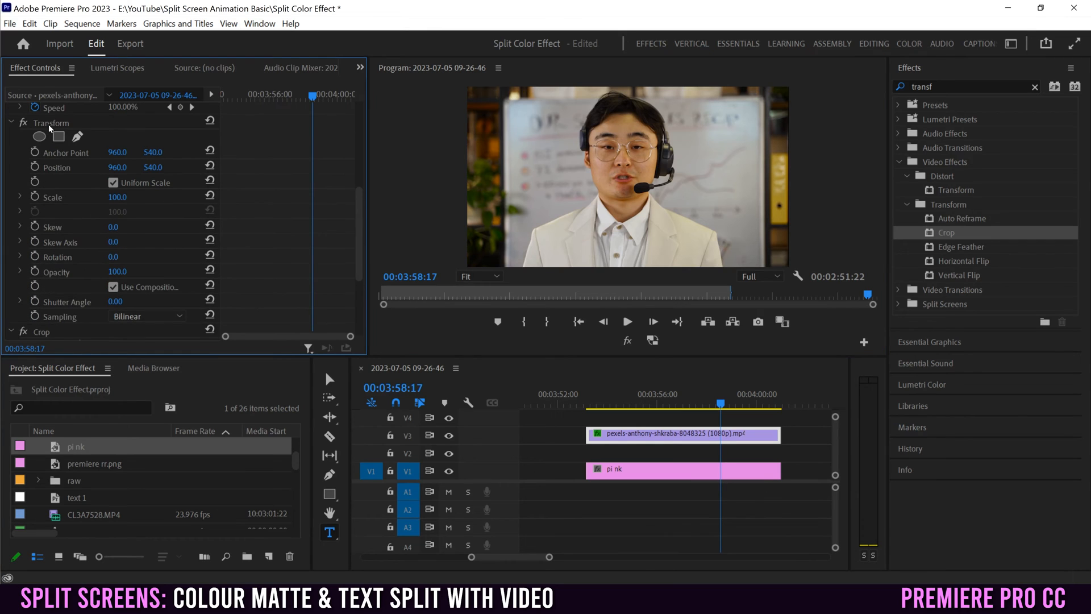
{"action": "scroll", "scroll_direction": "down", "scroll_amount": 3}
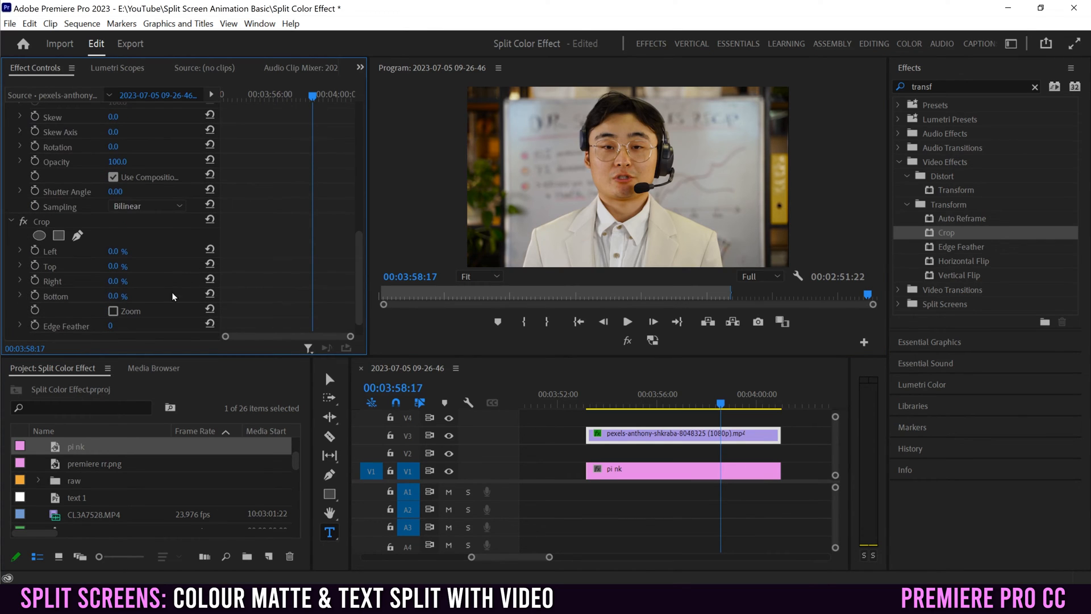
{"action": "left_click", "coordinate": [42, 221]}
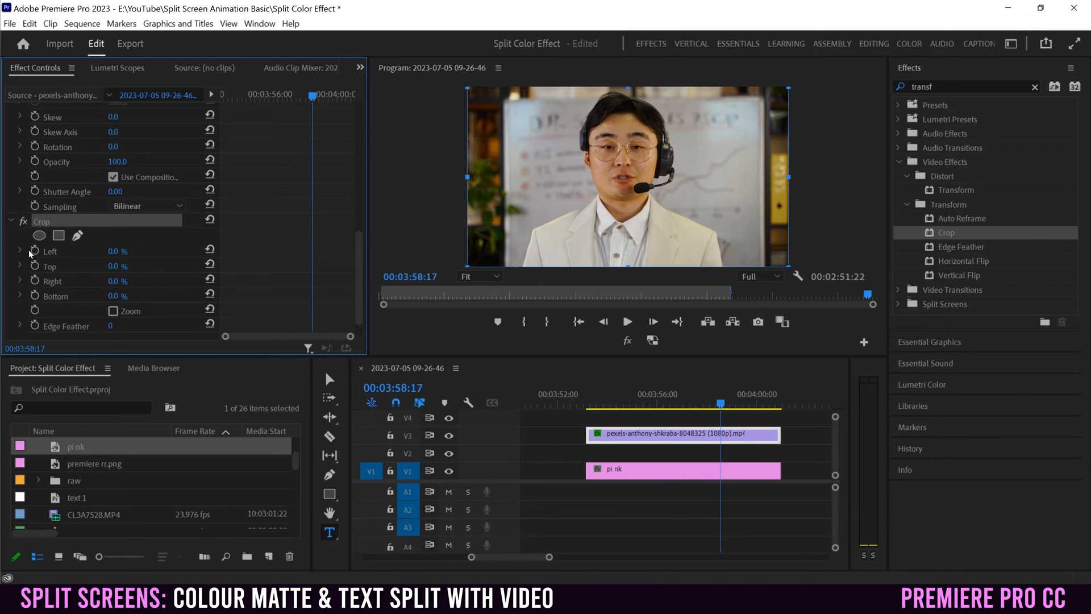
{"action": "mouse_move", "coordinate": [336, 287]}
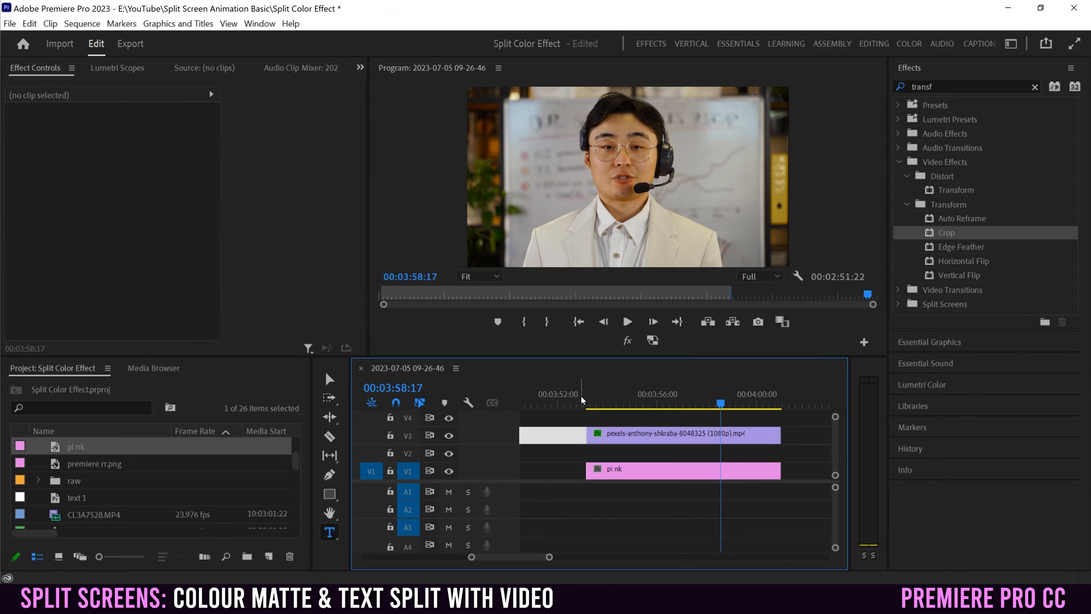
{"action": "left_click", "coordinate": [682, 469]}
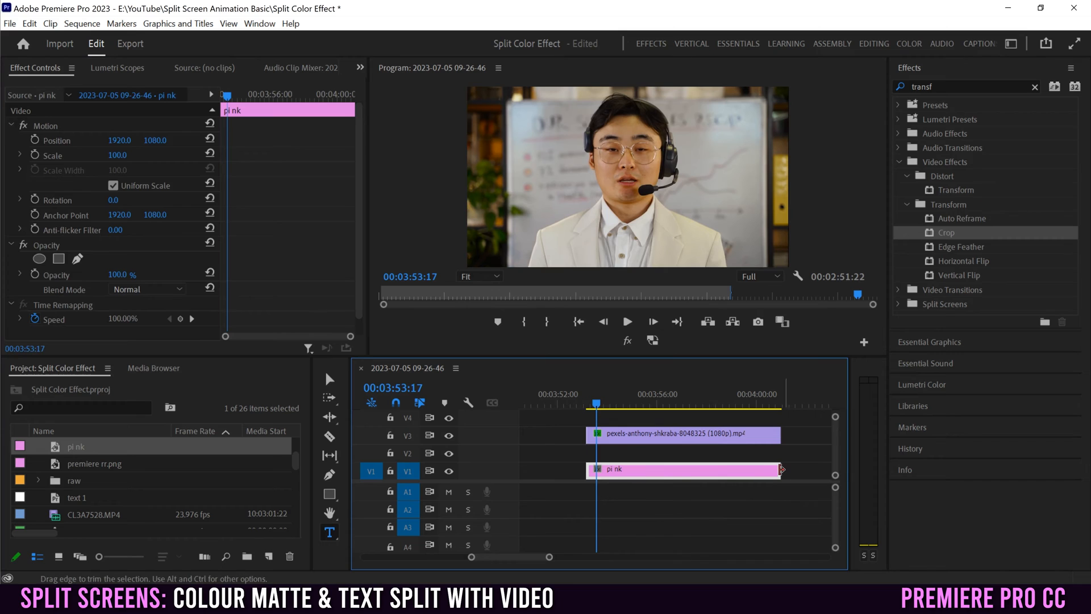
{"action": "left_click", "coordinate": [682, 435]}
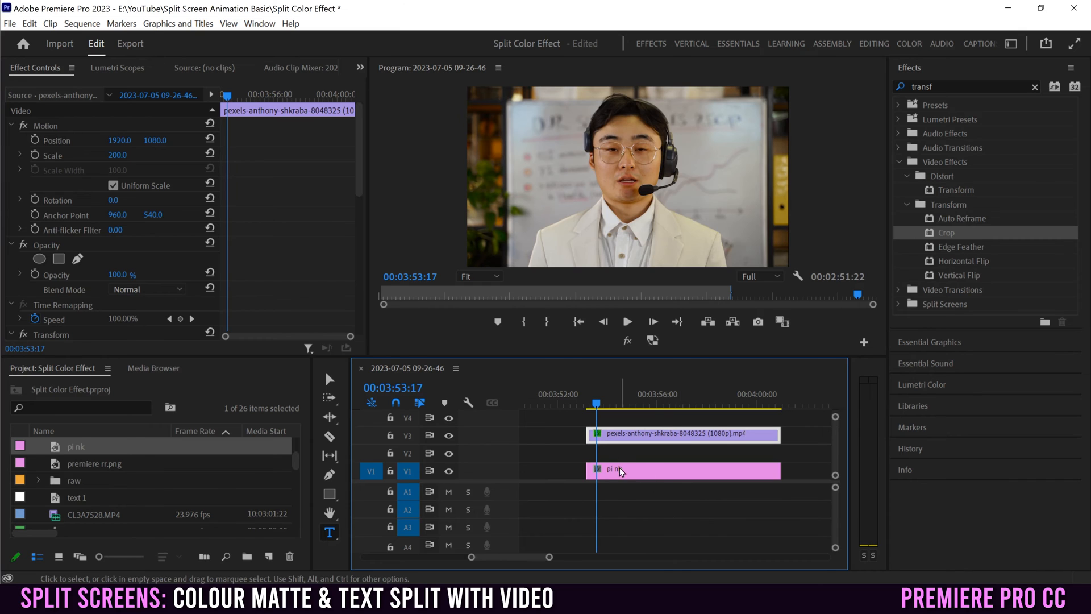
{"action": "left_click", "coordinate": [618, 402]}
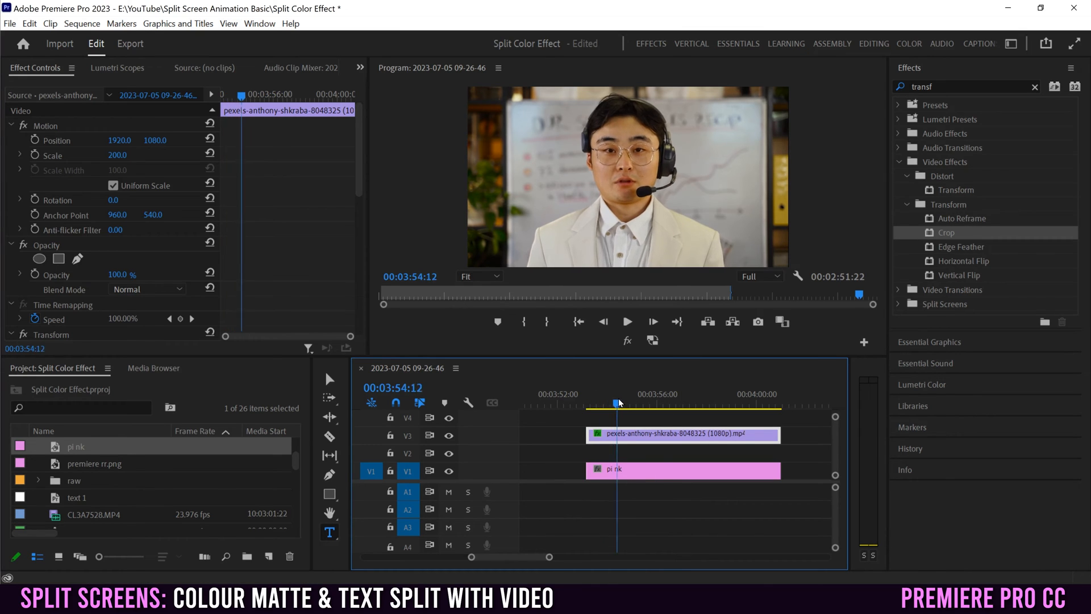
{"action": "left_click", "coordinate": [640, 402]}
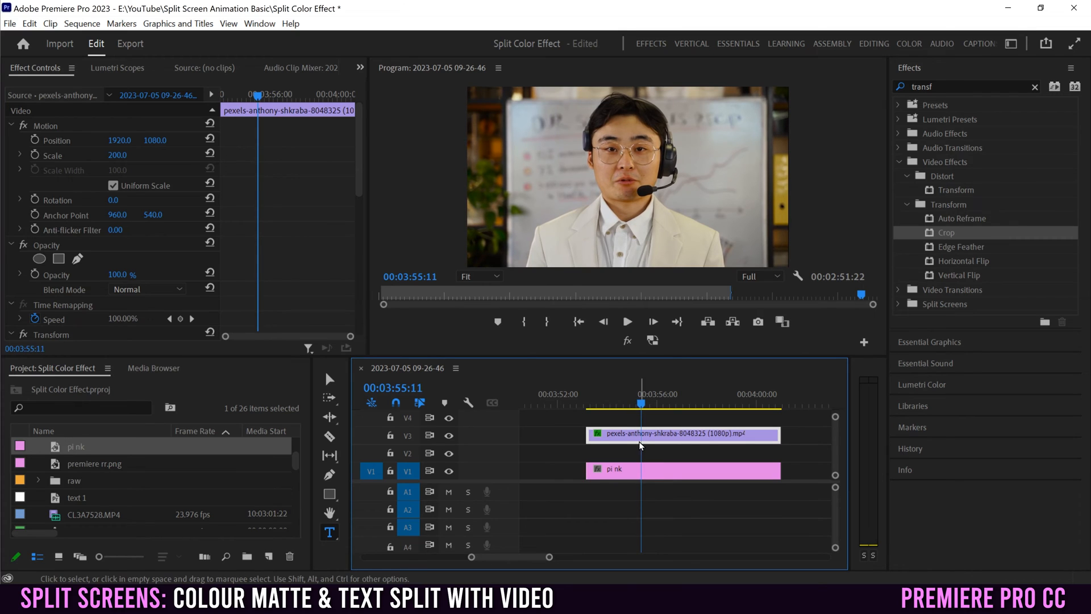
{"action": "mouse_move", "coordinate": [508, 220]}
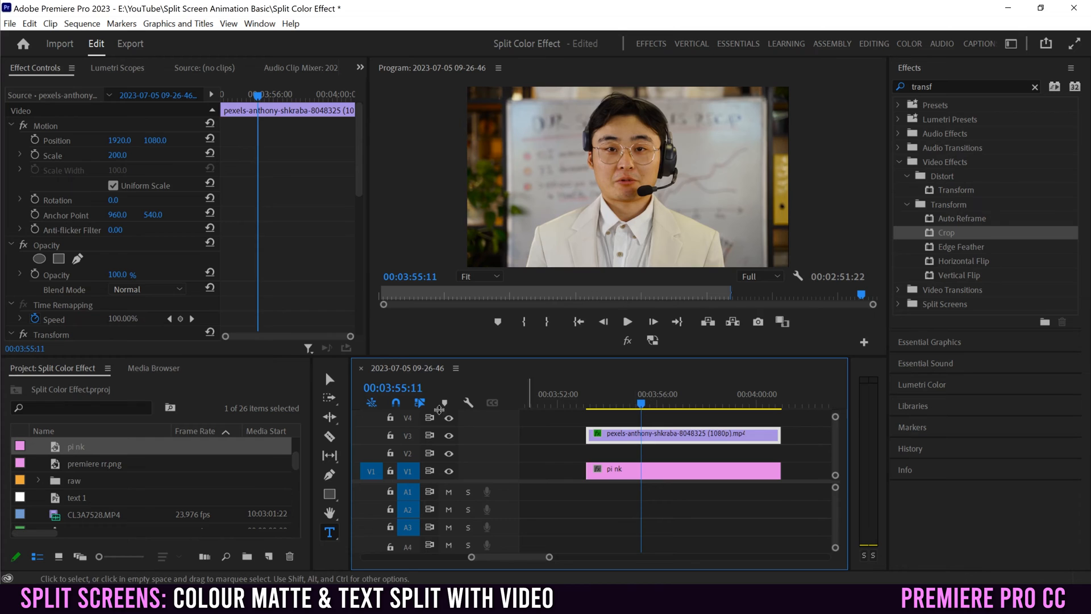
{"action": "scroll", "scroll_direction": "down", "scroll_amount": 3}
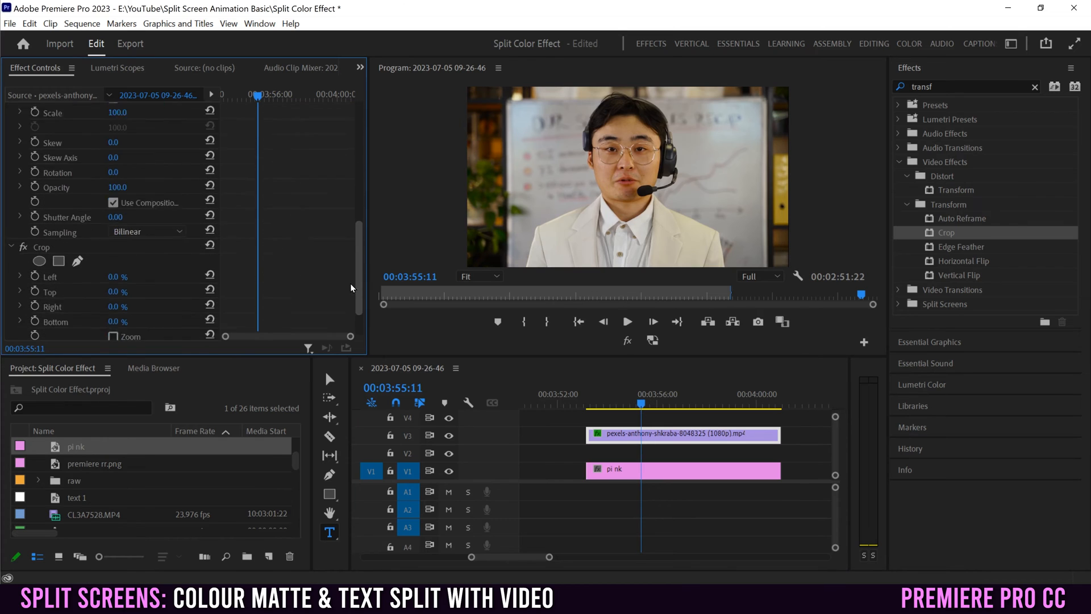
{"action": "scroll", "scroll_direction": "down", "scroll_amount": 3}
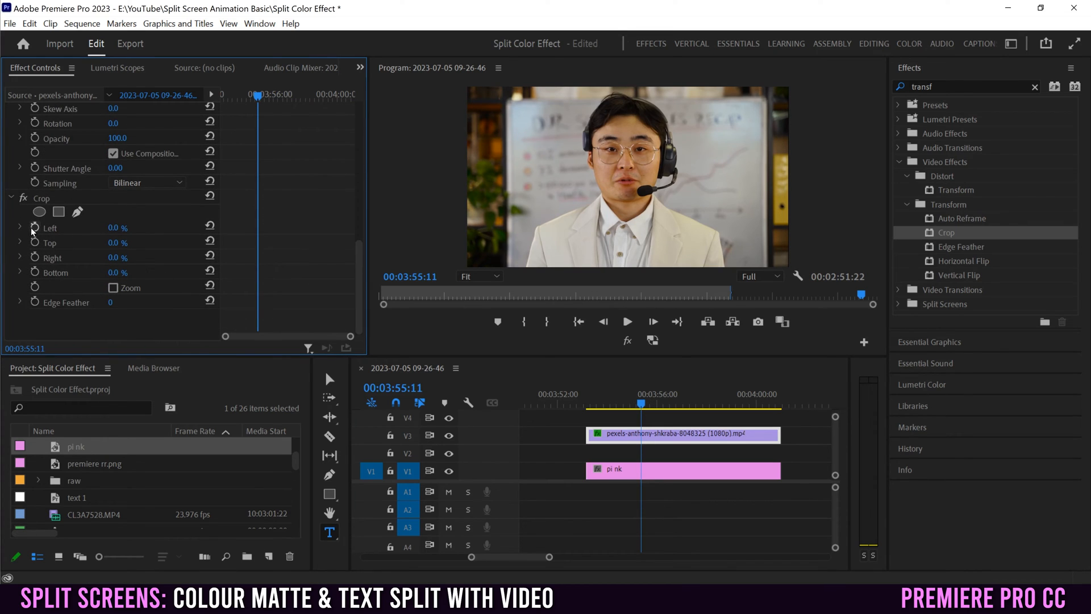
{"action": "mouse_move", "coordinate": [35, 227]}
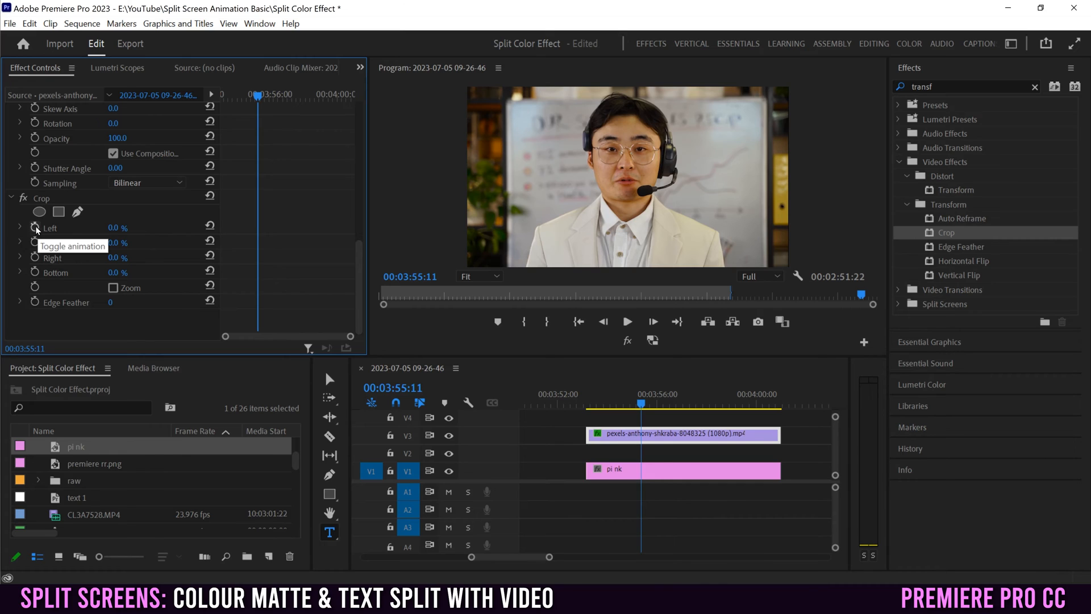
- Keyframe Crop Left from 0% to 50% over two keyframes so the pink matte shows on the left
{"action": "left_click", "coordinate": [35, 228]}
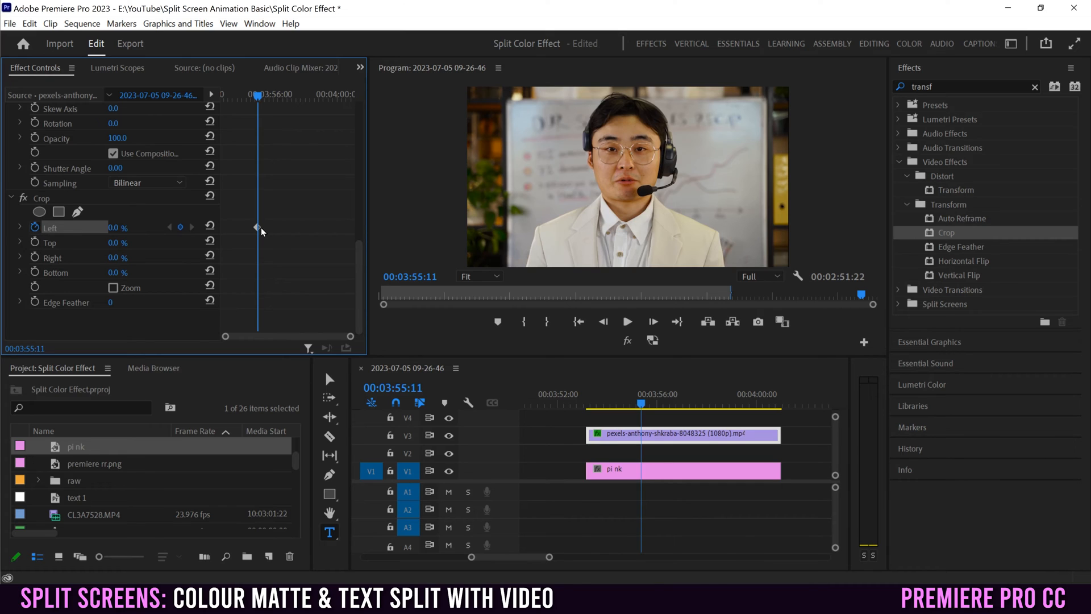
{"action": "left_click", "coordinate": [647, 402]}
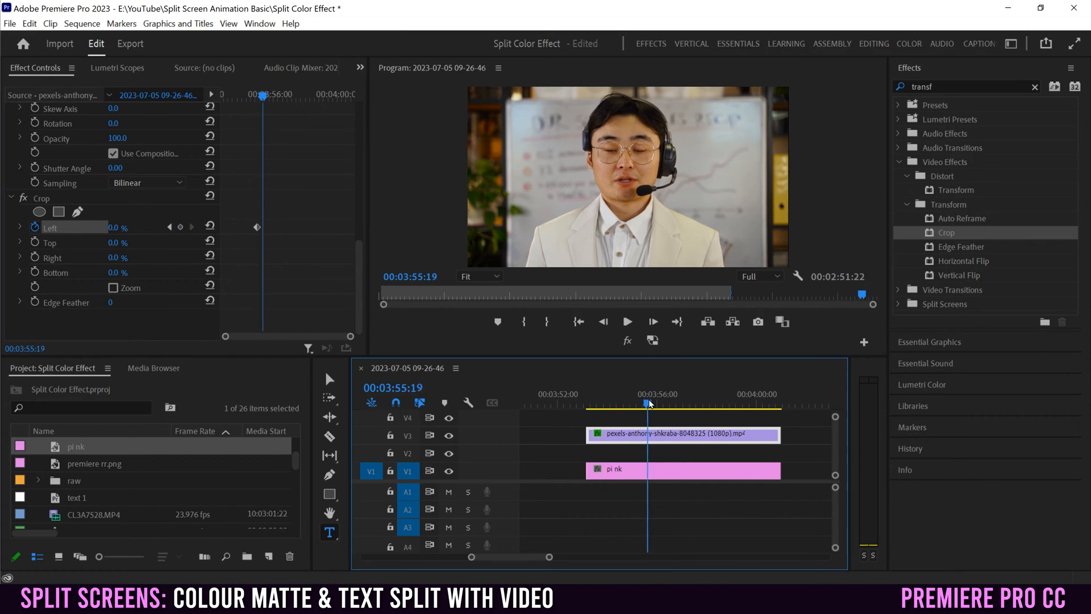
{"action": "left_click", "coordinate": [668, 395]}
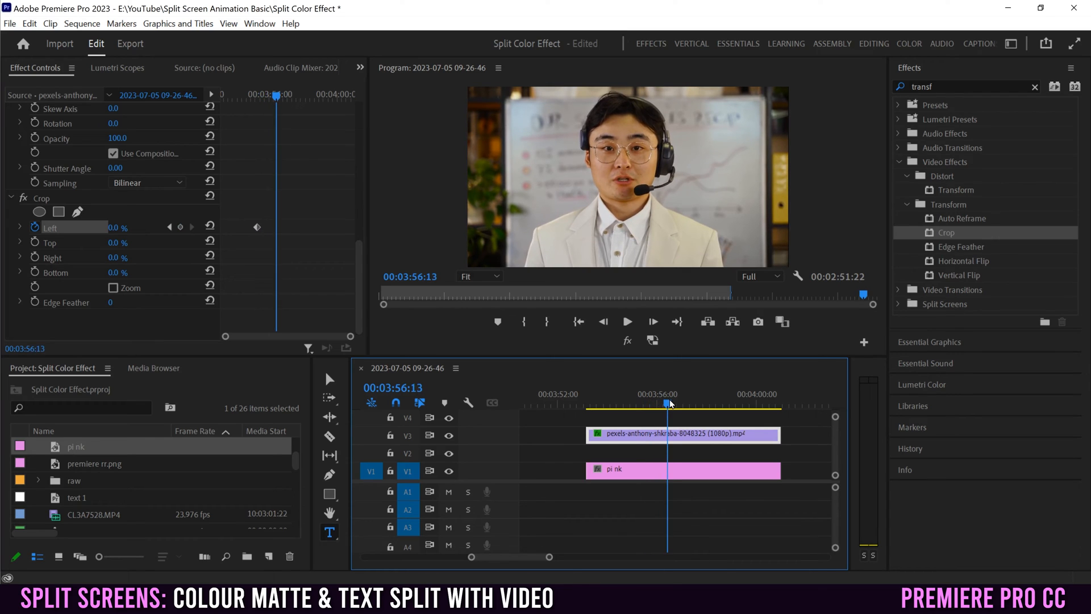
{"action": "left_click", "coordinate": [674, 403]}
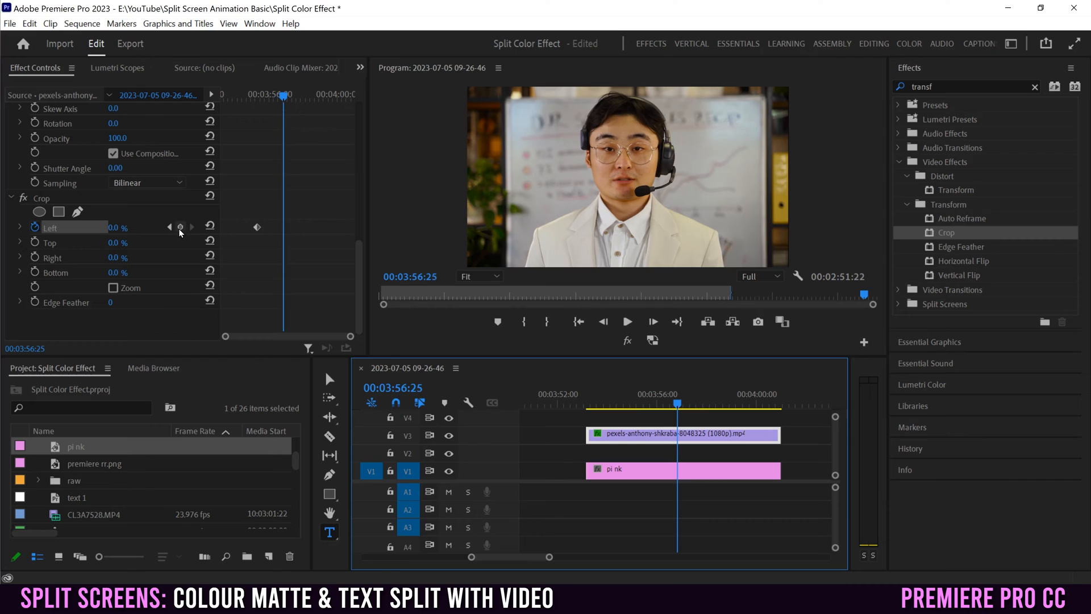
{"action": "mouse_move", "coordinate": [181, 228]}
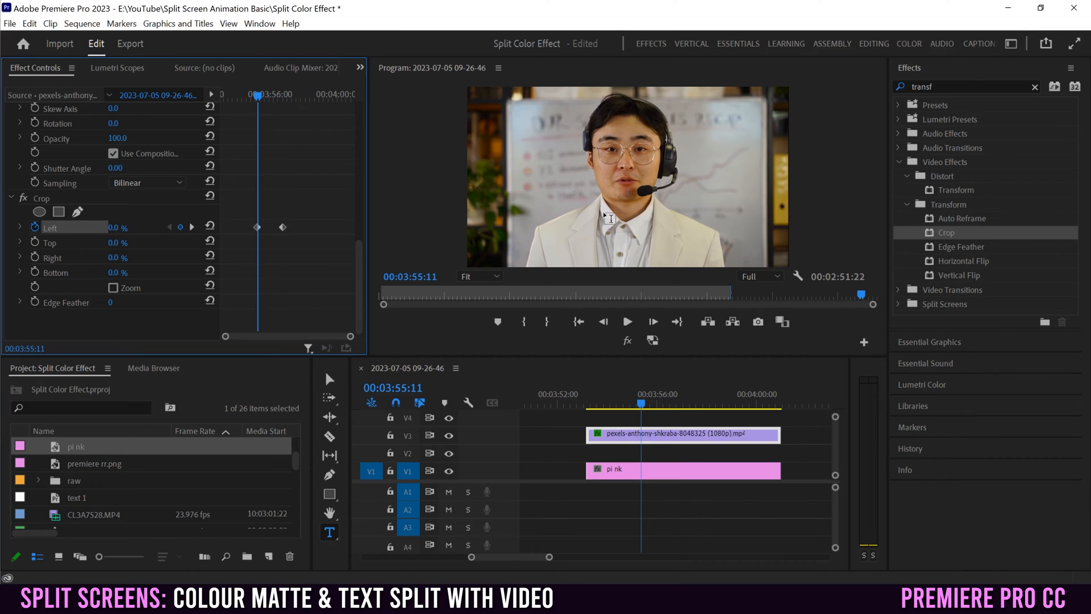
{"action": "mouse_move", "coordinate": [192, 227]}
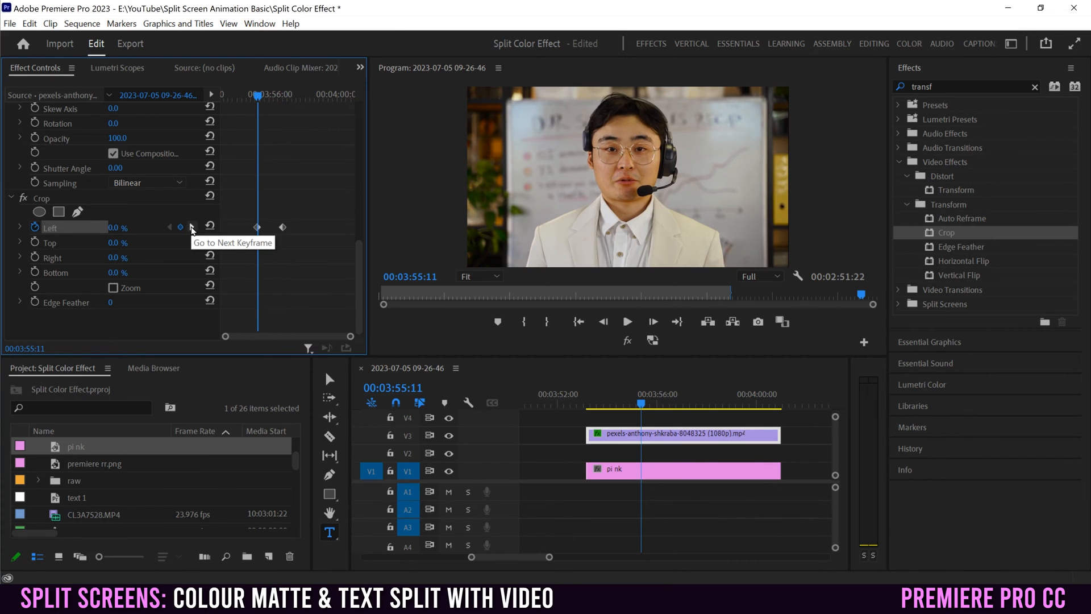
{"action": "left_click", "coordinate": [192, 227]}
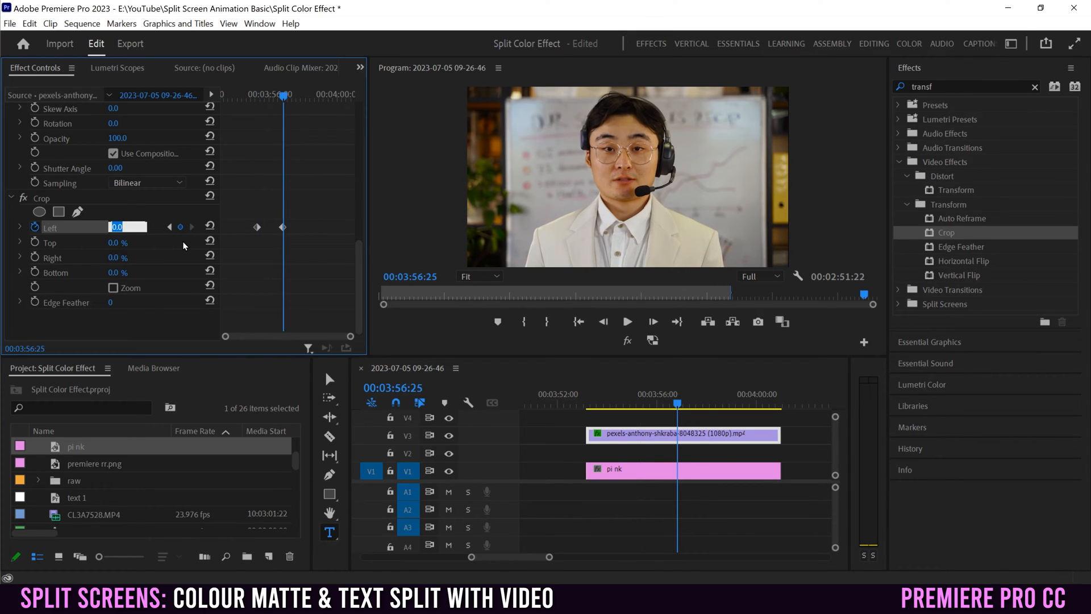
{"action": "type", "text": "50"}
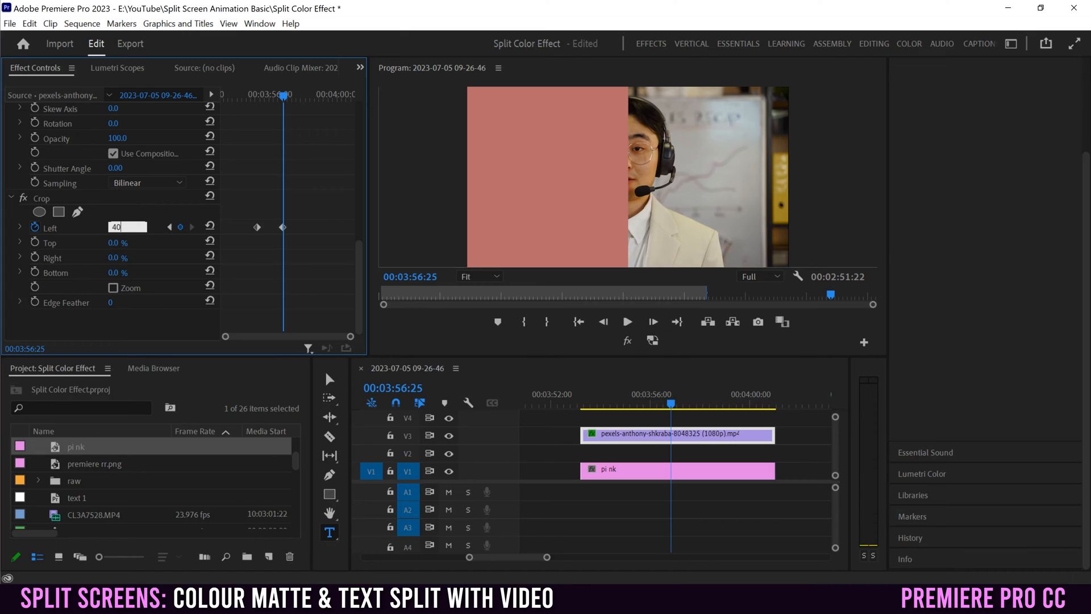
{"action": "type", "text": "60"}
{"action": "key", "text": "Return"}
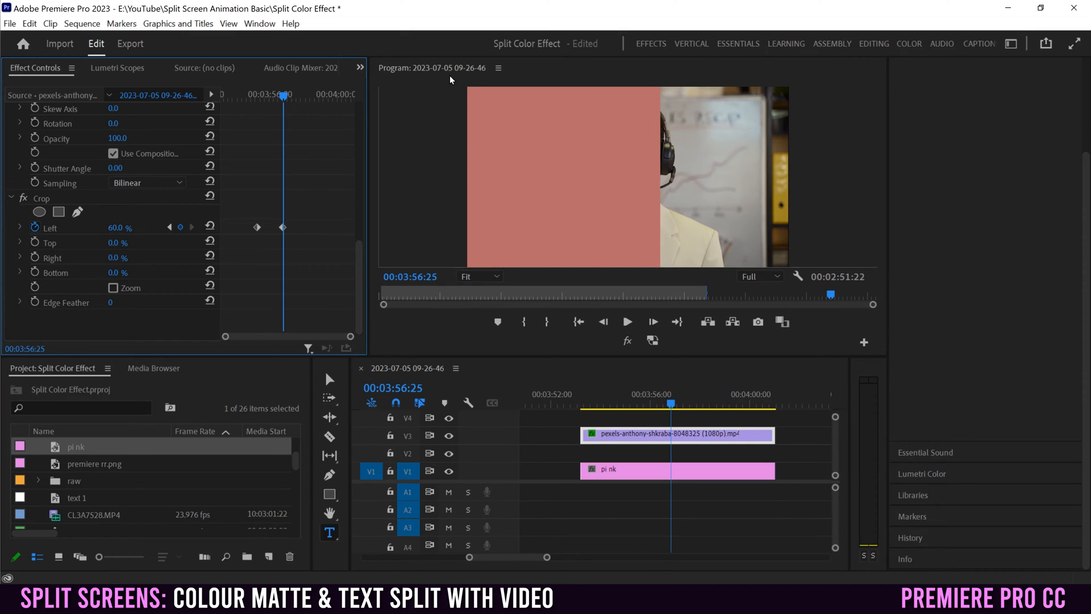
{"action": "mouse_move", "coordinate": [672, 108]}
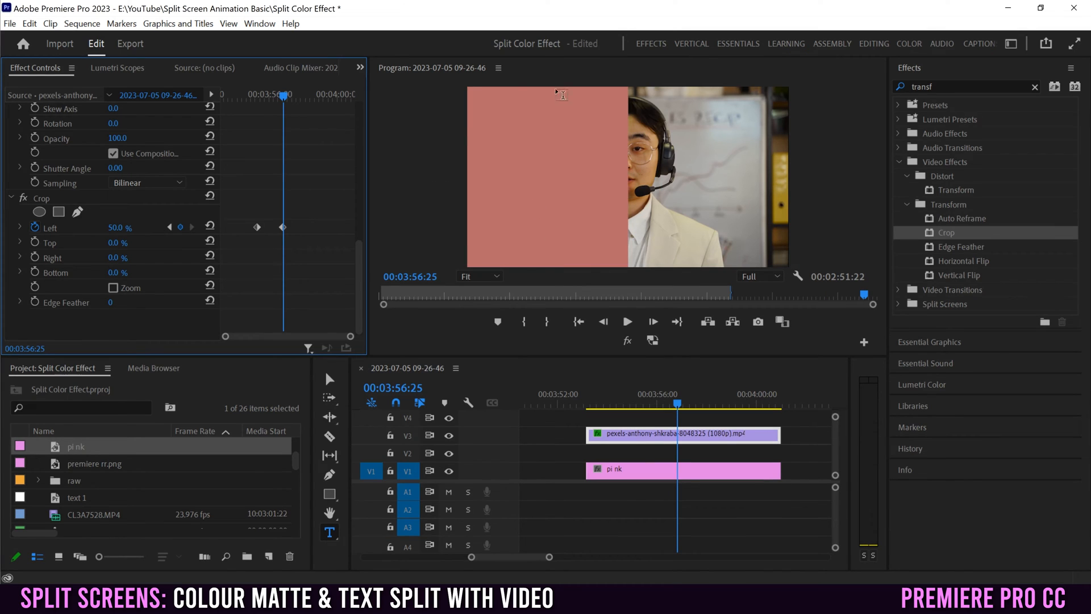
{"action": "mouse_move", "coordinate": [628, 91]}
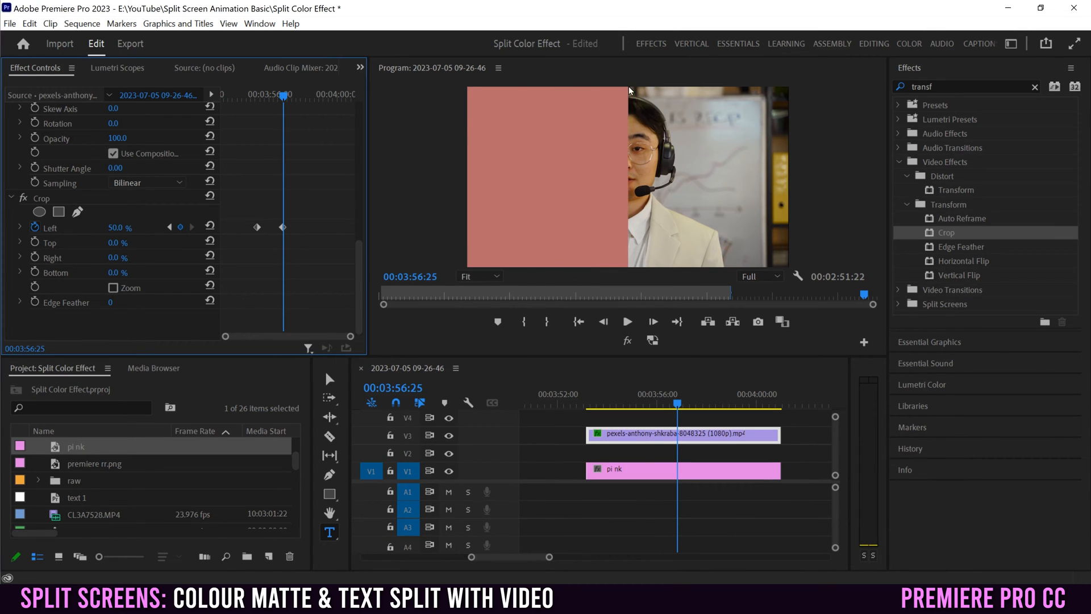
{"action": "mouse_move", "coordinate": [629, 305]}
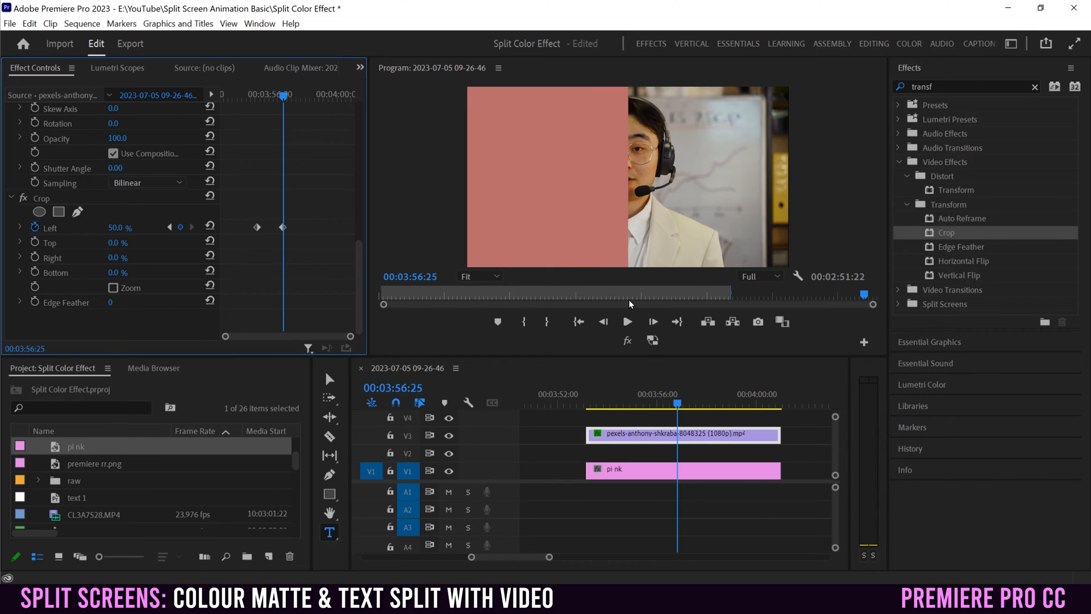
{"action": "mouse_move", "coordinate": [654, 236]}
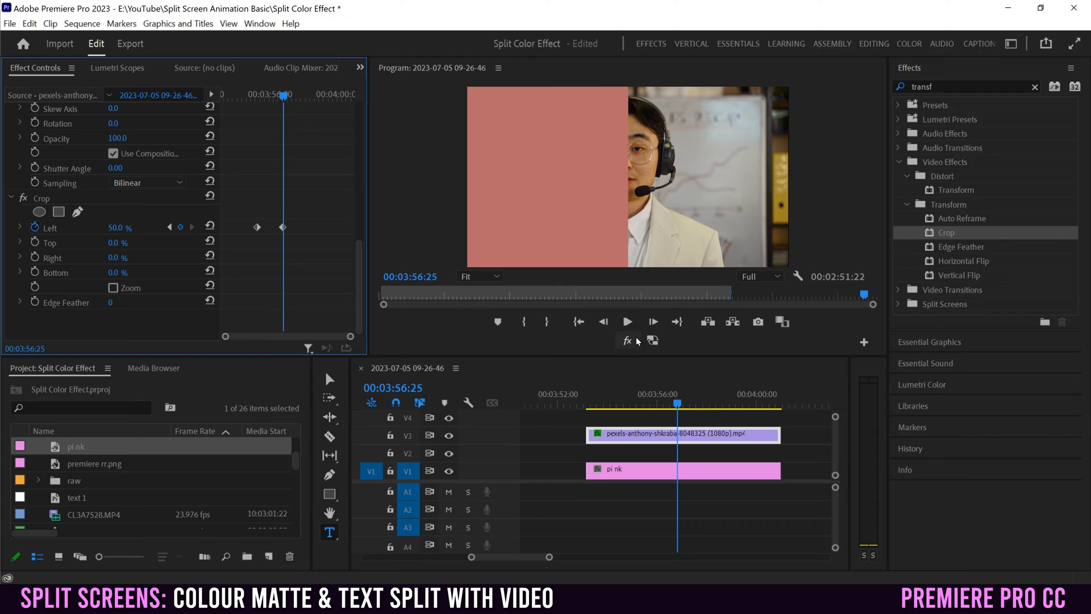
- Enable Transform Position animation so position keyframes sit at both crop keyframe times
{"action": "scroll", "scroll_direction": "up", "scroll_amount": 3}
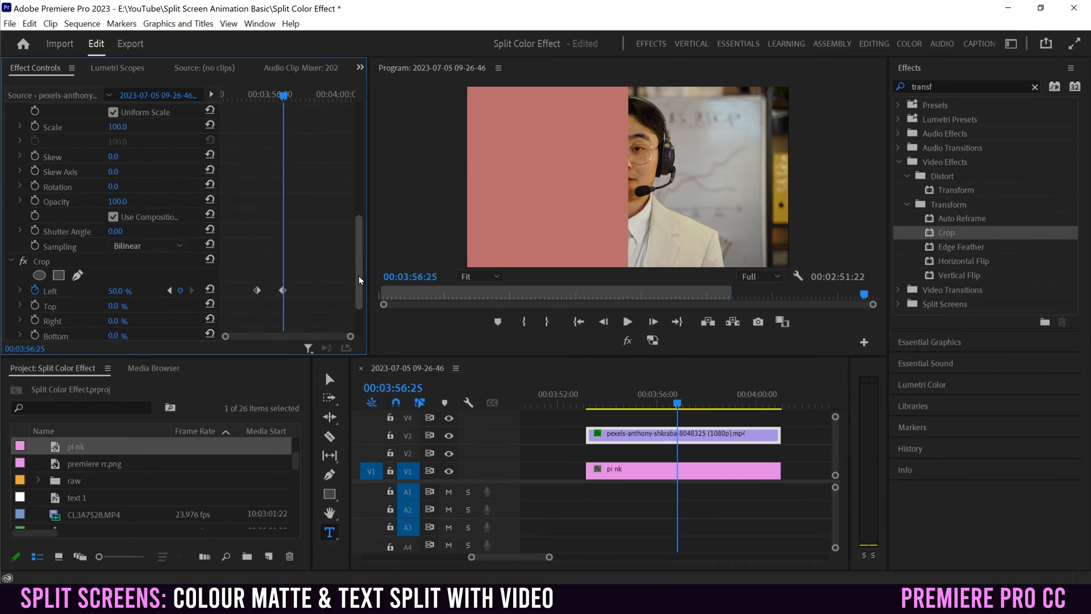
{"action": "scroll", "scroll_direction": "up", "scroll_amount": 3}
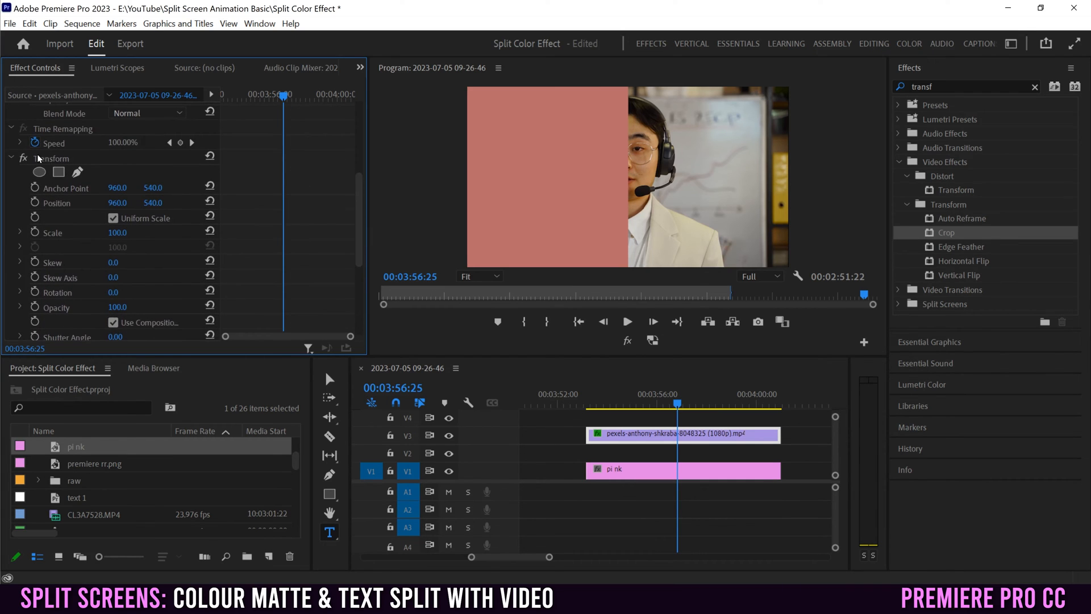
{"action": "scroll", "scroll_direction": "down", "scroll_amount": 3}
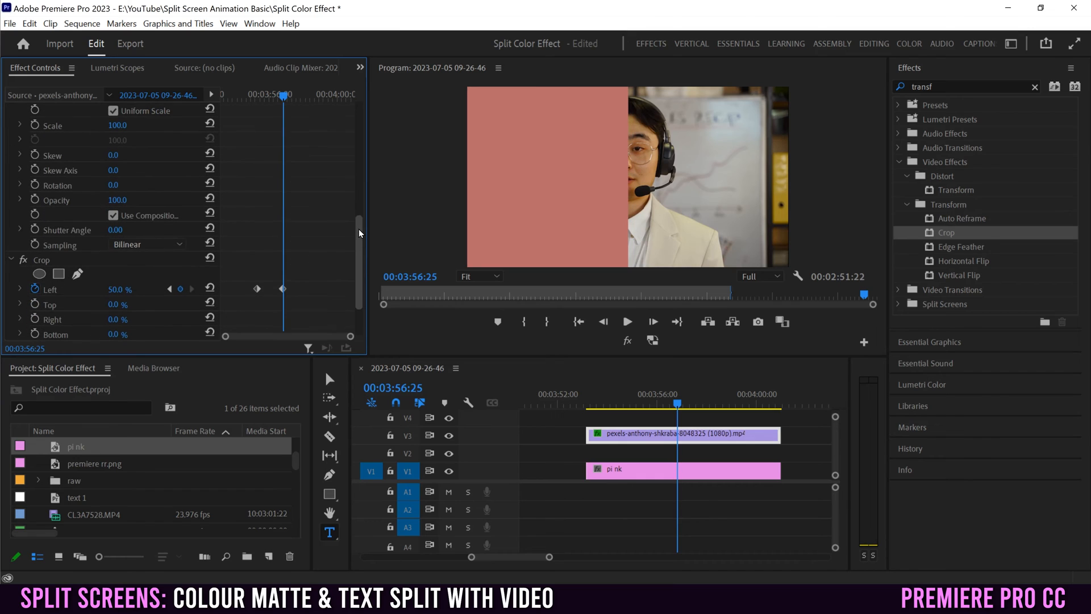
{"action": "mouse_move", "coordinate": [284, 295]}
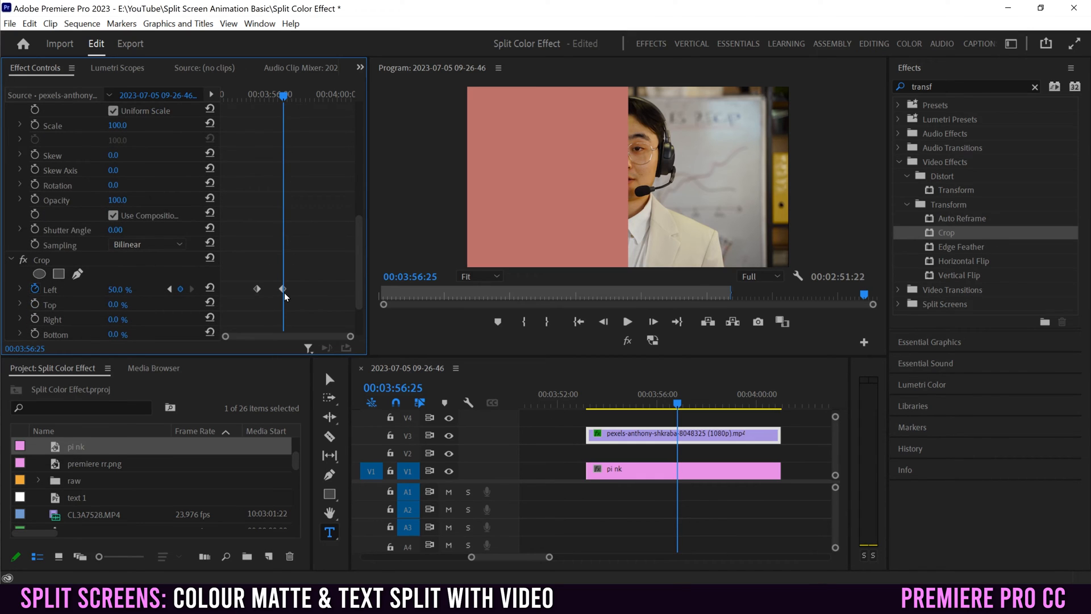
{"action": "mouse_move", "coordinate": [284, 294]}
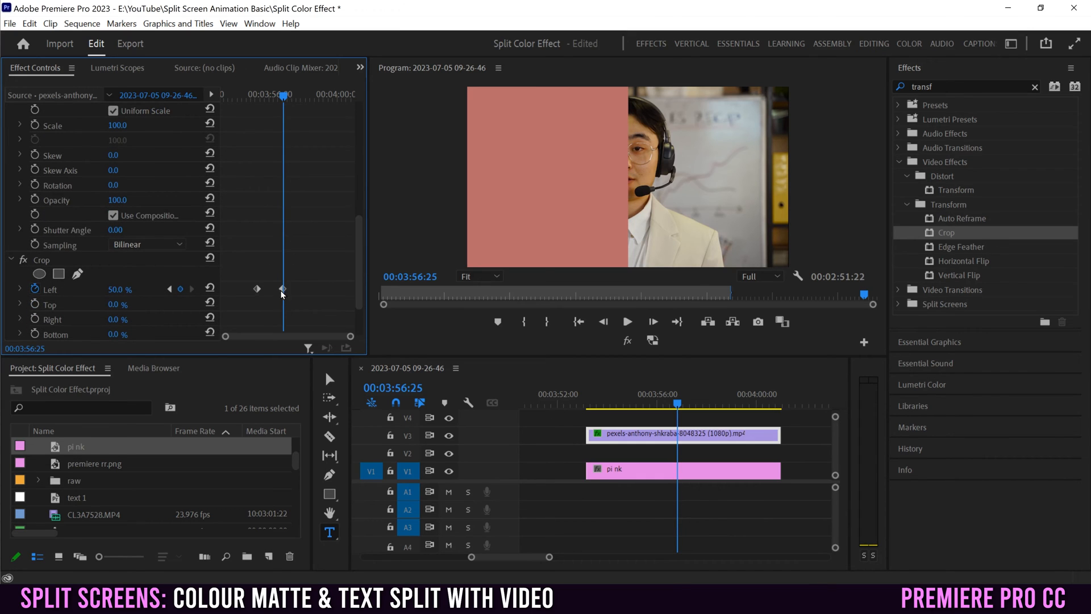
{"action": "mouse_move", "coordinate": [361, 280]}
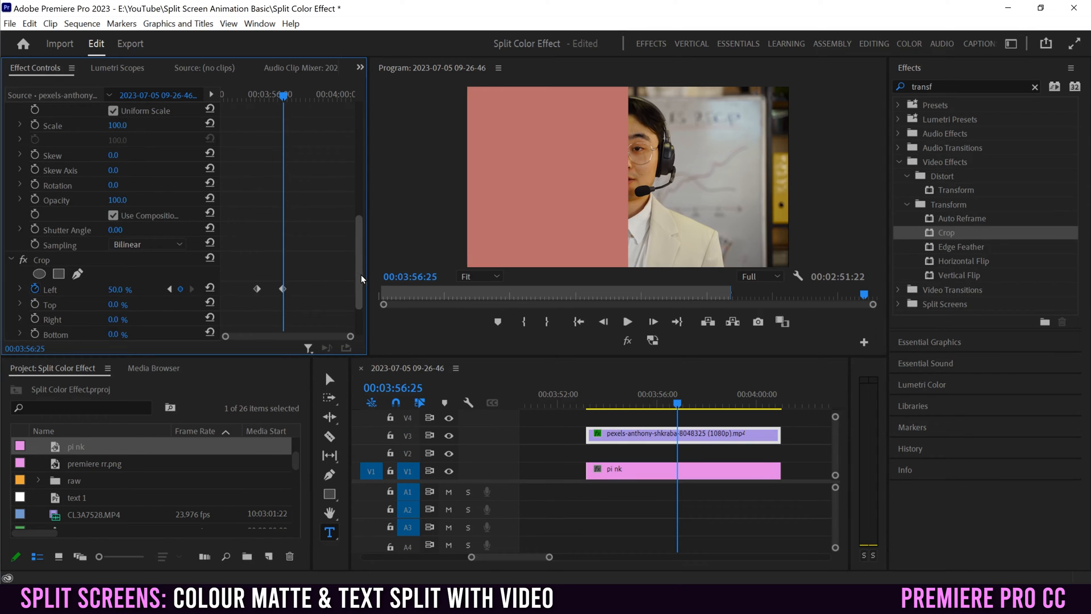
{"action": "scroll", "scroll_direction": "up", "scroll_amount": 3}
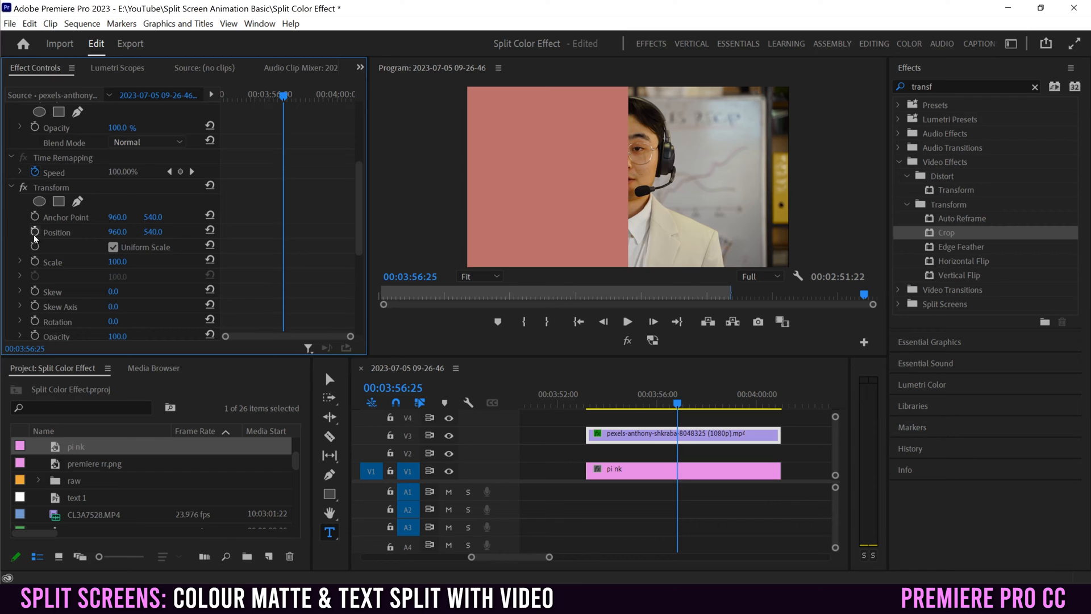
{"action": "left_click", "coordinate": [34, 232]}
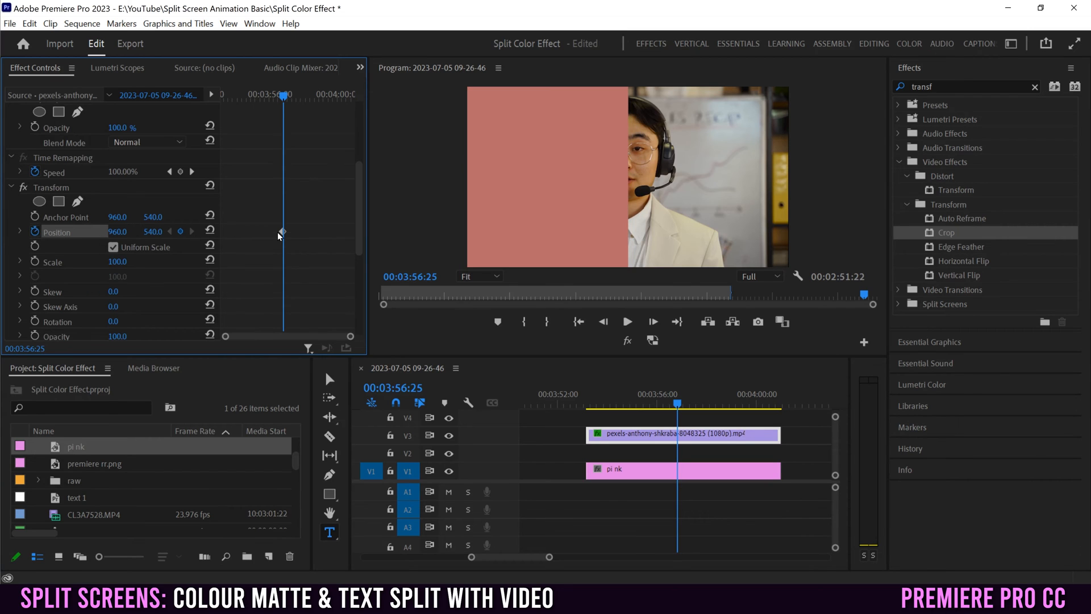
{"action": "scroll", "scroll_direction": "down", "scroll_amount": 3}
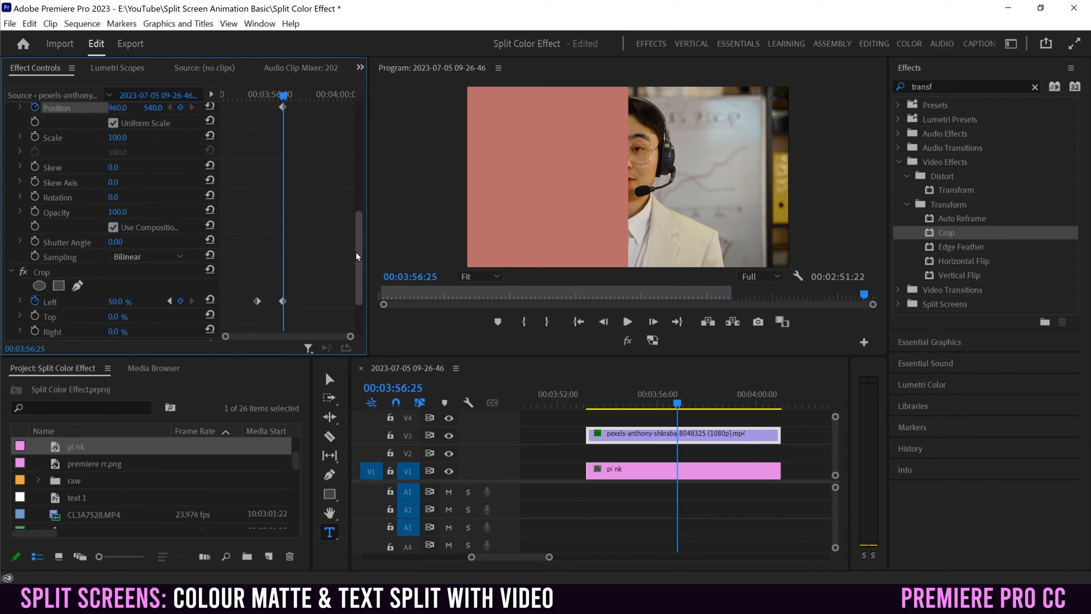
{"action": "scroll", "scroll_direction": "down", "scroll_amount": 3}
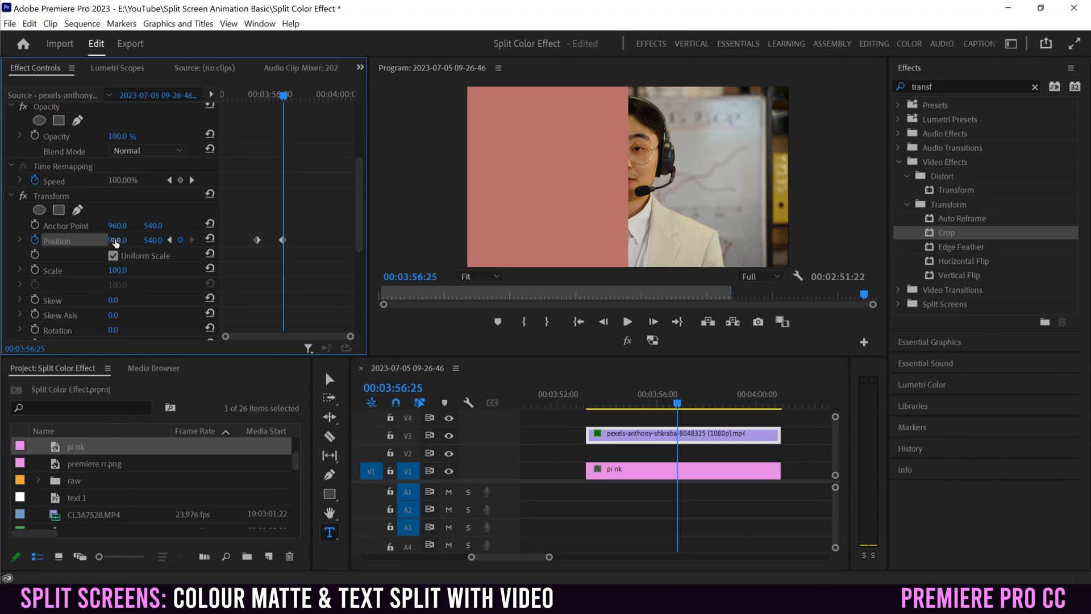
- Scrub Transform Position X to 1431 at the second keyframe and preview the slide right
{"action": "left_click_drag", "start_coordinate": [117, 240], "coordinate": [122, 239]}
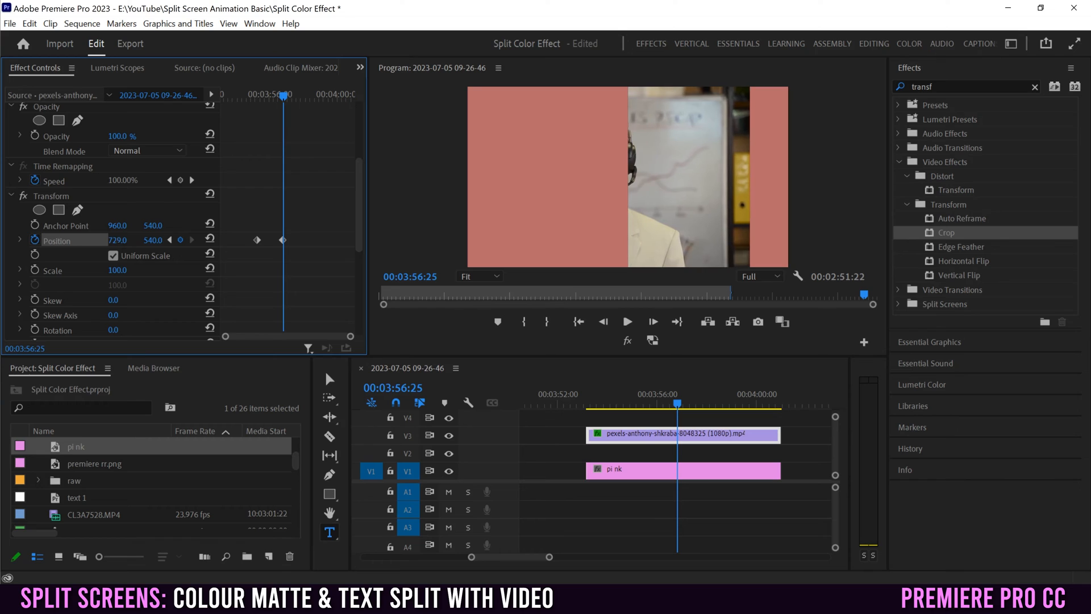
{"action": "left_click_drag", "start_coordinate": [117, 239], "coordinate": [125, 239]}
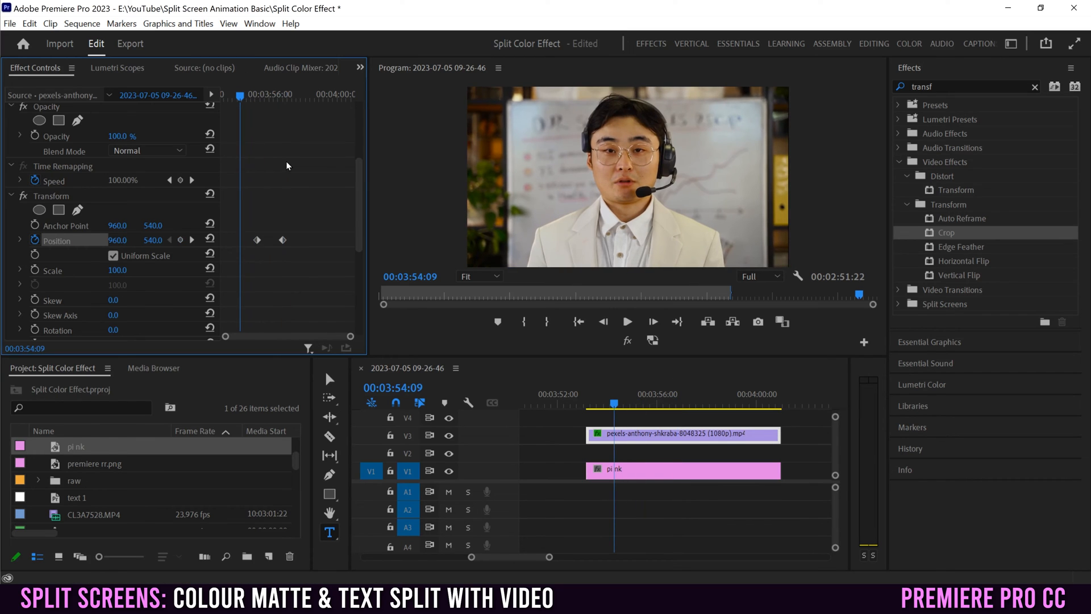
{"action": "left_click", "coordinate": [626, 321]}
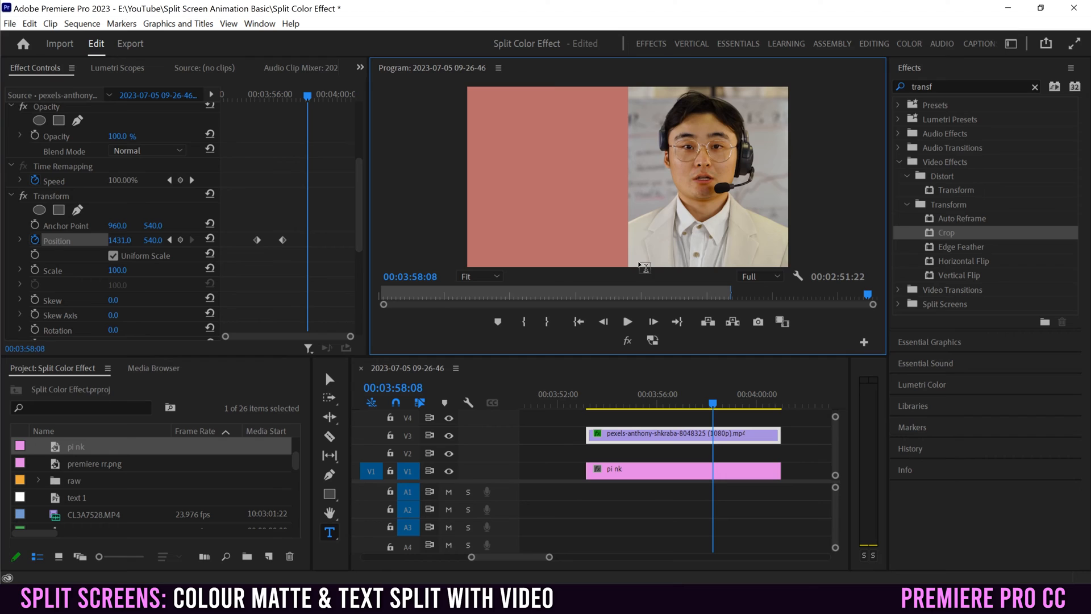
{"action": "mouse_move", "coordinate": [632, 163]}
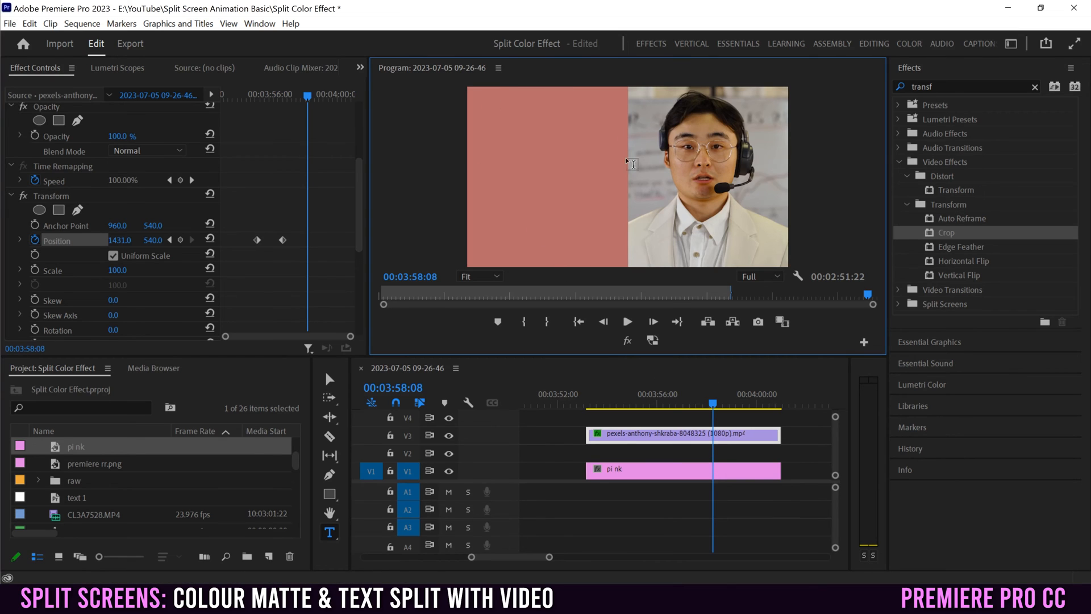
{"action": "mouse_move", "coordinate": [547, 194]}
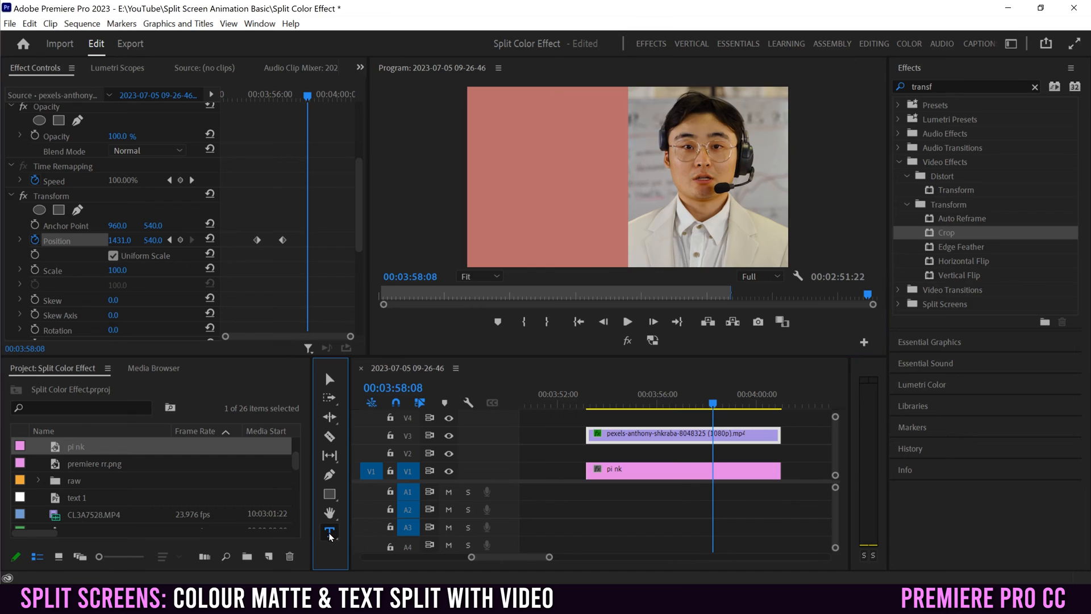
- With the Type tool, complete the caption to read 'This is where you add your text.'
{"action": "left_click", "coordinate": [330, 532]}
{"action": "type", "text": "This is w"}
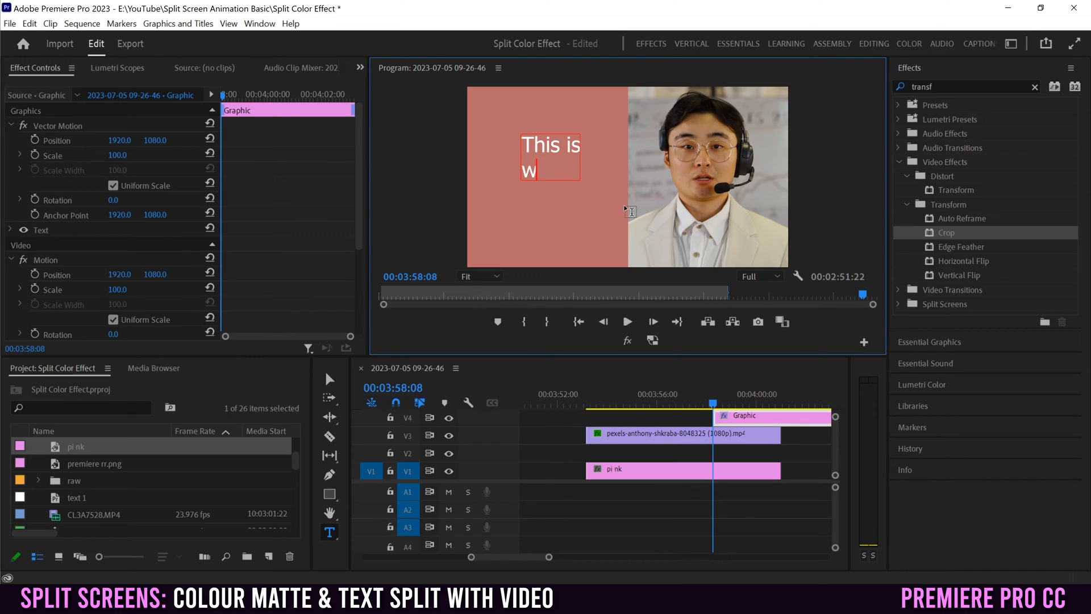
{"action": "type", "text": "here you add y"}
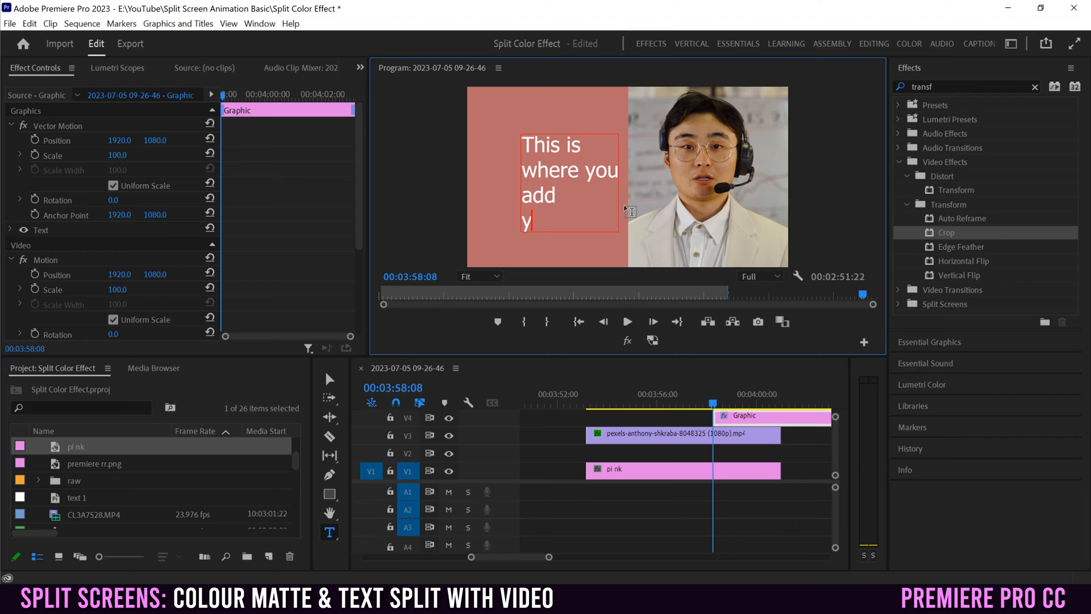
{"action": "type", "text": "our t"}
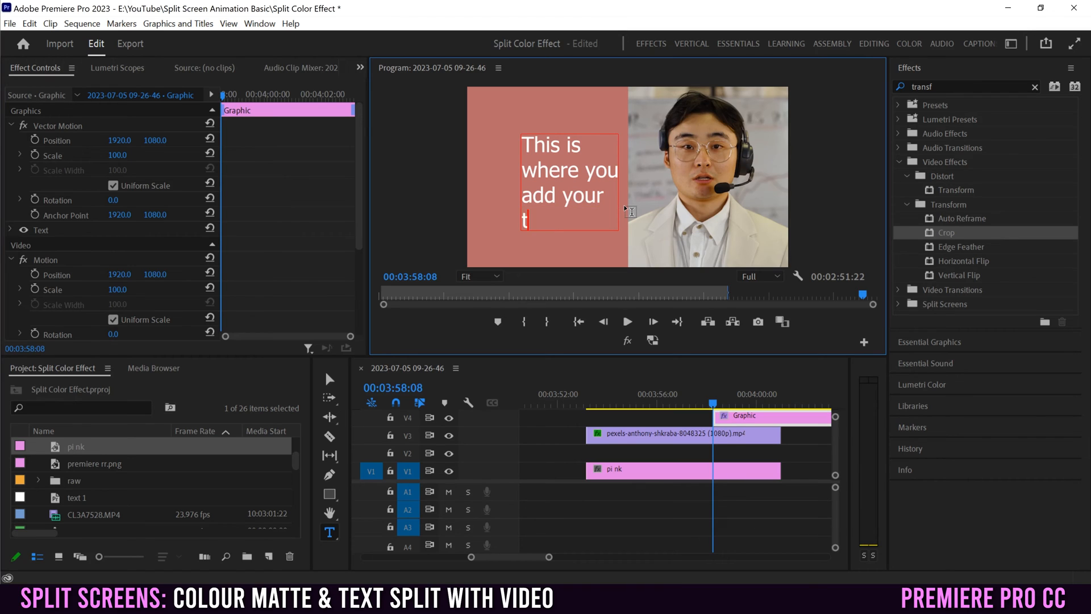
{"action": "type", "text": "ext."}
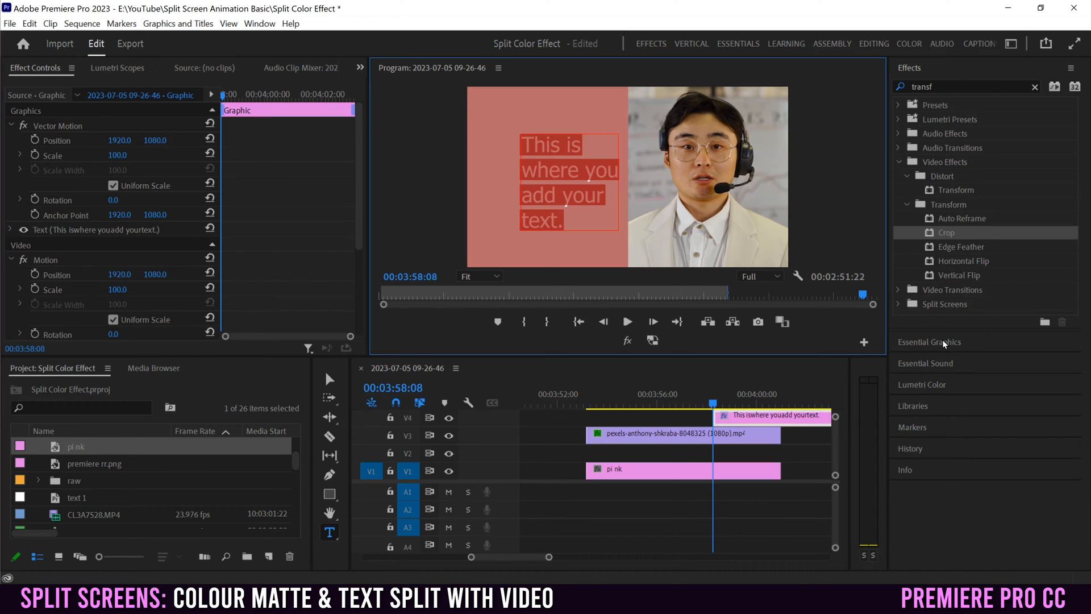
- In Essential Graphics set the caption to size 240, Align Right, placed at the matte's right edge
{"action": "left_click", "coordinate": [928, 343]}
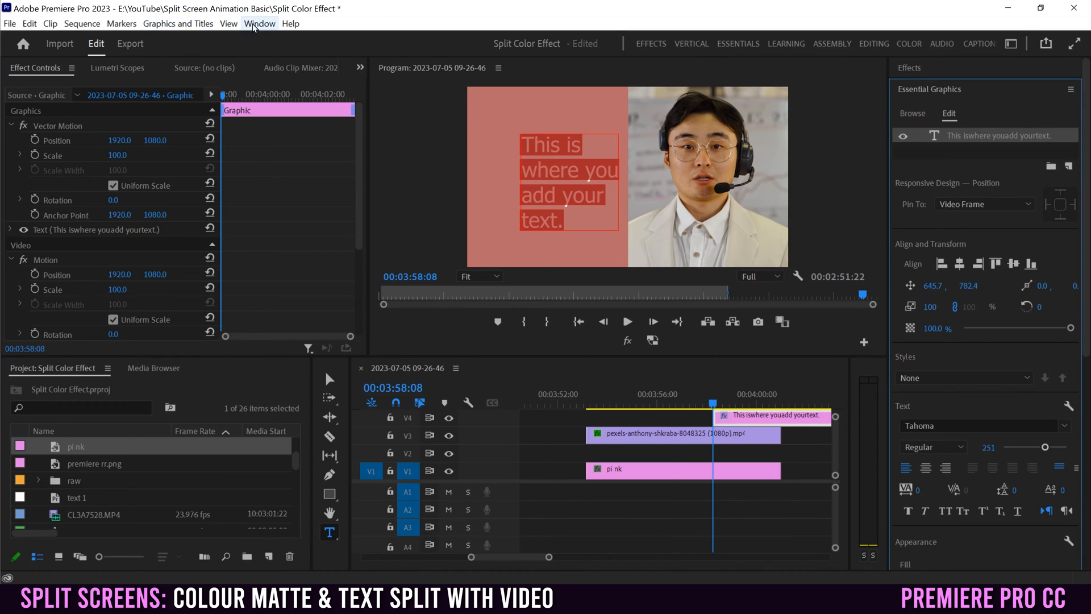
{"action": "left_click", "coordinate": [259, 23]}
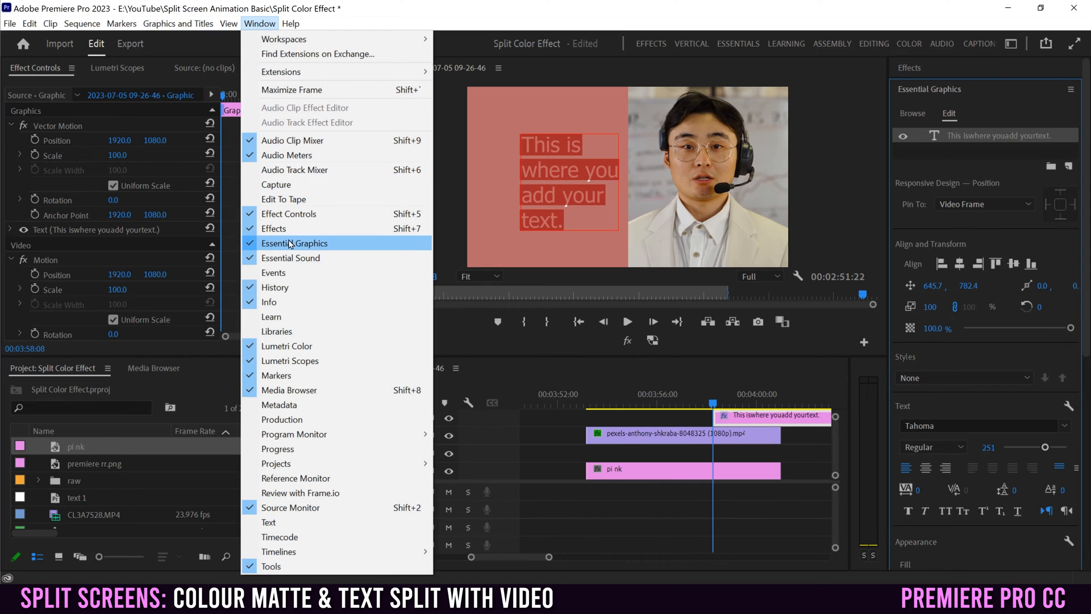
{"action": "left_click", "coordinate": [293, 243]}
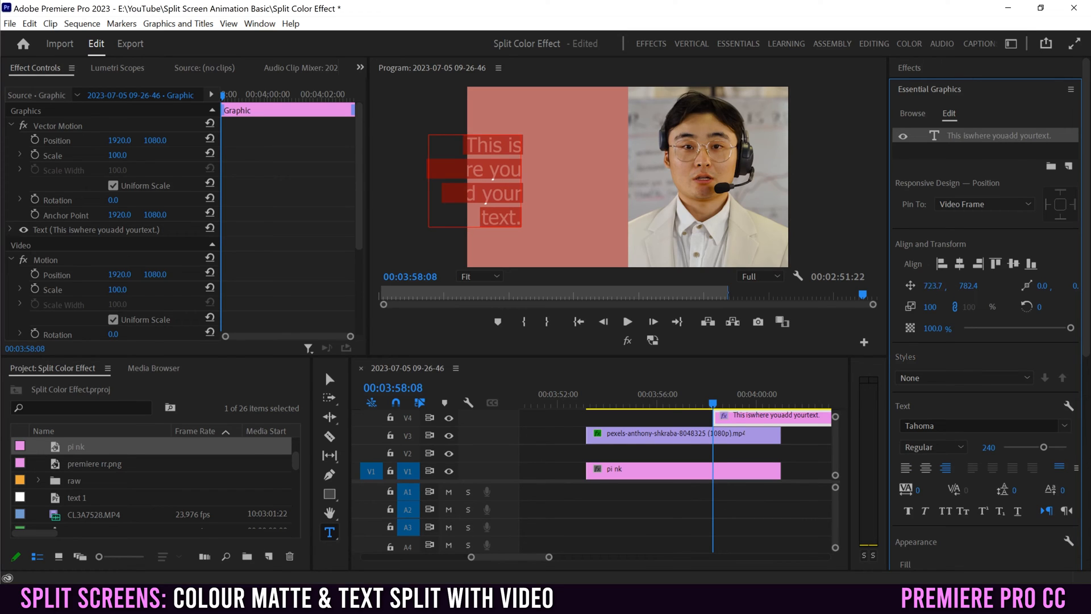
{"action": "left_click_drag", "start_coordinate": [473, 179], "coordinate": [561, 180]}
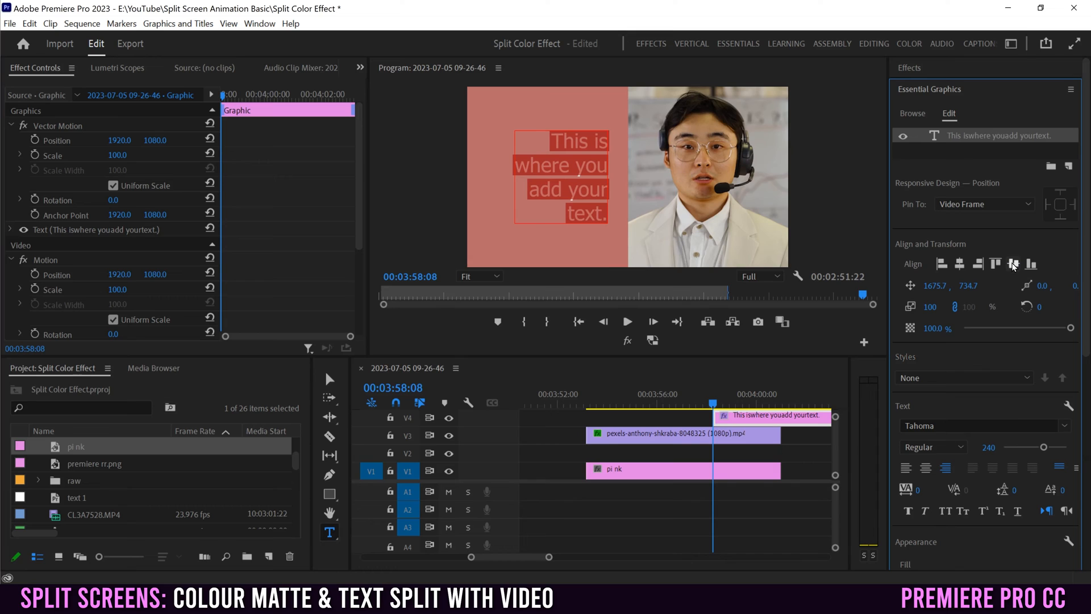
{"action": "mouse_move", "coordinate": [982, 428]}
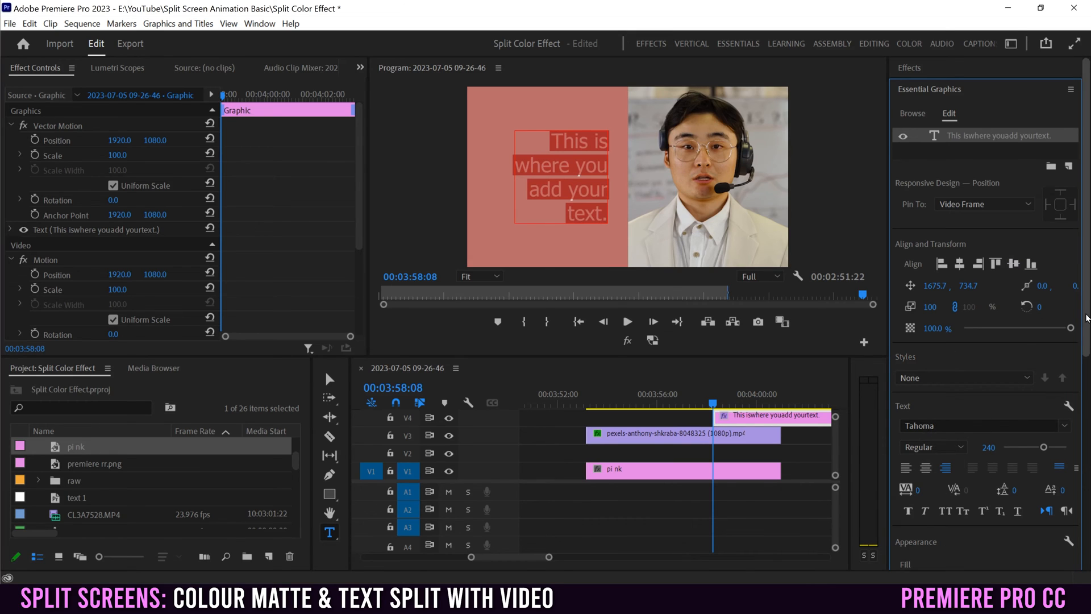
{"action": "scroll", "scroll_direction": "down", "scroll_amount": 3}
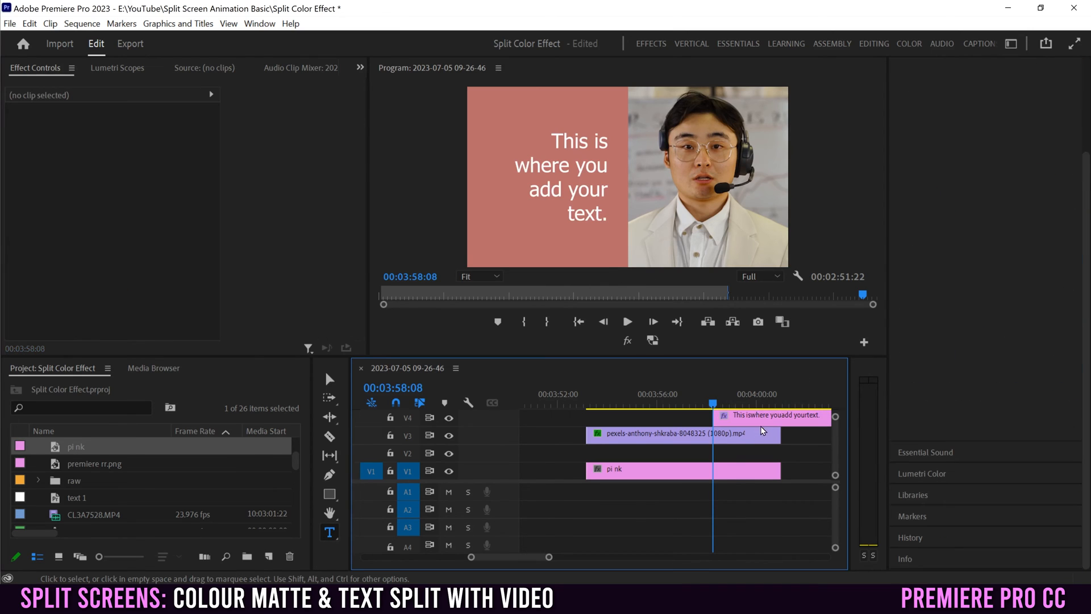
- Shift the V4 graphic clip left to end with the other clips and play back the split screen
{"action": "left_click", "coordinate": [773, 416]}
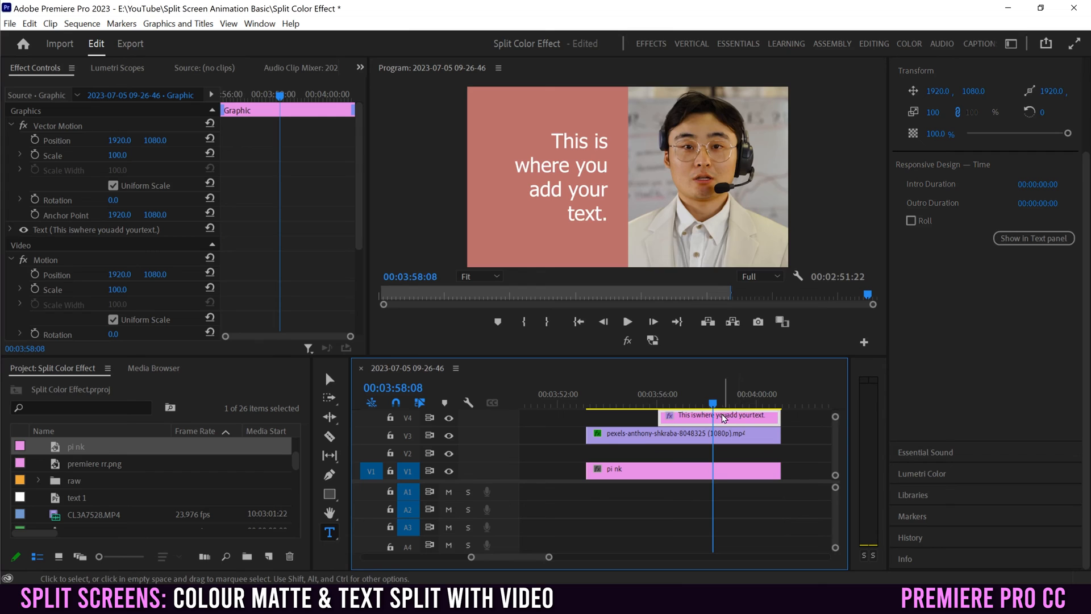
{"action": "mouse_move", "coordinate": [673, 425]}
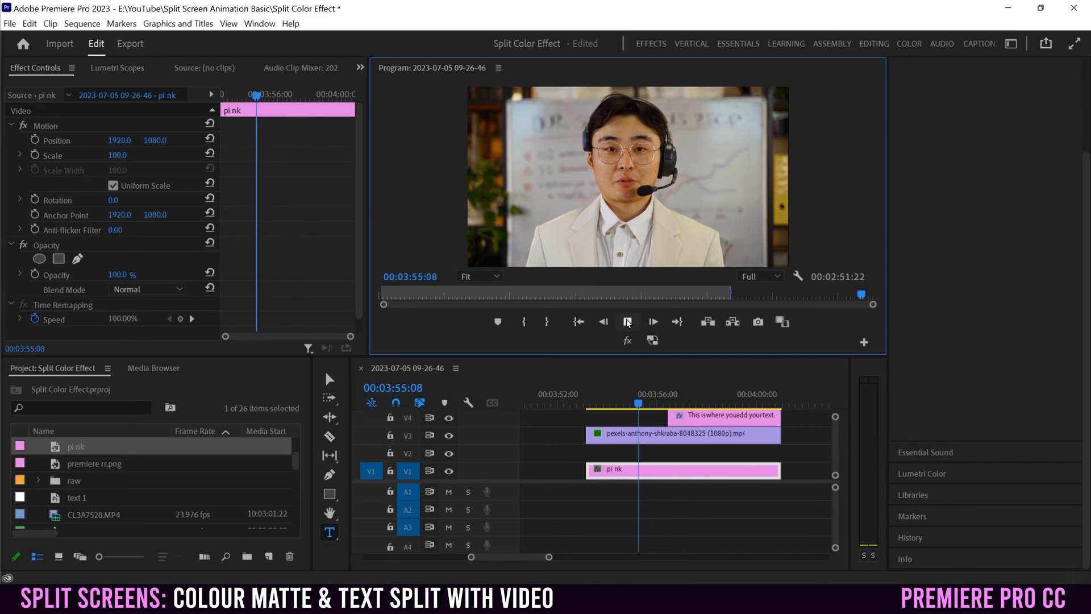
{"action": "left_click", "coordinate": [625, 322]}
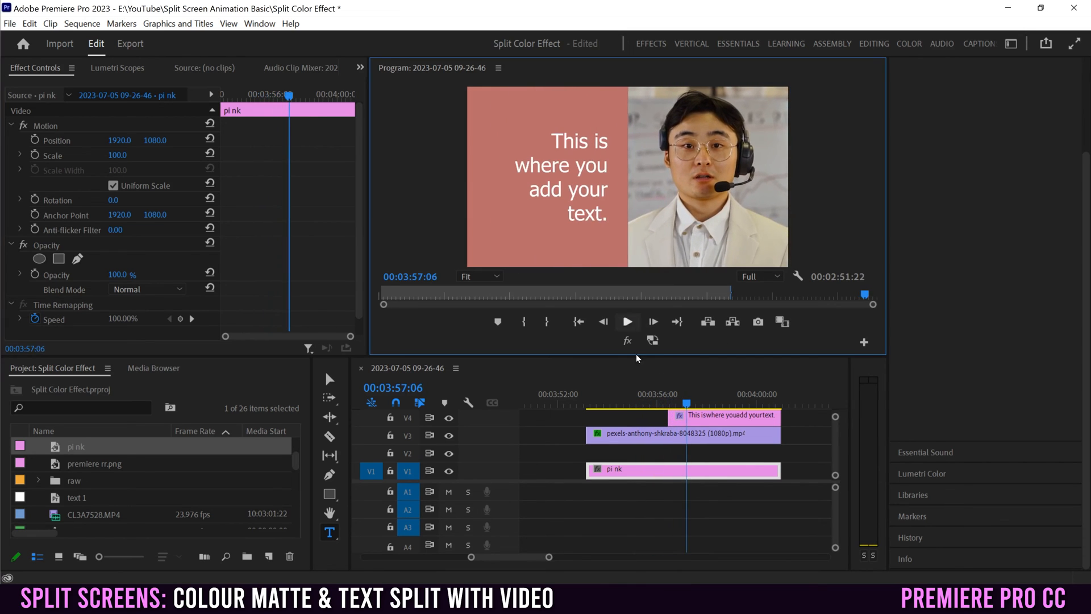
{"action": "left_click", "coordinate": [679, 402]}
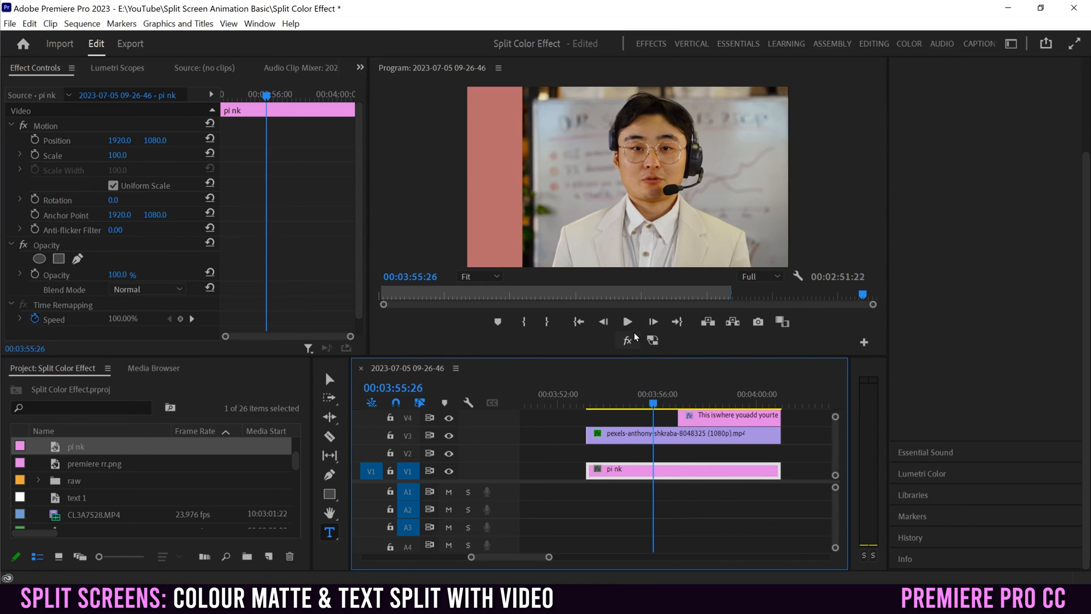
{"action": "left_click", "coordinate": [625, 321]}
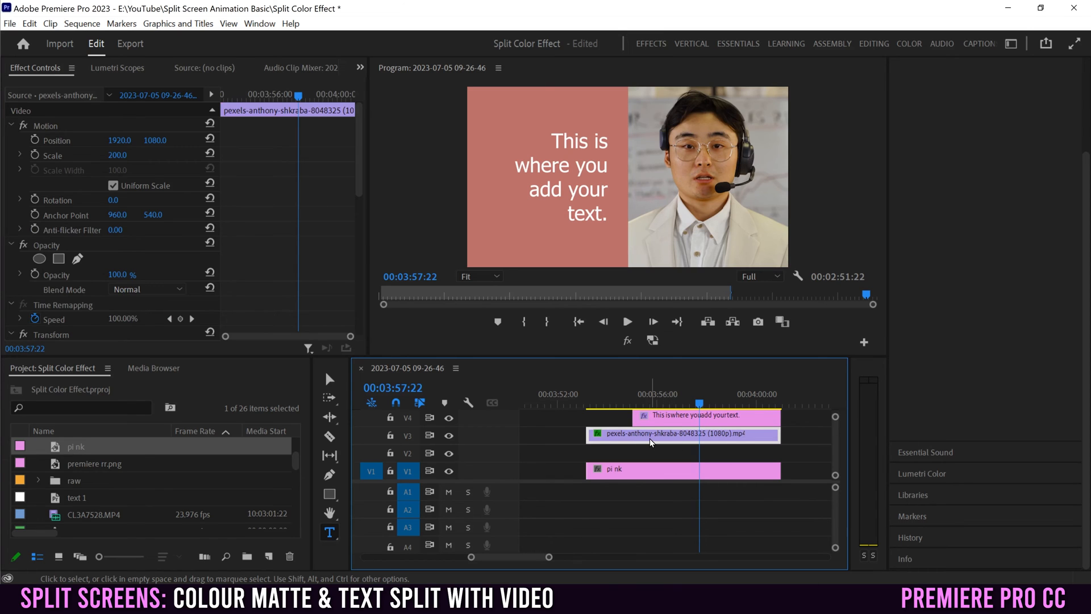
- Check the video's Transform and Crop keyframes, then add a Vector Motion Position keyframe on the caption at the slide start
{"action": "scroll", "scroll_direction": "down", "scroll_amount": 3}
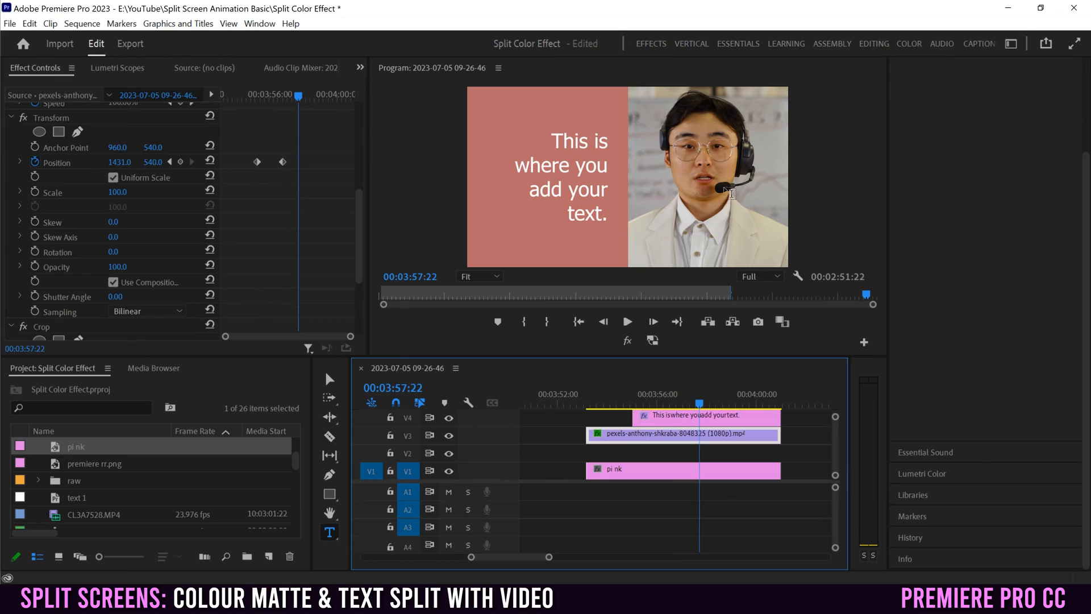
{"action": "scroll", "scroll_direction": "down", "scroll_amount": 3}
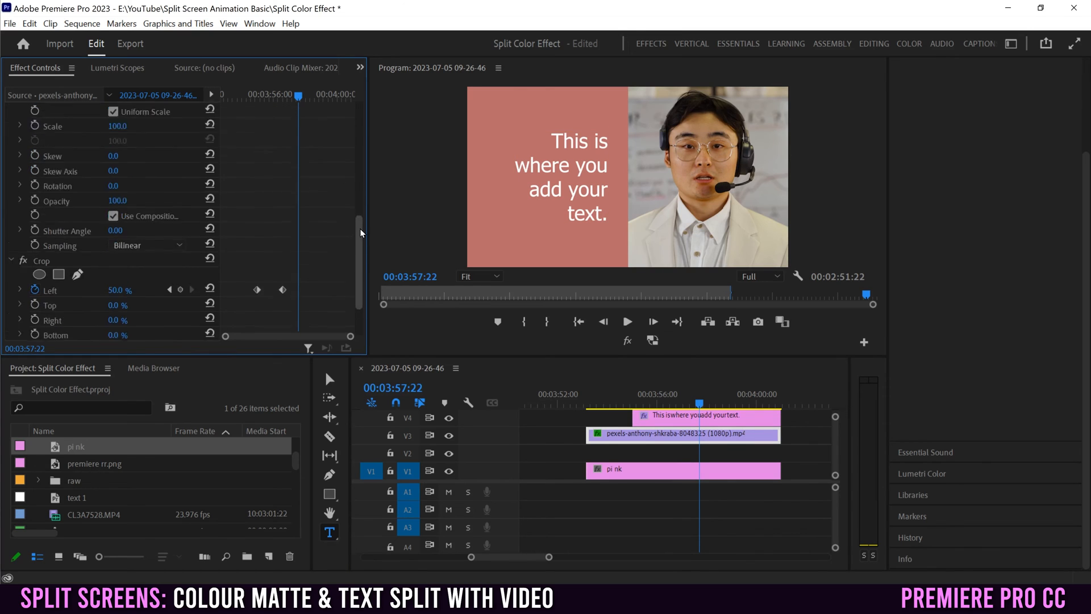
{"action": "scroll", "scroll_direction": "down", "scroll_amount": 3}
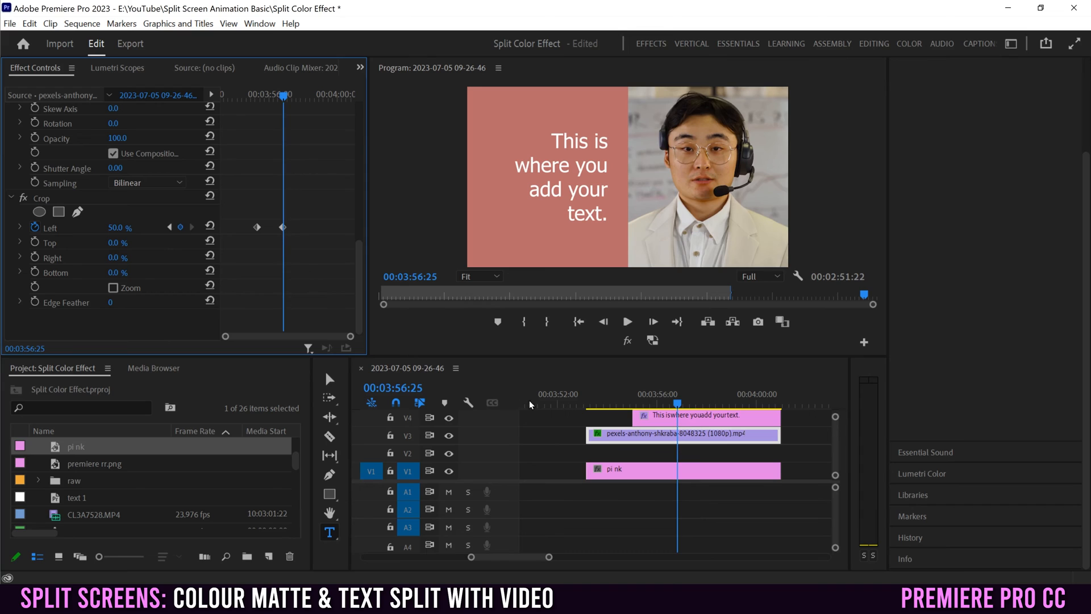
{"action": "left_click", "coordinate": [695, 414]}
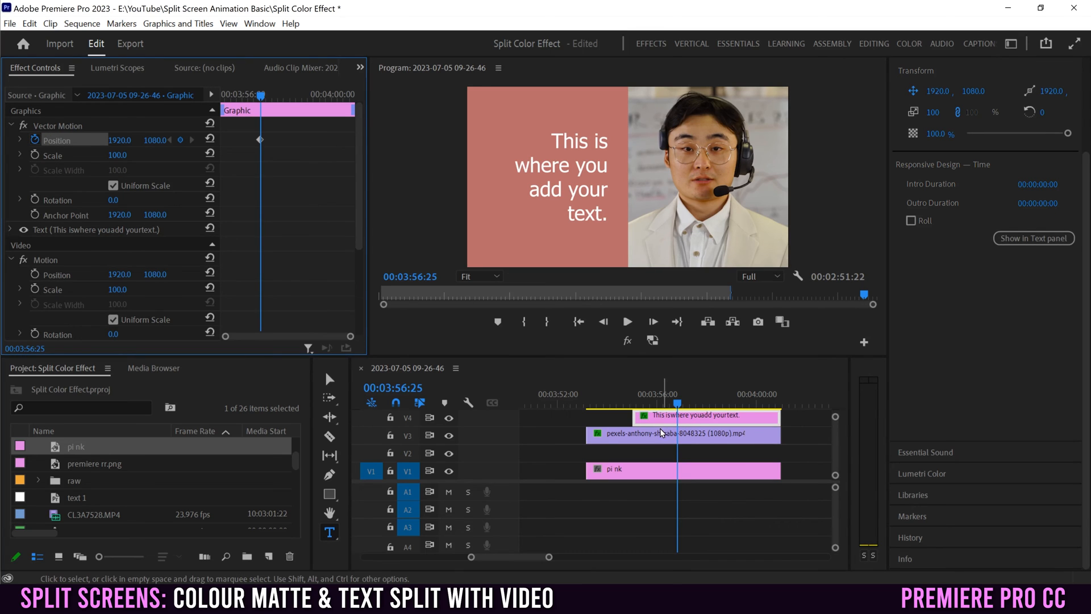
{"action": "left_click", "coordinate": [682, 433]}
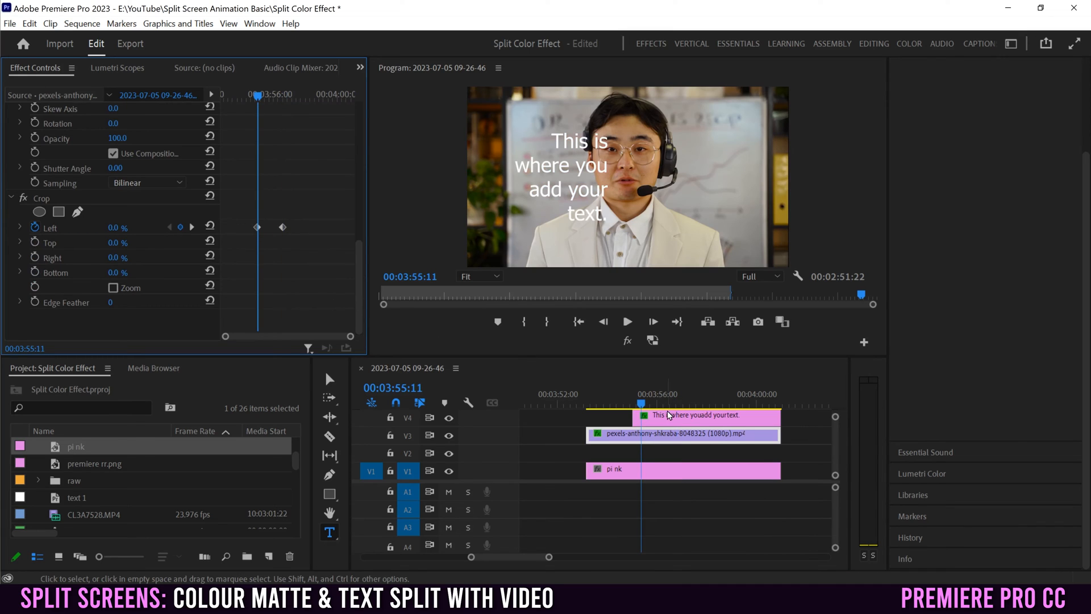
{"action": "left_click", "coordinate": [702, 415]}
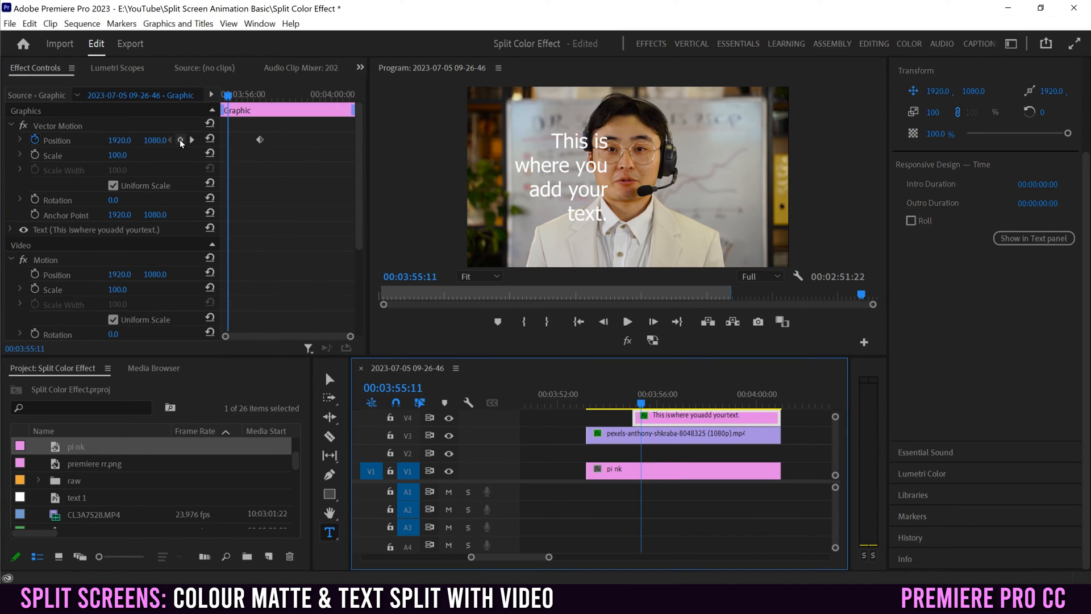
{"action": "left_click", "coordinate": [180, 140]}
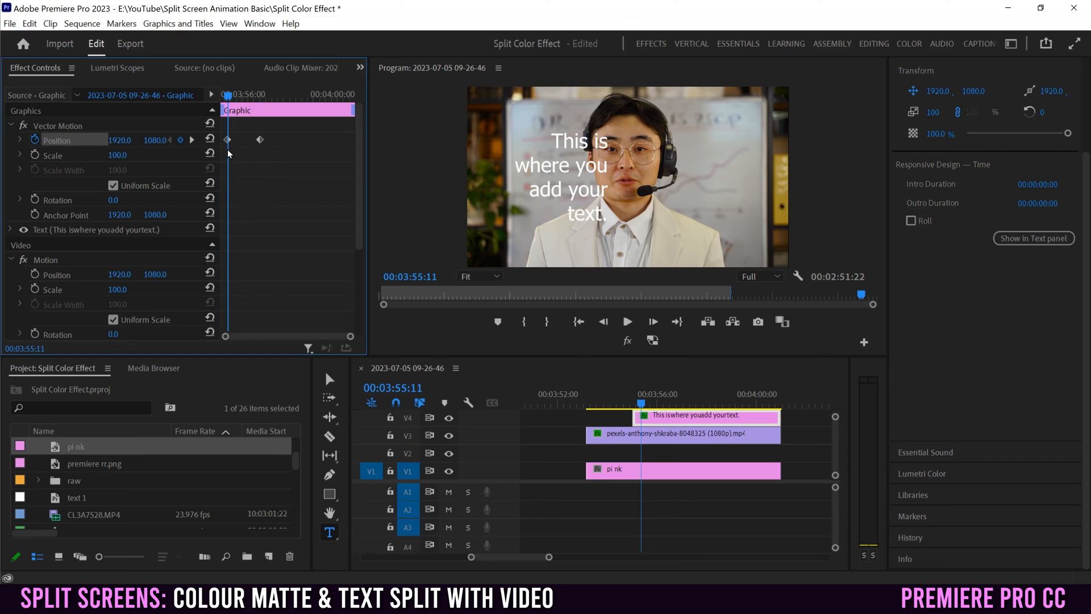
{"action": "mouse_move", "coordinate": [146, 151]}
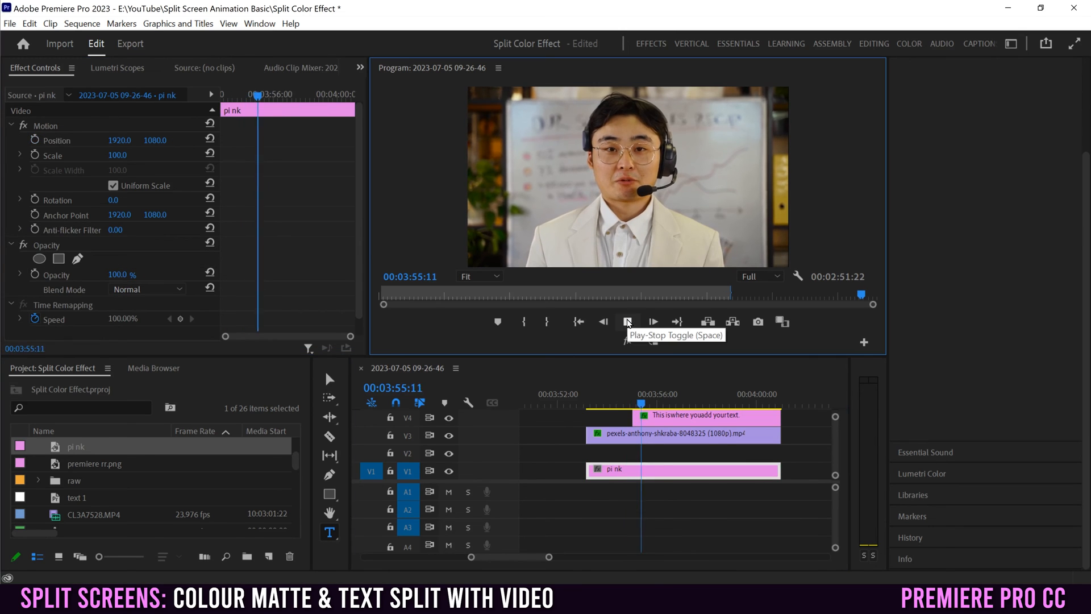
- Move the graphic to V2 at the clips' full length, delete its Position keyframes, and reselect the talking-head clip
{"action": "left_click", "coordinate": [628, 321]}
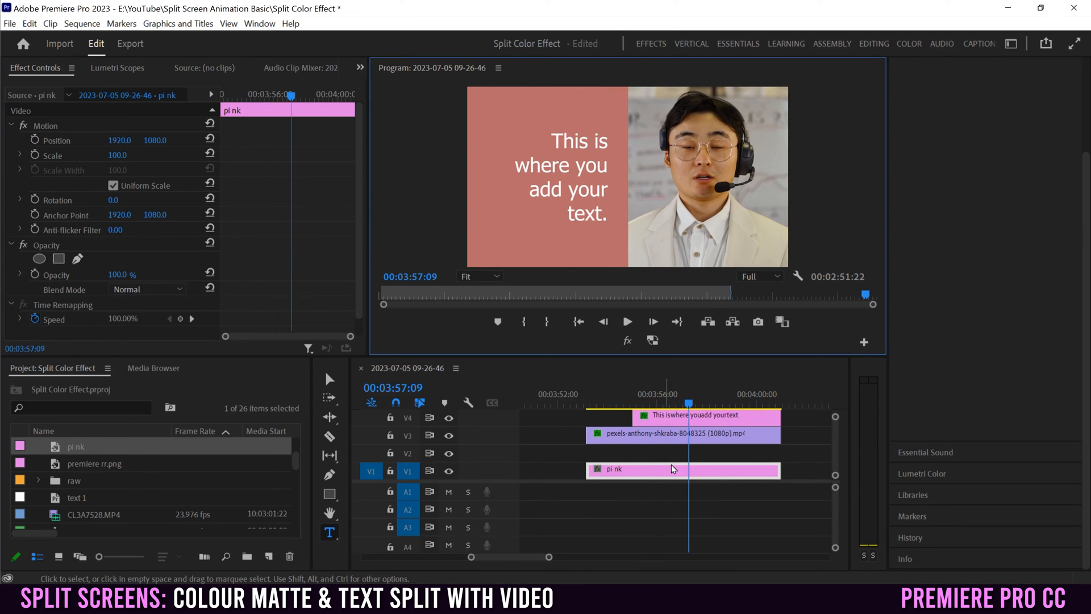
{"action": "mouse_move", "coordinate": [666, 423]}
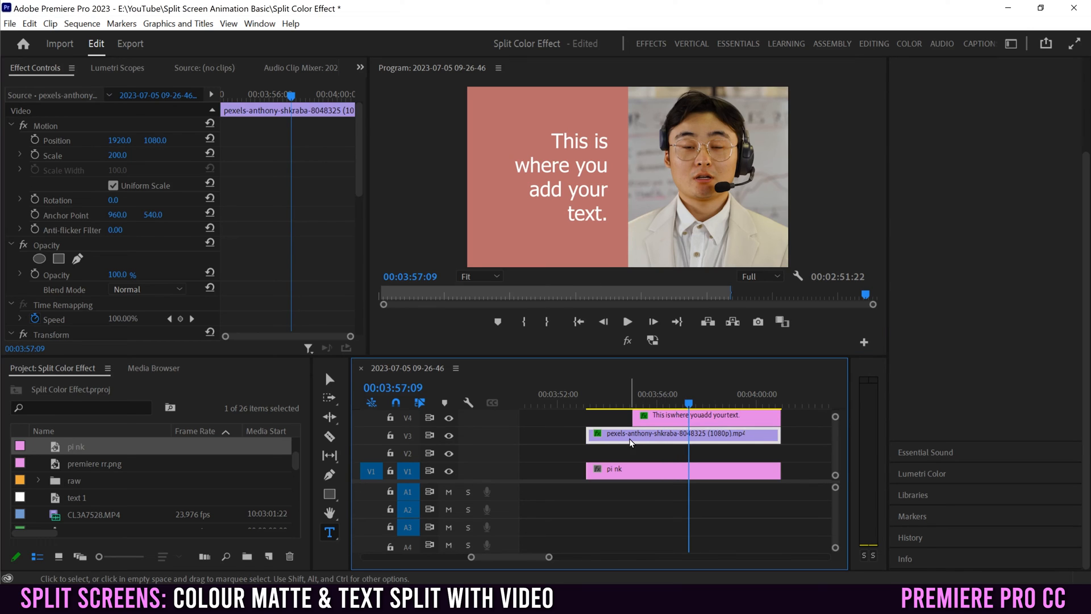
{"action": "left_click", "coordinate": [702, 415]}
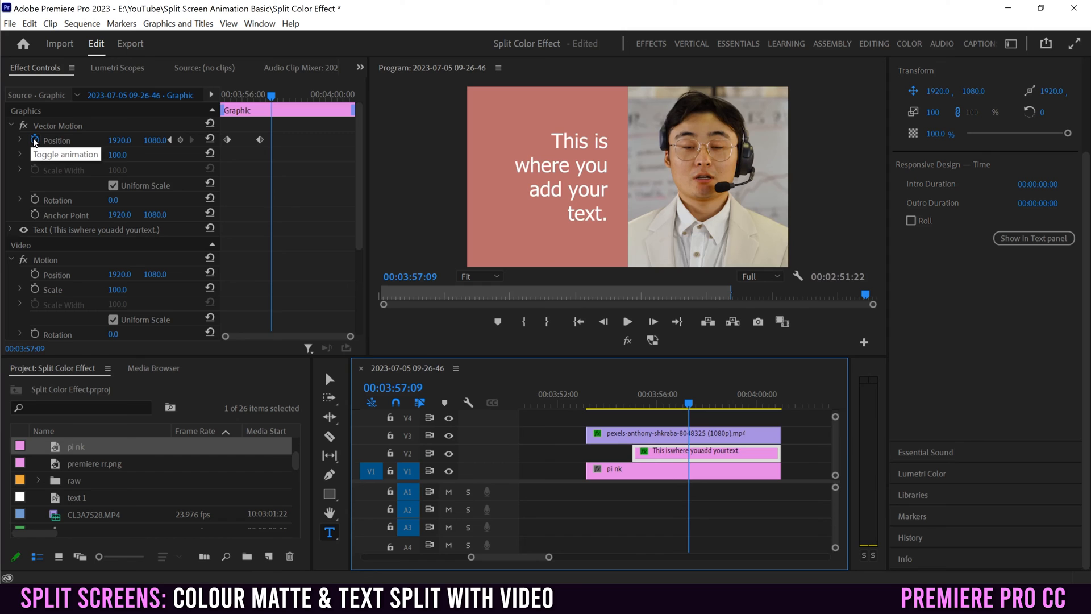
{"action": "left_click", "coordinate": [34, 140]}
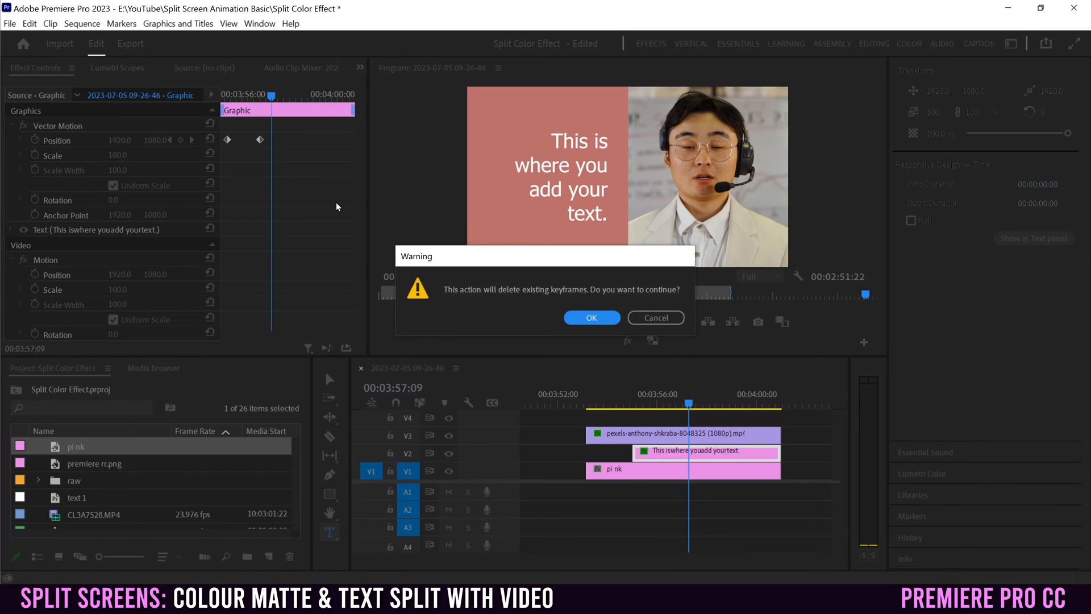
{"action": "left_click", "coordinate": [591, 317]}
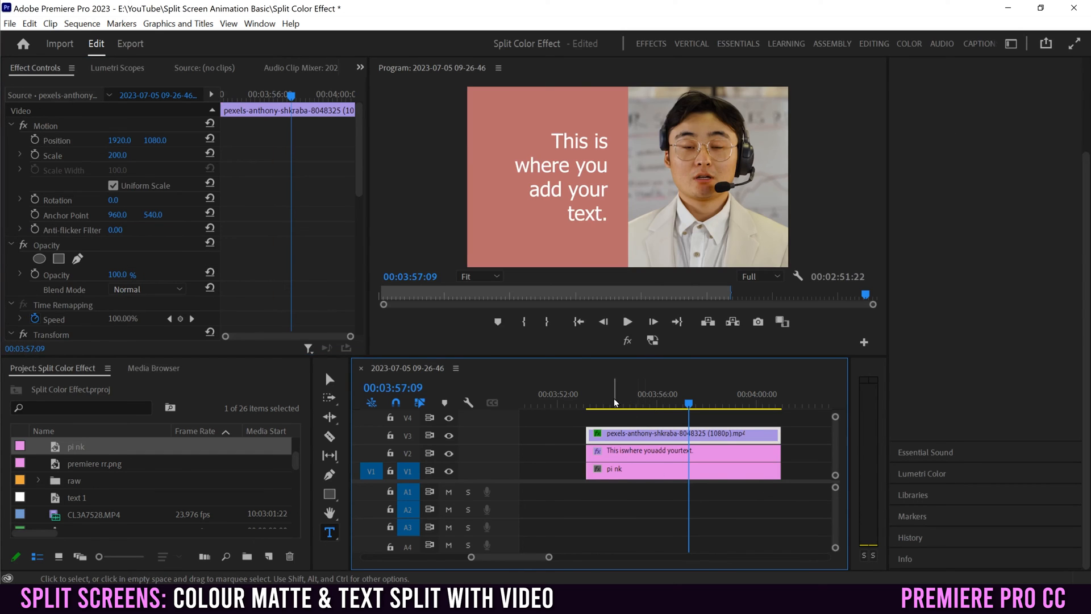
{"action": "left_click", "coordinate": [625, 320]}
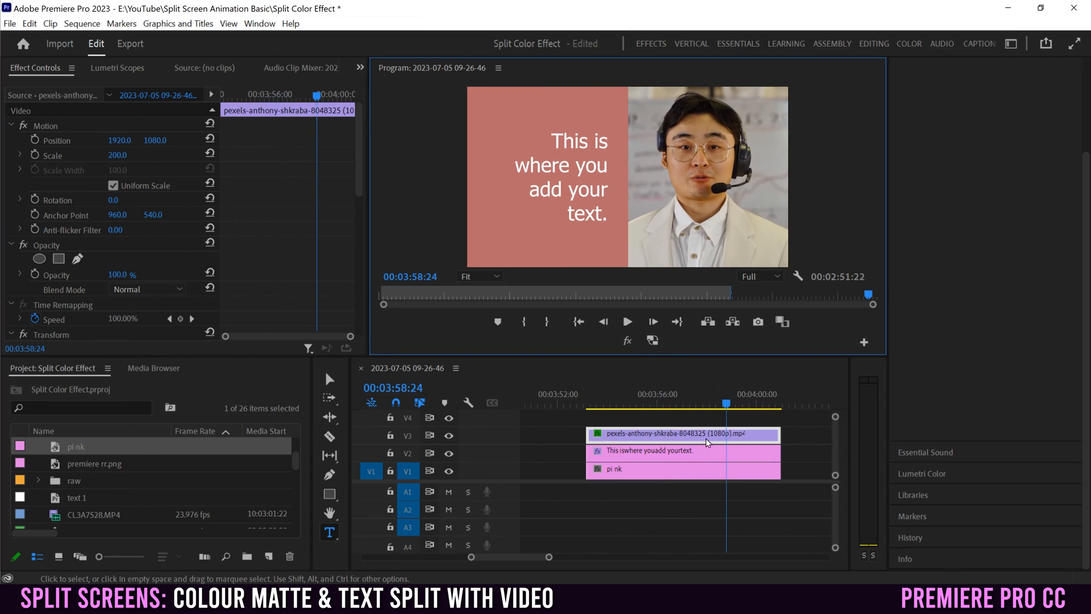
{"action": "left_click", "coordinate": [646, 450]}
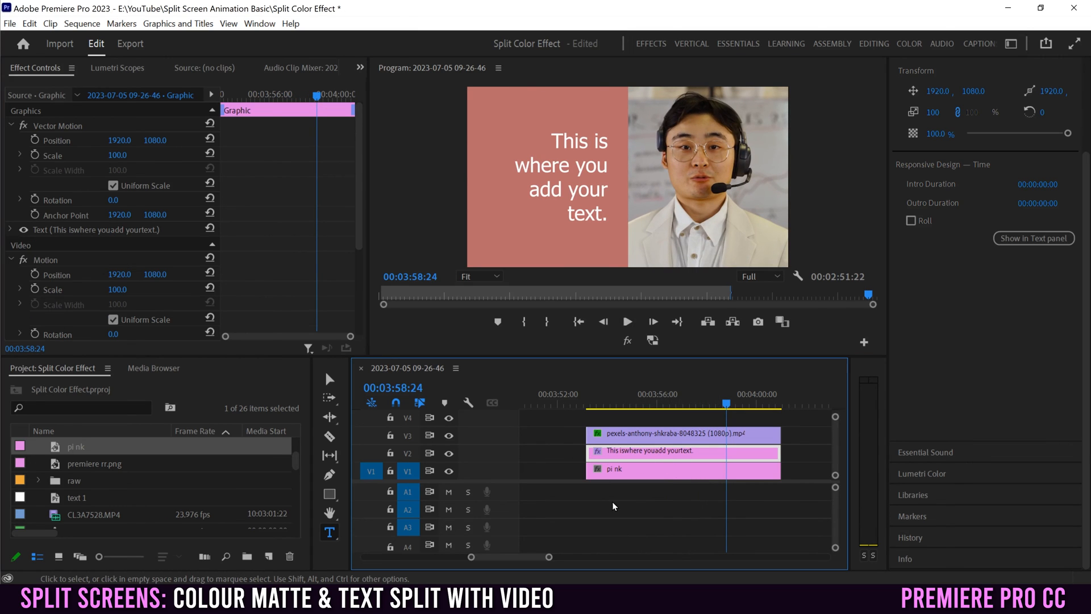
{"action": "mouse_move", "coordinate": [708, 484]}
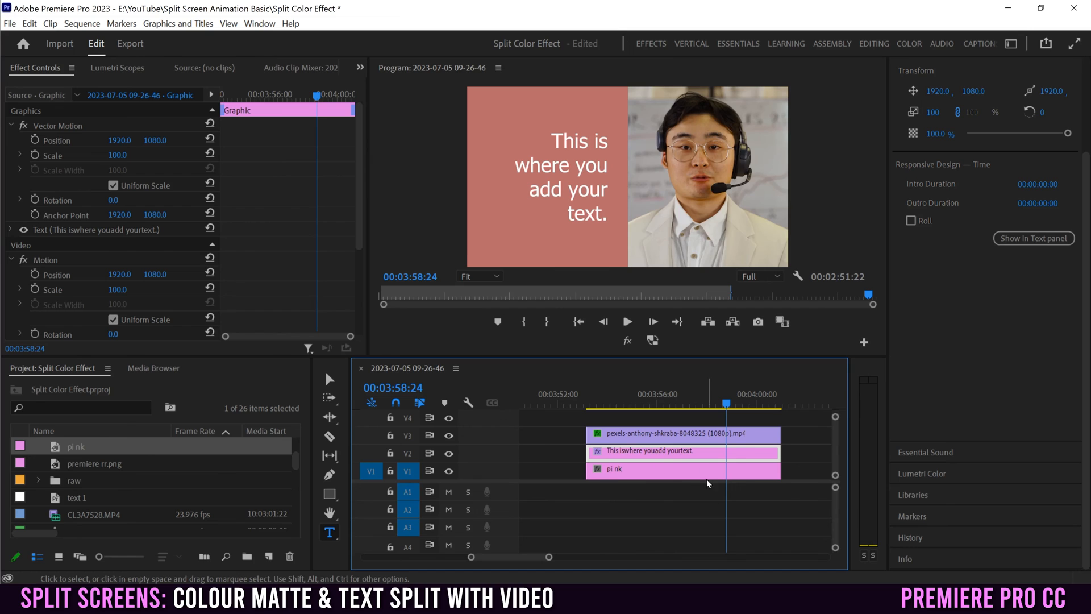
{"action": "mouse_move", "coordinate": [771, 203]}
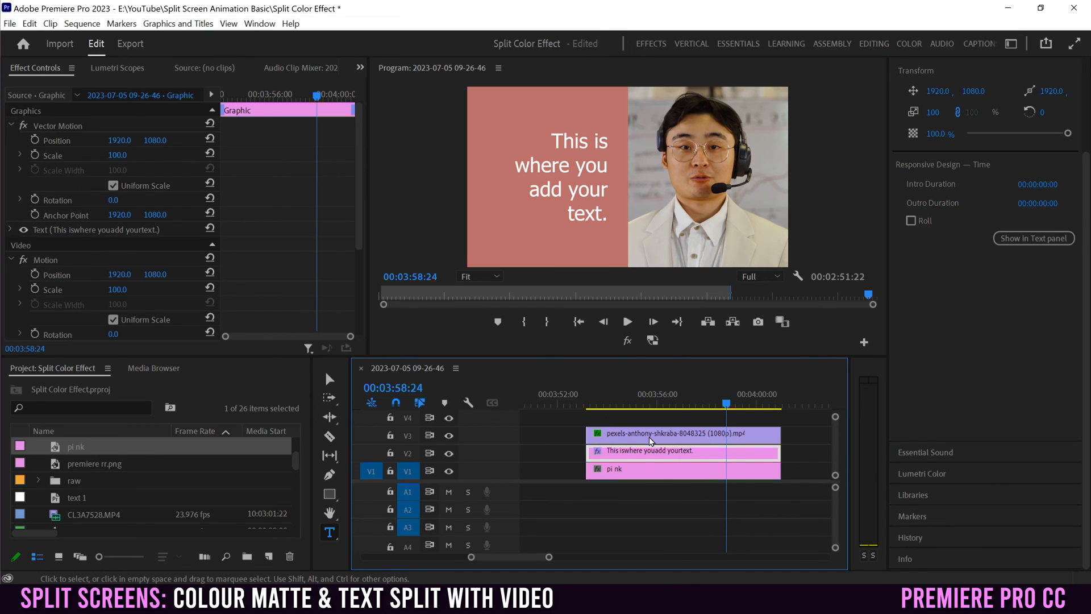
{"action": "left_click", "coordinate": [668, 433]}
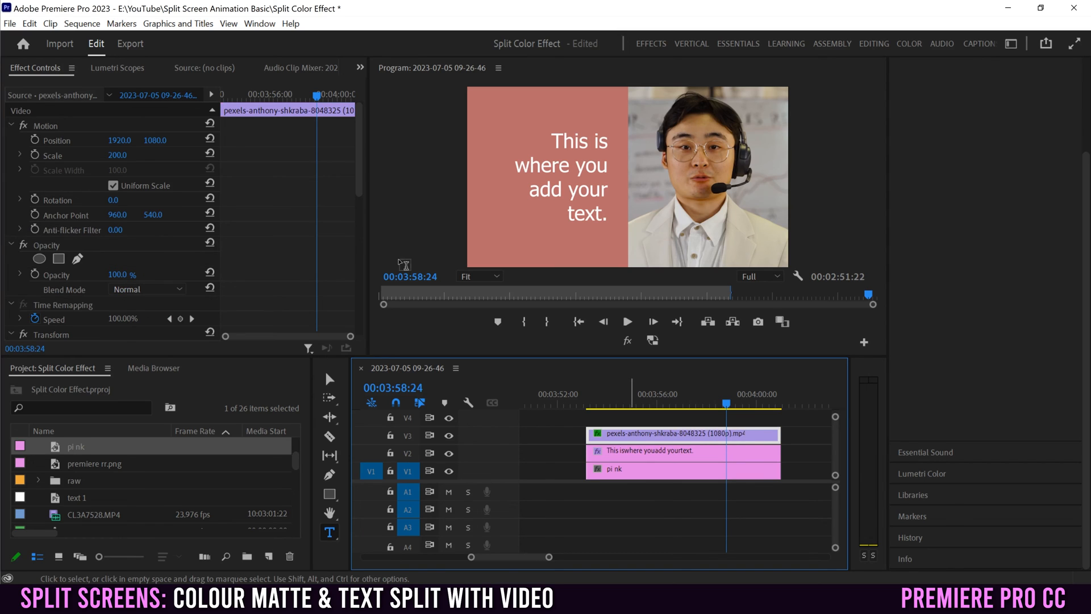
- Scroll Effect Controls to the clip end where Position 960 and Left crop 0% keyframes are added
{"action": "scroll", "scroll_direction": "down", "scroll_amount": 3}
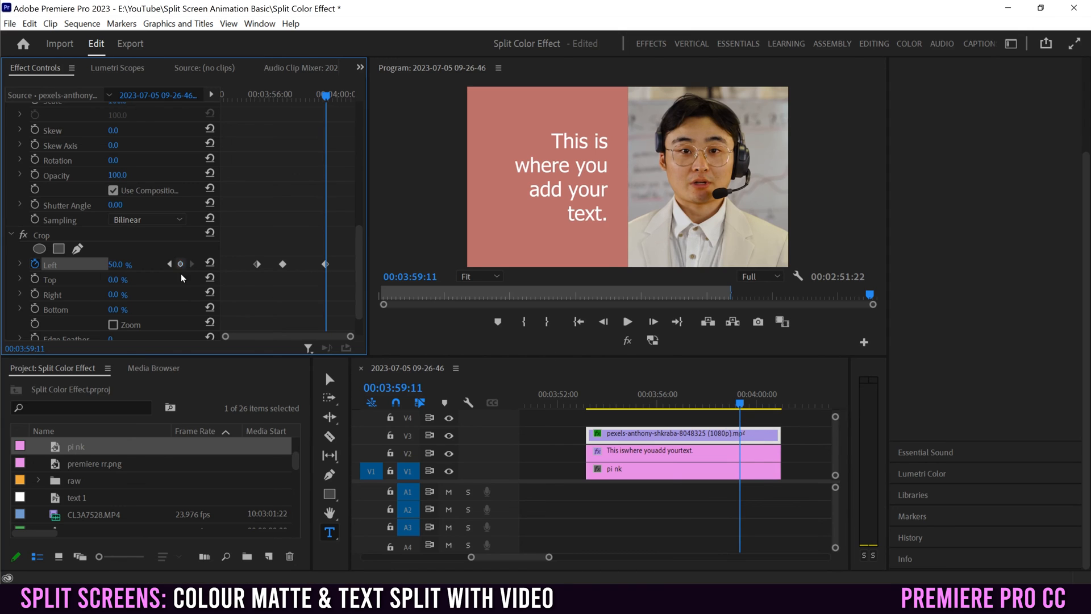
{"action": "scroll", "scroll_direction": "up", "scroll_amount": 3}
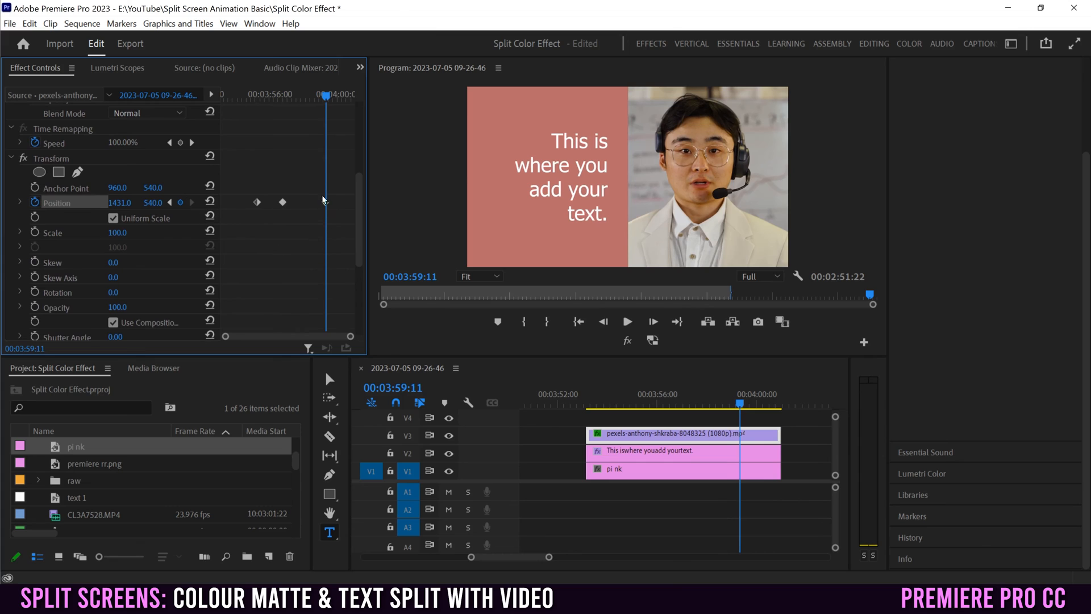
{"action": "scroll", "scroll_direction": "down", "scroll_amount": 3}
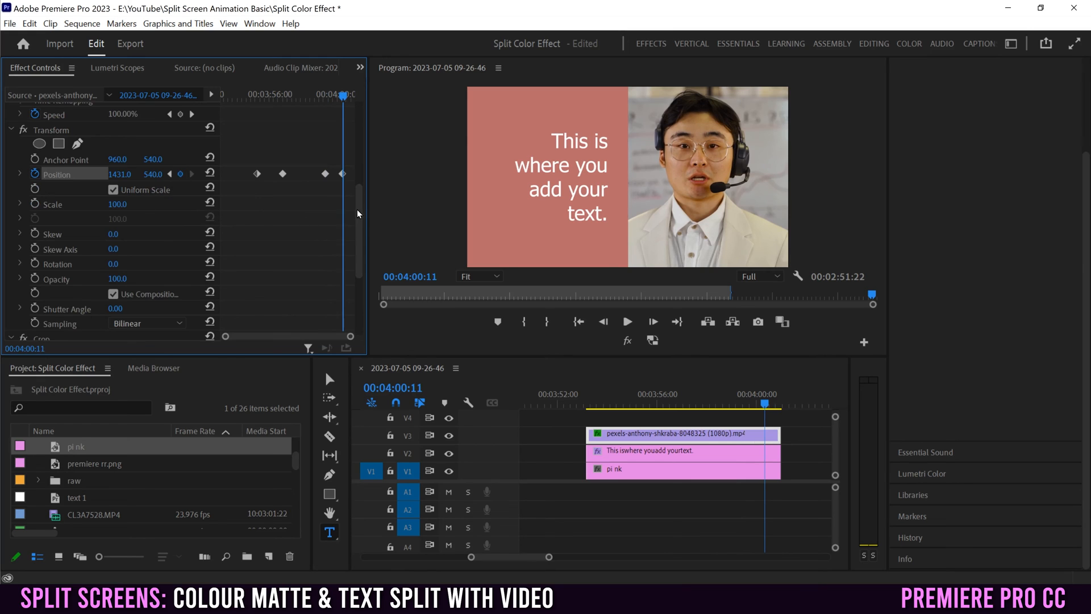
{"action": "scroll", "scroll_direction": "down", "scroll_amount": 3}
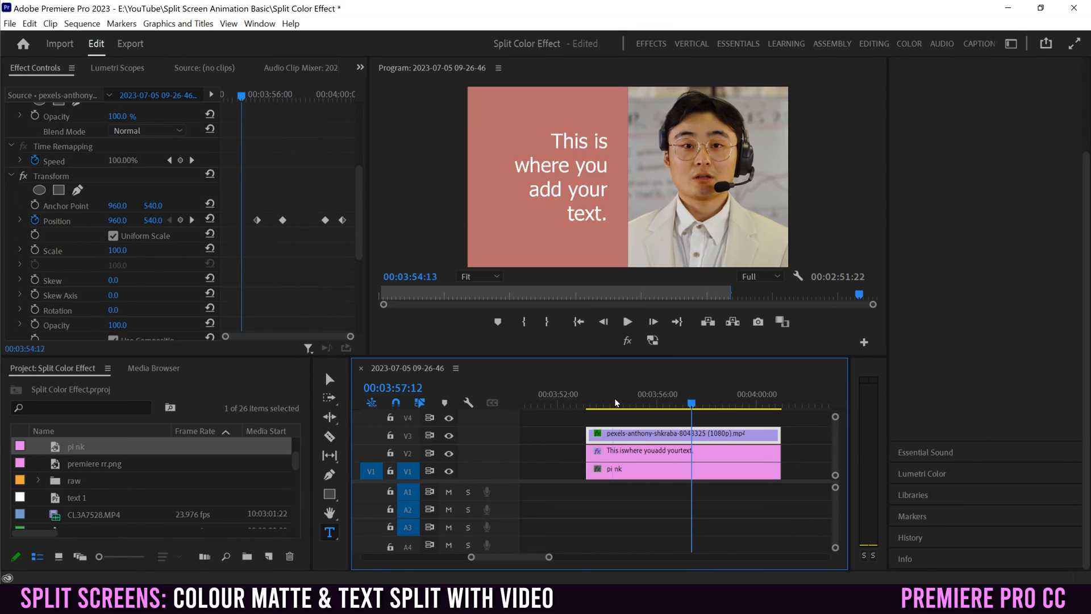
- Park the playhead at 00:04:12:25 where the clip fills the frame at Position 960, crop 0%
{"action": "left_click", "coordinate": [626, 321]}
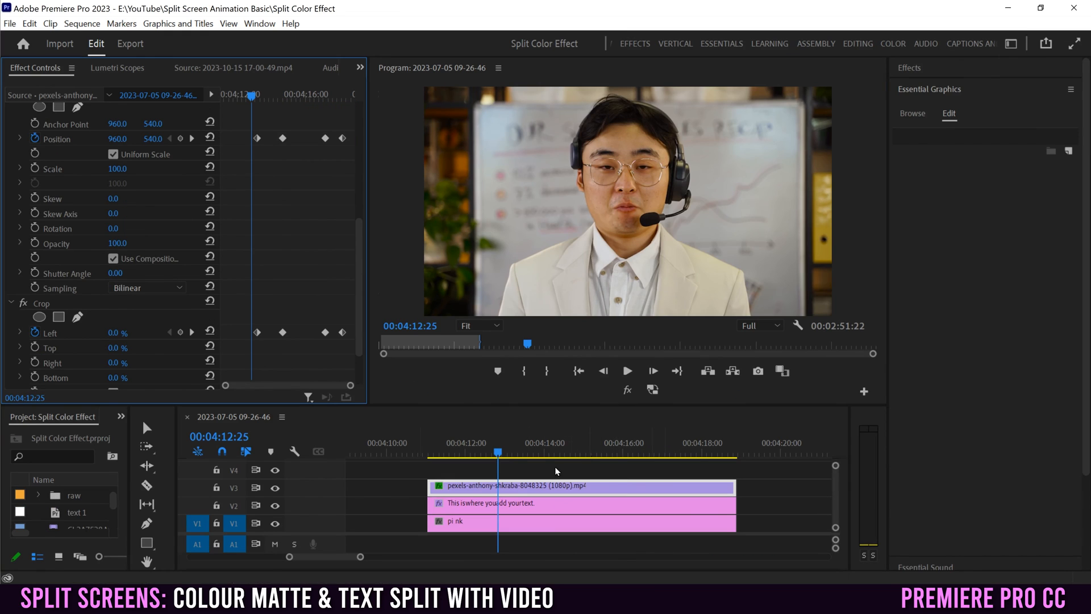
{"action": "mouse_move", "coordinate": [529, 466]}
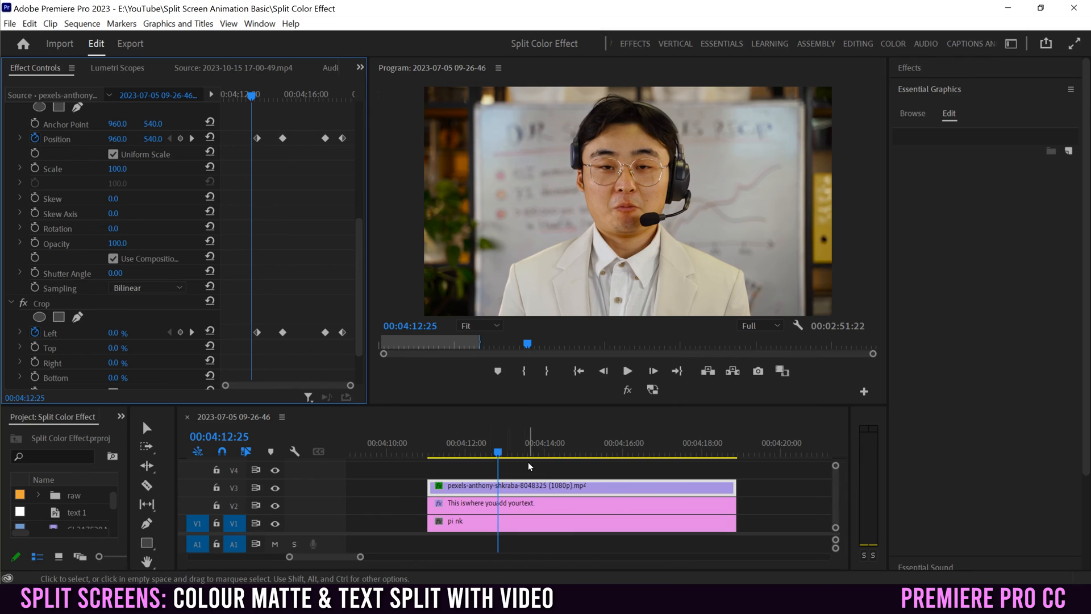
{"action": "mouse_move", "coordinate": [501, 473]}
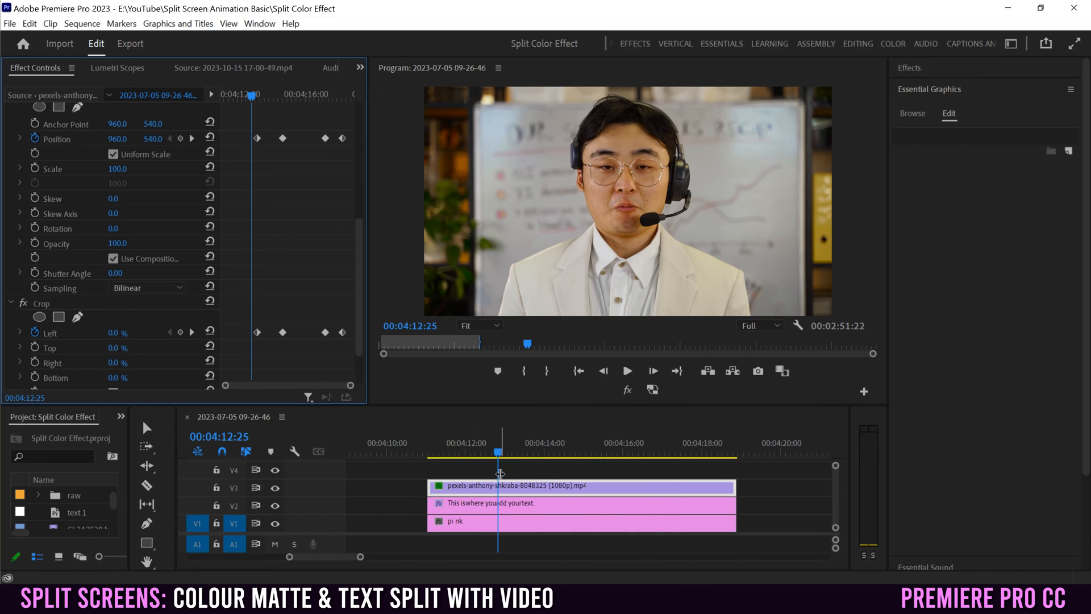
{"action": "mouse_move", "coordinate": [274, 294]}
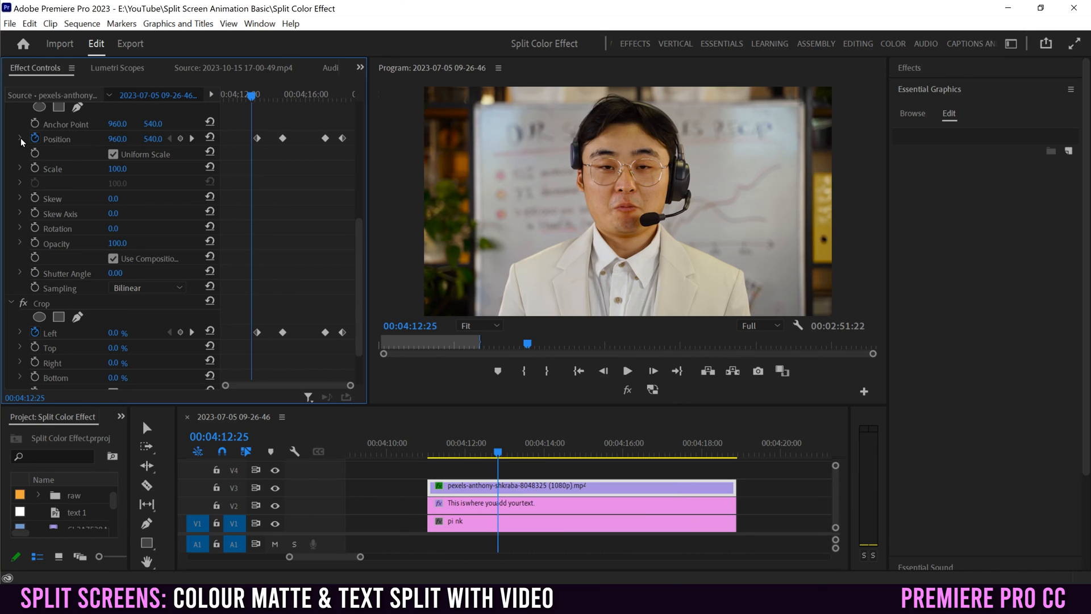
- Reveal the Position velocity graph and set the first keyframe to Temporal Interpolation > Ease In
{"action": "left_click", "coordinate": [20, 139]}
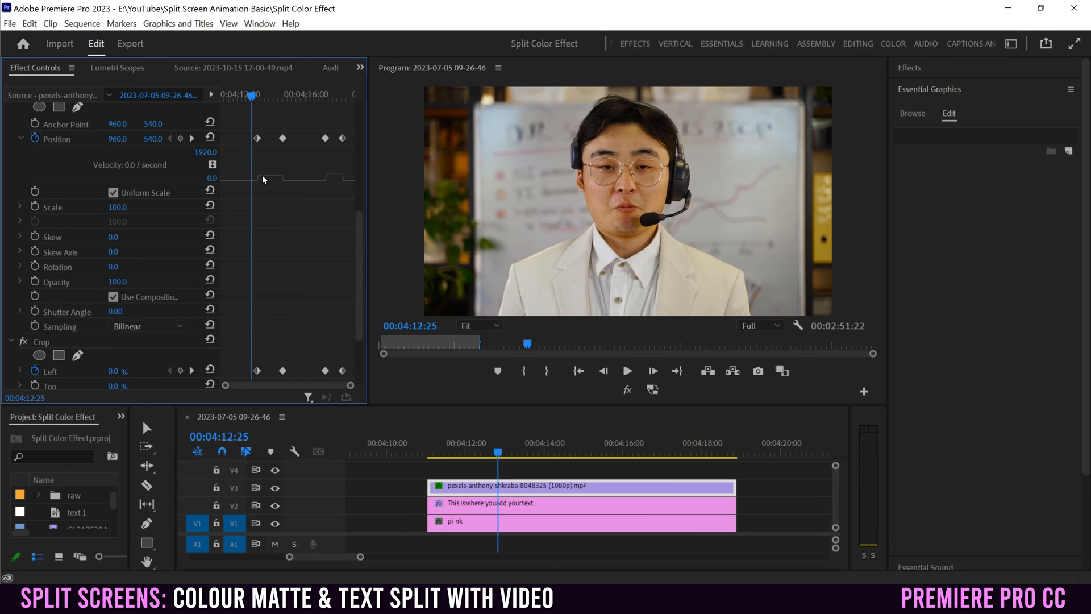
{"action": "mouse_move", "coordinate": [283, 177]}
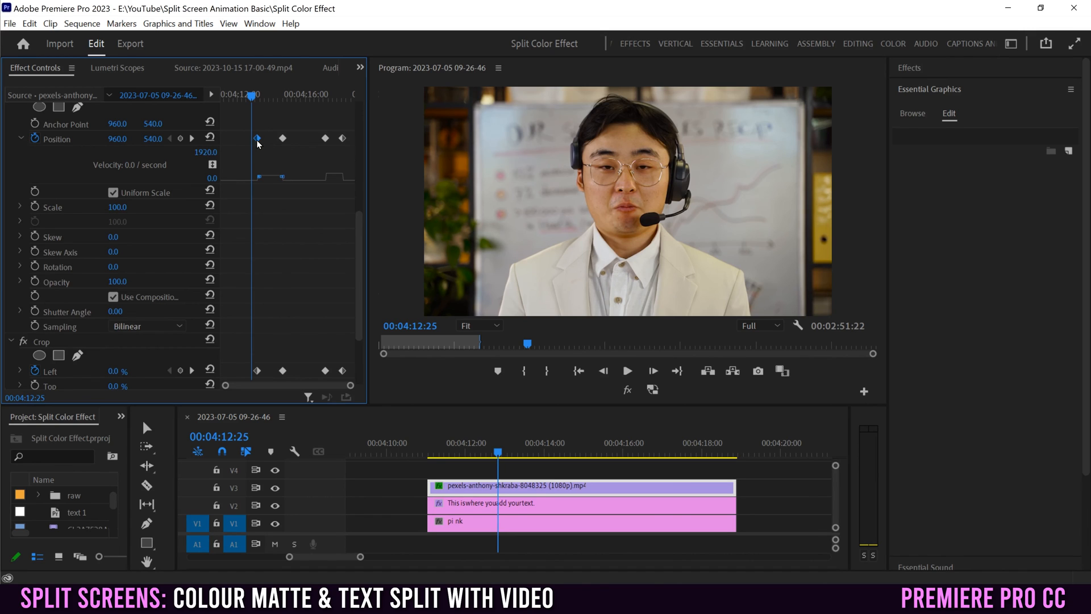
{"action": "right_click", "coordinate": [257, 138]}
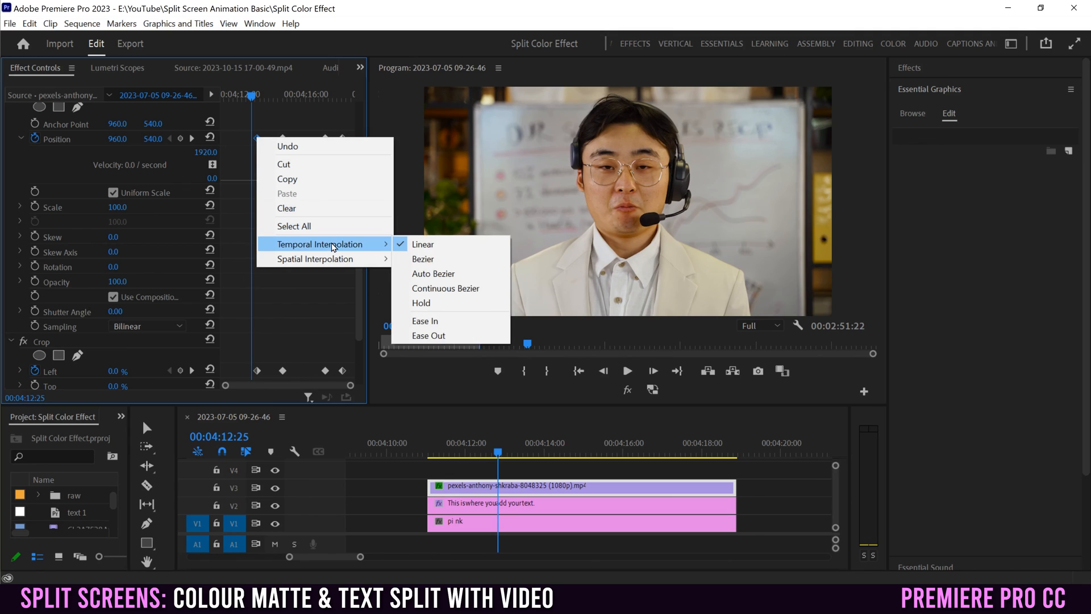
{"action": "mouse_move", "coordinate": [374, 162]}
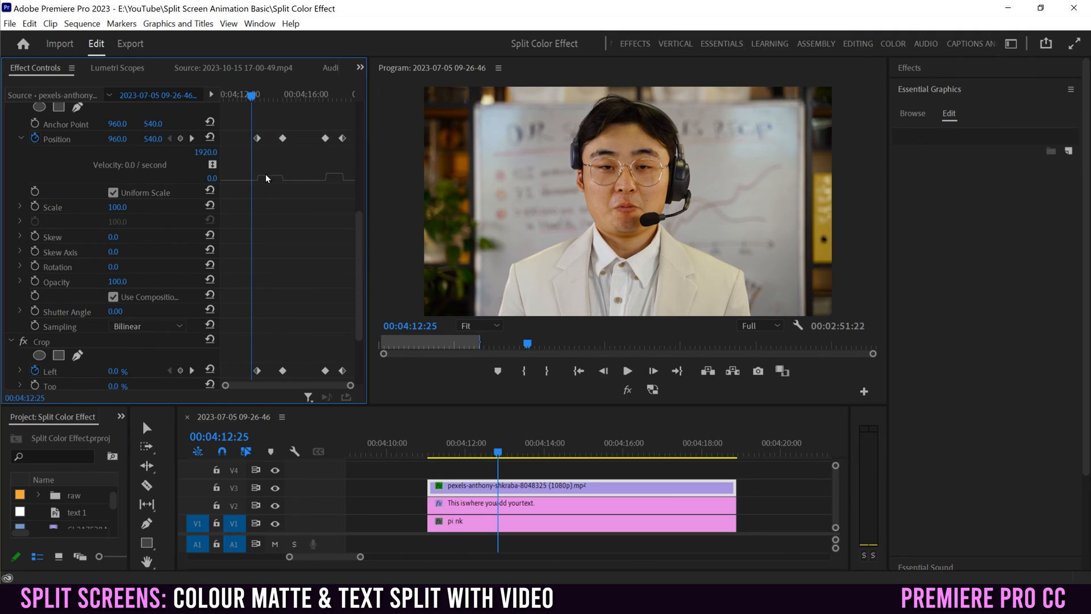
{"action": "mouse_move", "coordinate": [266, 202]}
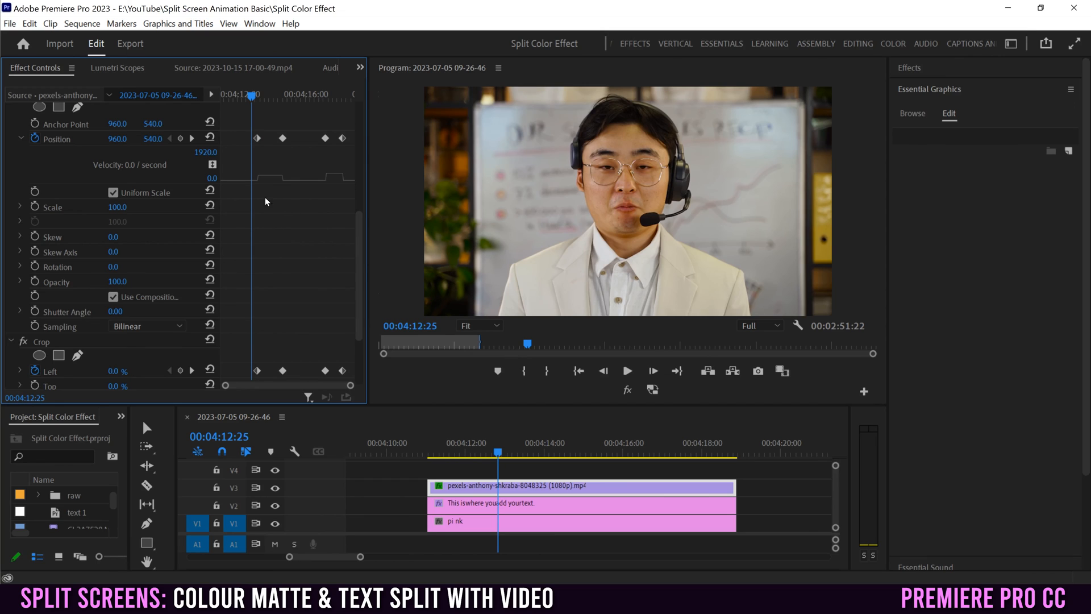
{"action": "mouse_move", "coordinate": [246, 124]}
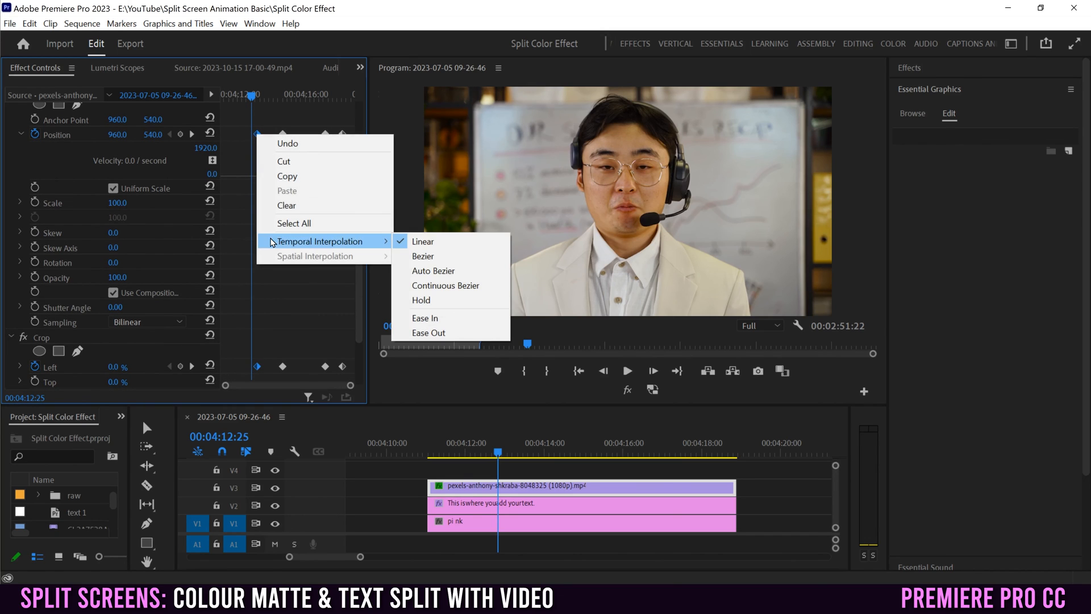
{"action": "mouse_move", "coordinate": [424, 318]}
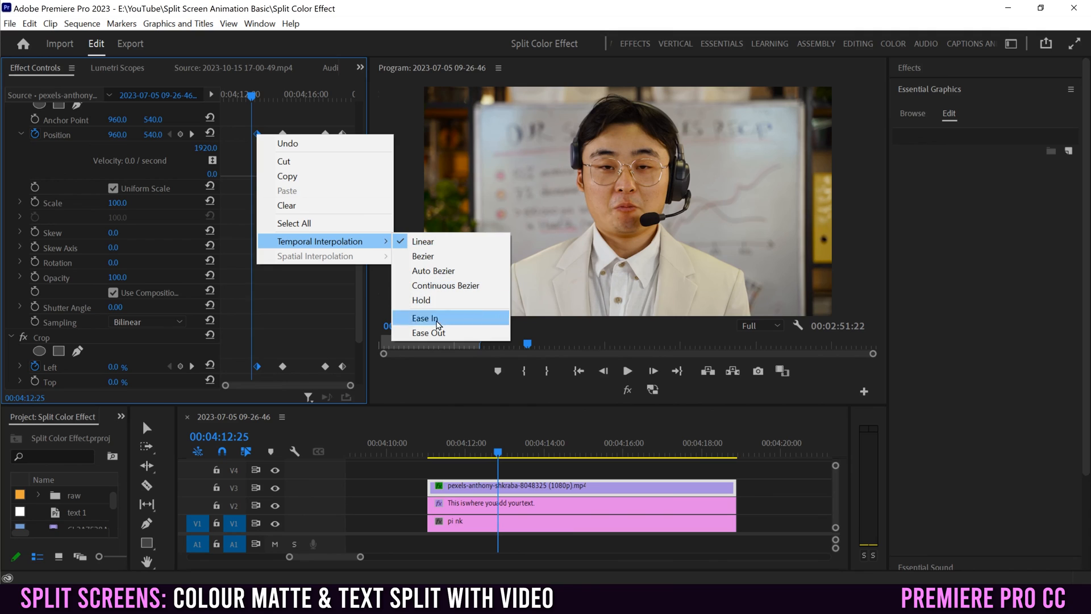
{"action": "left_click", "coordinate": [424, 318]}
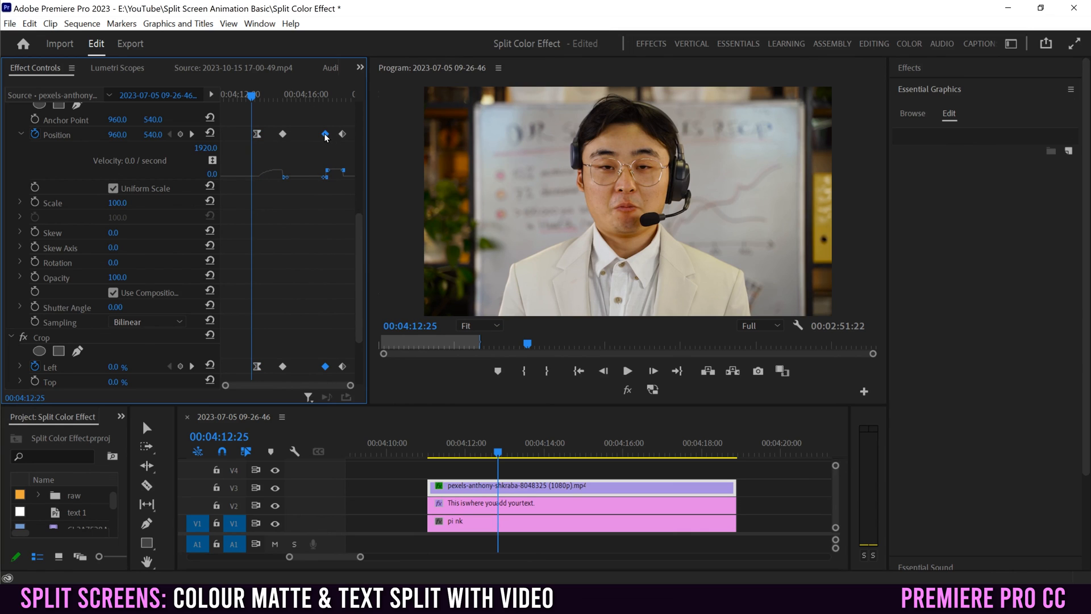
- Set the remaining Position and Crop keyframes to Temporal Interpolation > Ease In
{"action": "right_click", "coordinate": [324, 134]}
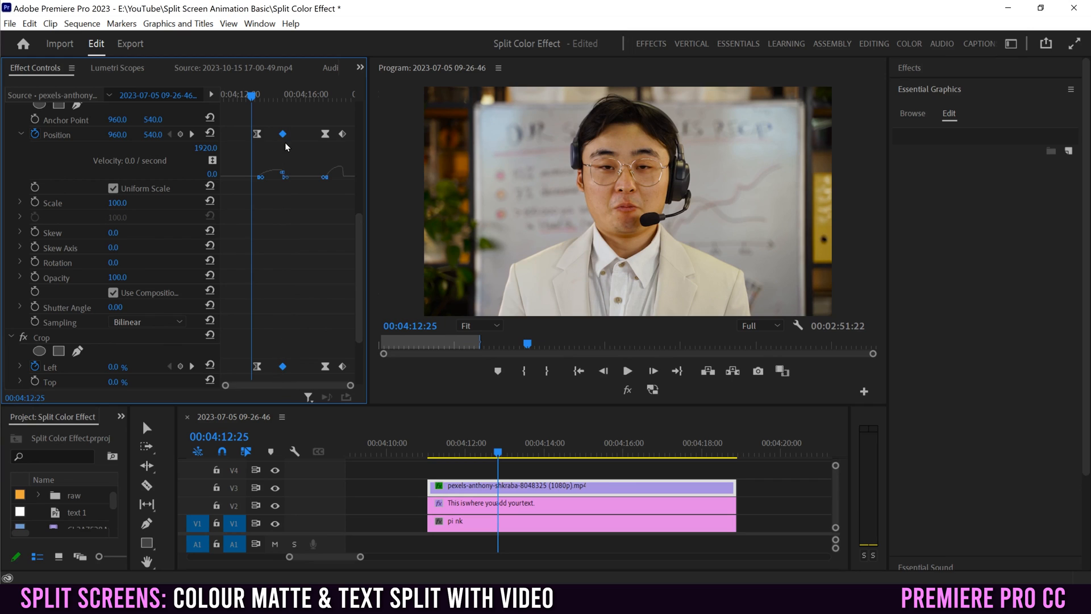
{"action": "right_click", "coordinate": [282, 133]}
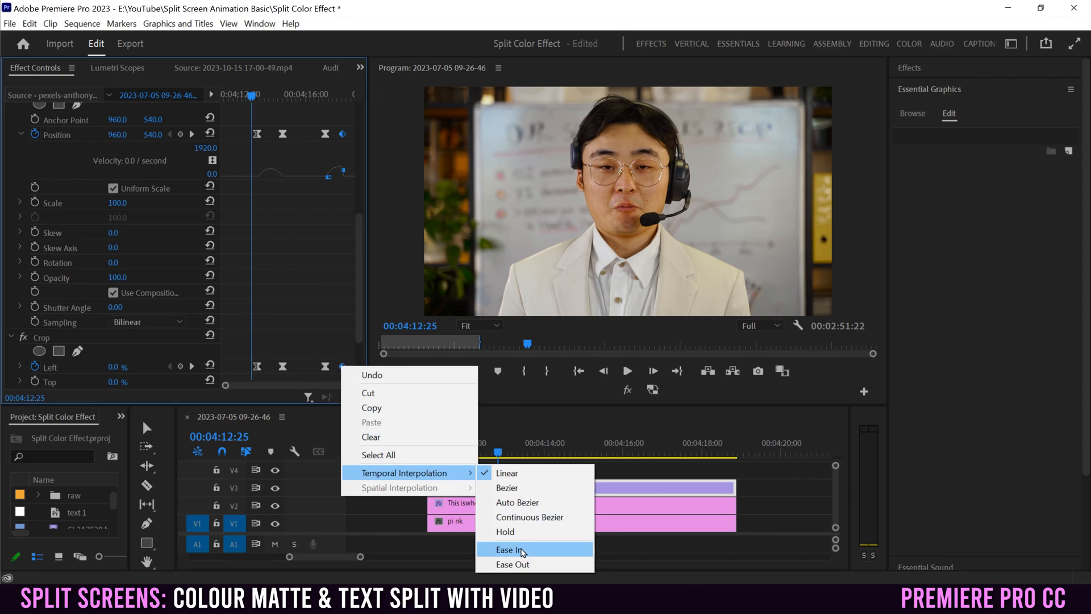
{"action": "left_click", "coordinate": [509, 549]}
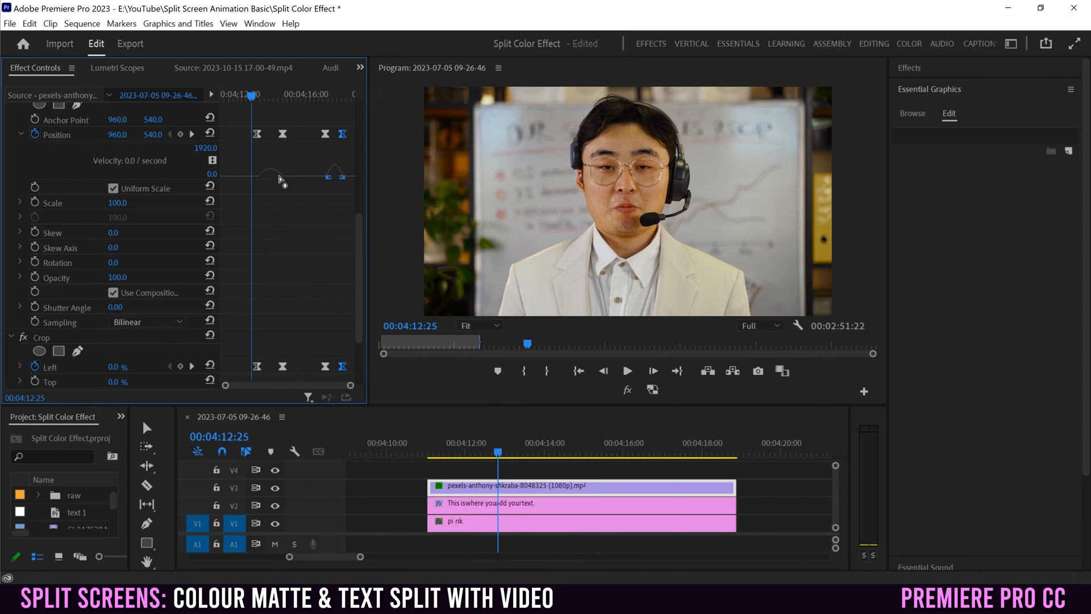
{"action": "mouse_move", "coordinate": [351, 160]}
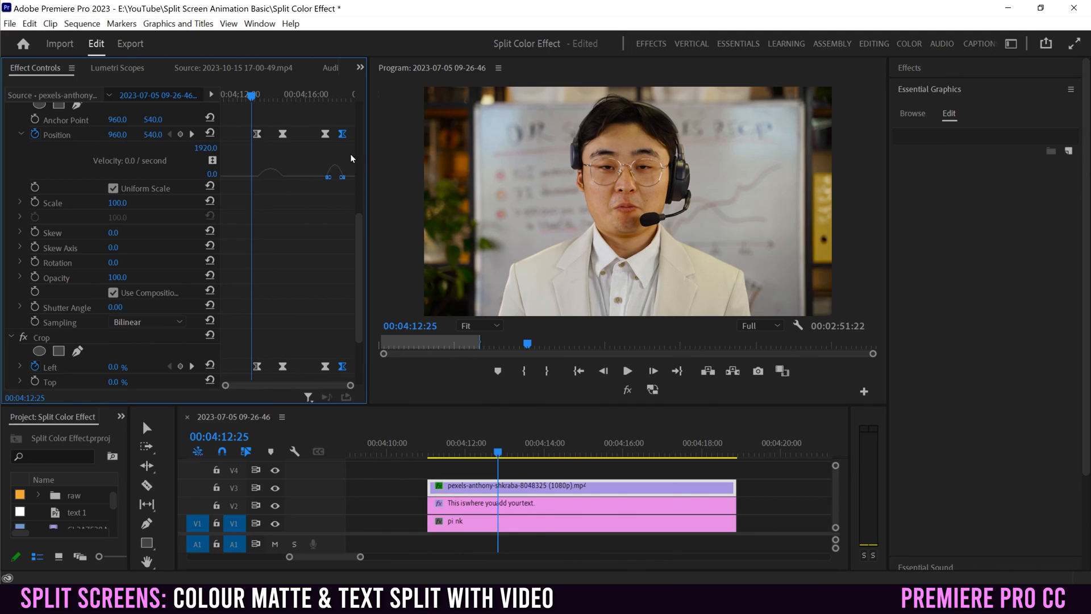
{"action": "mouse_move", "coordinate": [330, 168]}
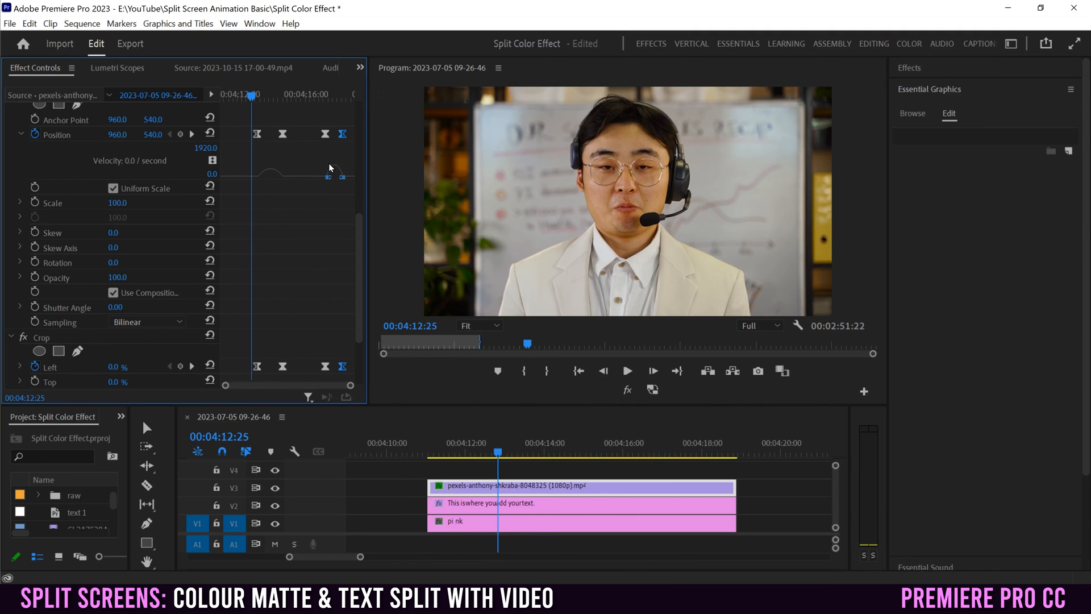
{"action": "mouse_move", "coordinate": [341, 175]}
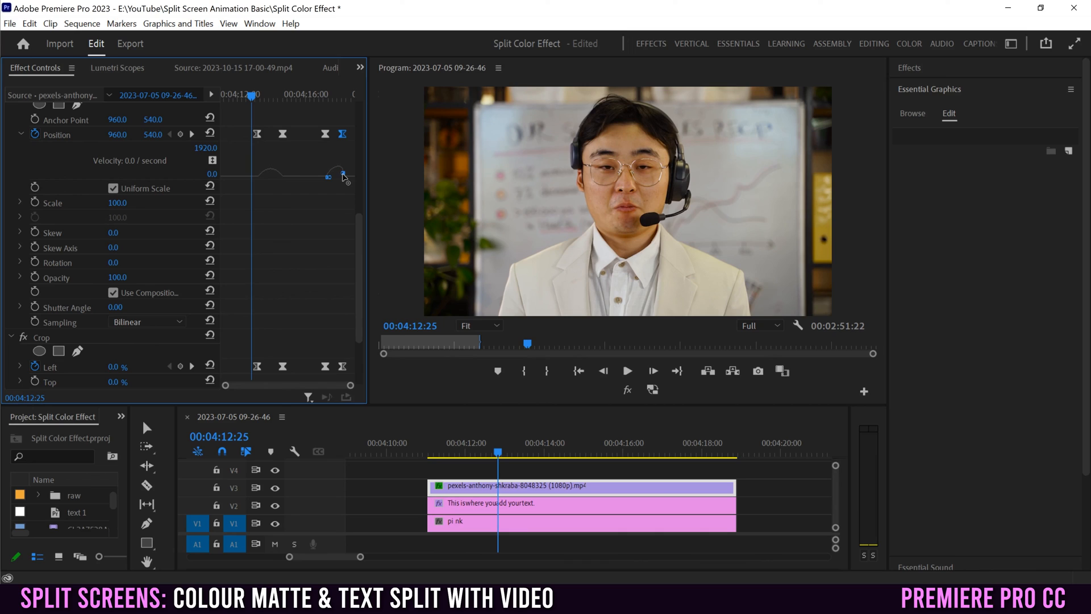
{"action": "mouse_move", "coordinate": [265, 177]}
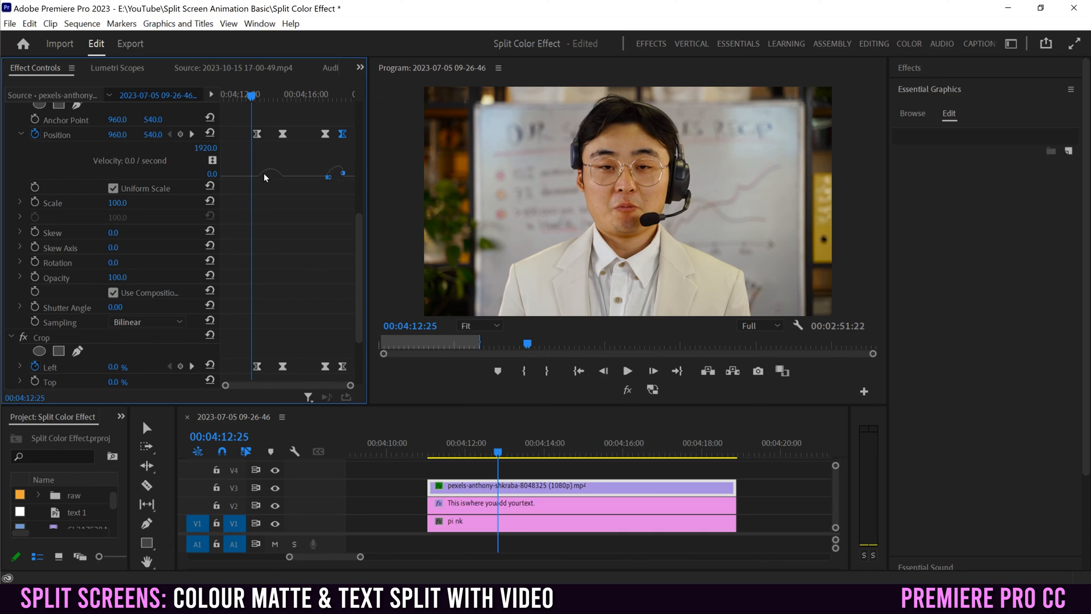
{"action": "mouse_move", "coordinate": [271, 171]}
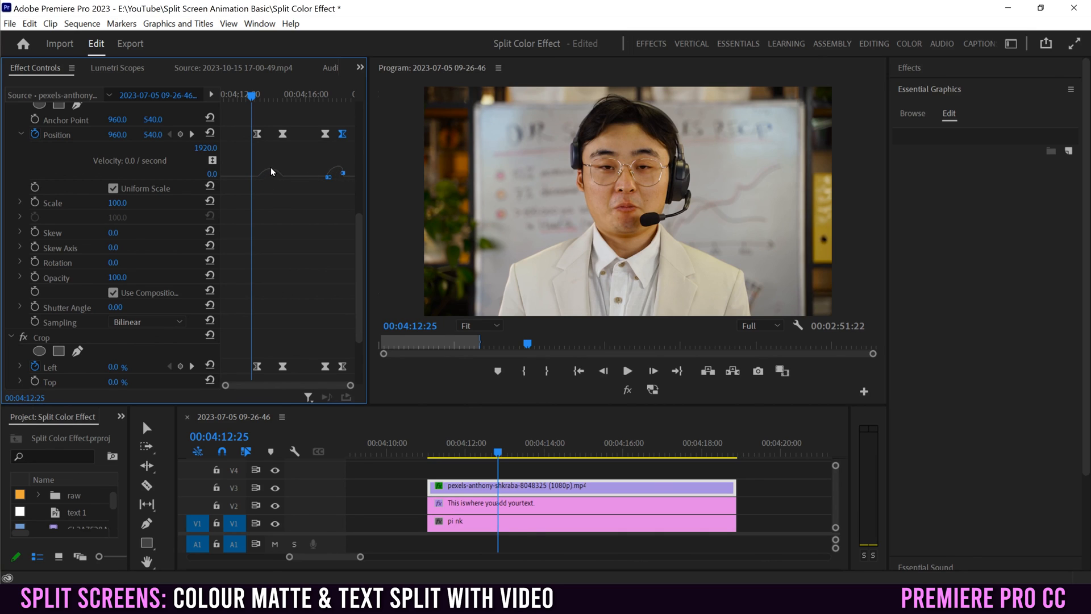
{"action": "mouse_move", "coordinate": [286, 183]}
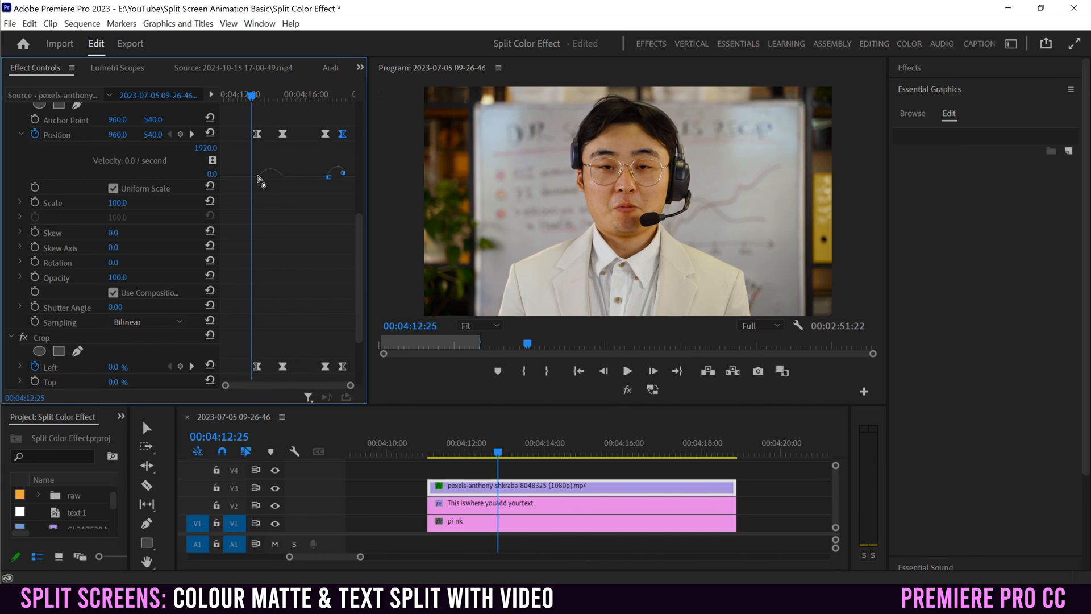
- Rewind the playhead to before the slide after steepening the velocity curve's Bezier handles
{"action": "left_click", "coordinate": [455, 451]}
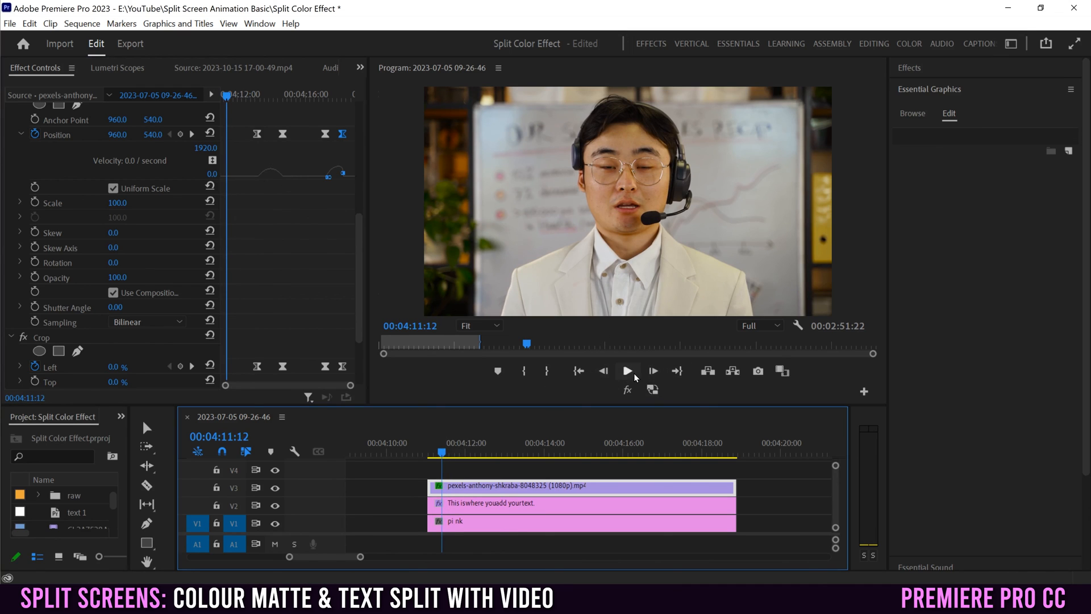
{"action": "left_click", "coordinate": [625, 371]}
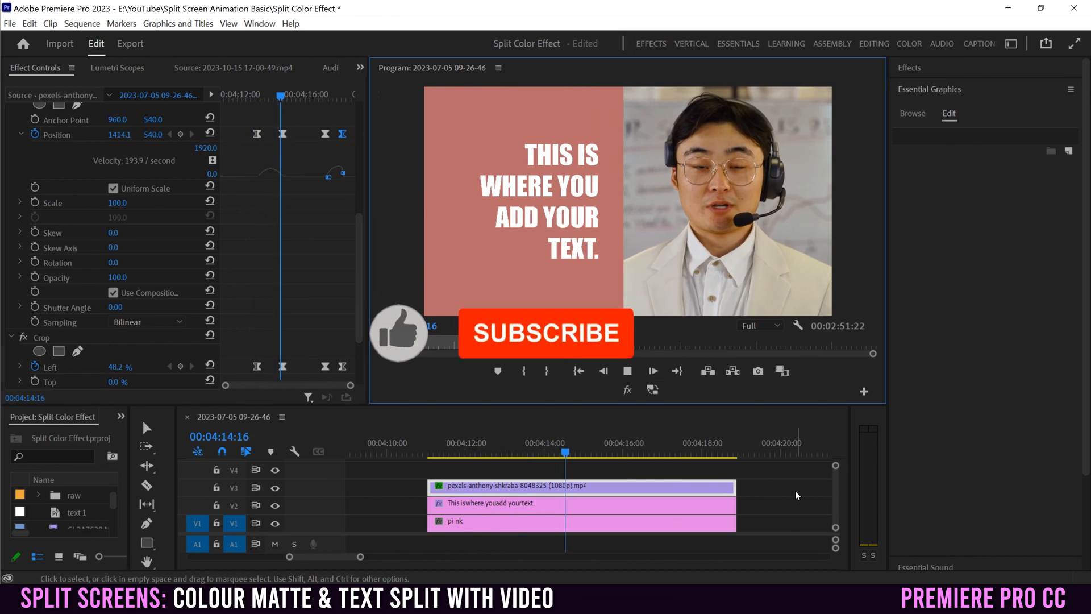
{"action": "left_click", "coordinate": [627, 370]}
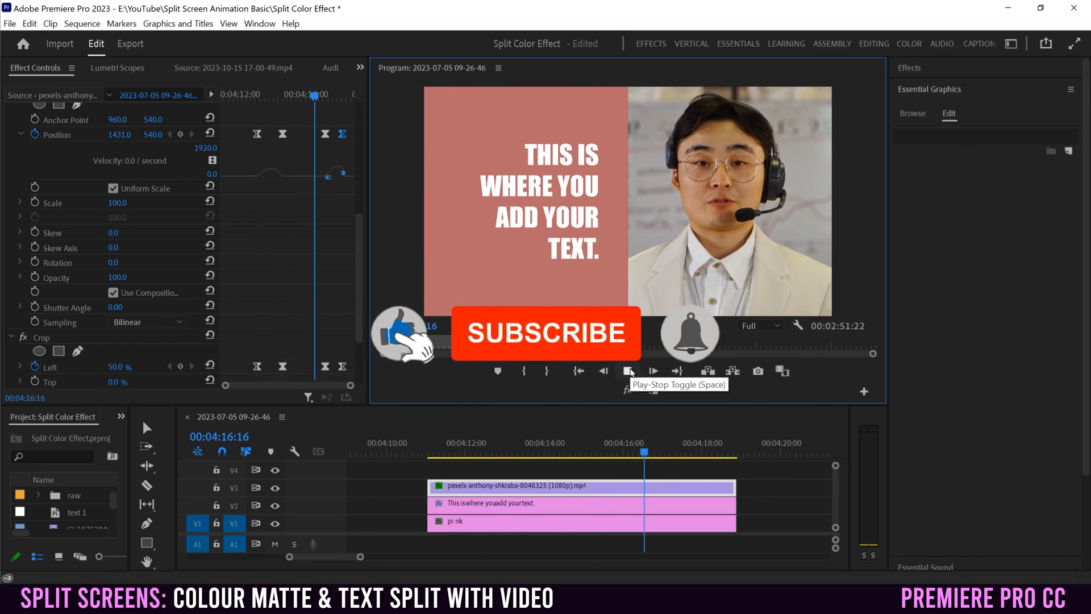
{"action": "left_click", "coordinate": [628, 371]}
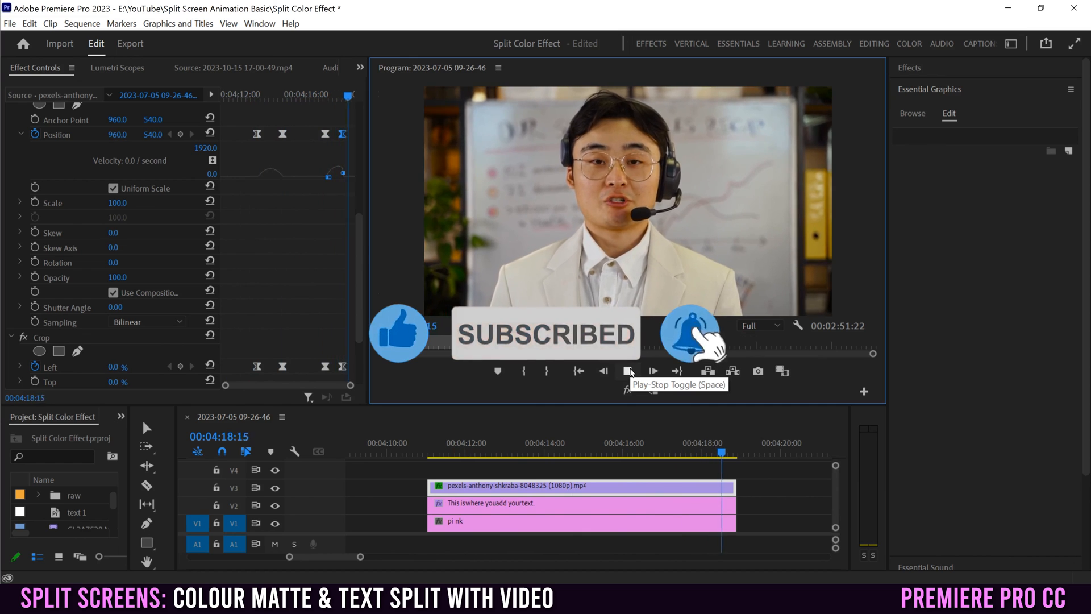